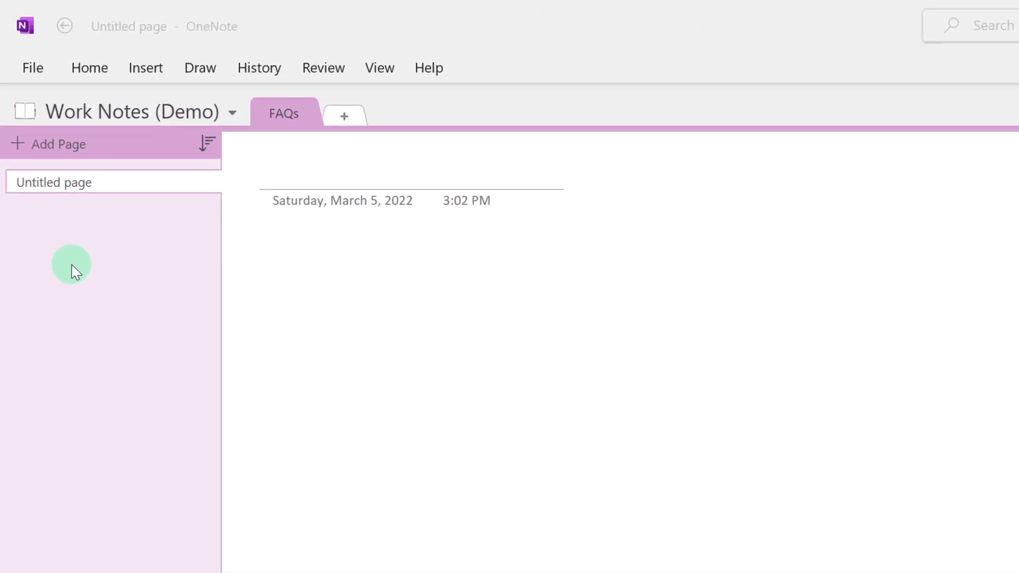
{"action": "mouse_move", "coordinate": [61, 241]}
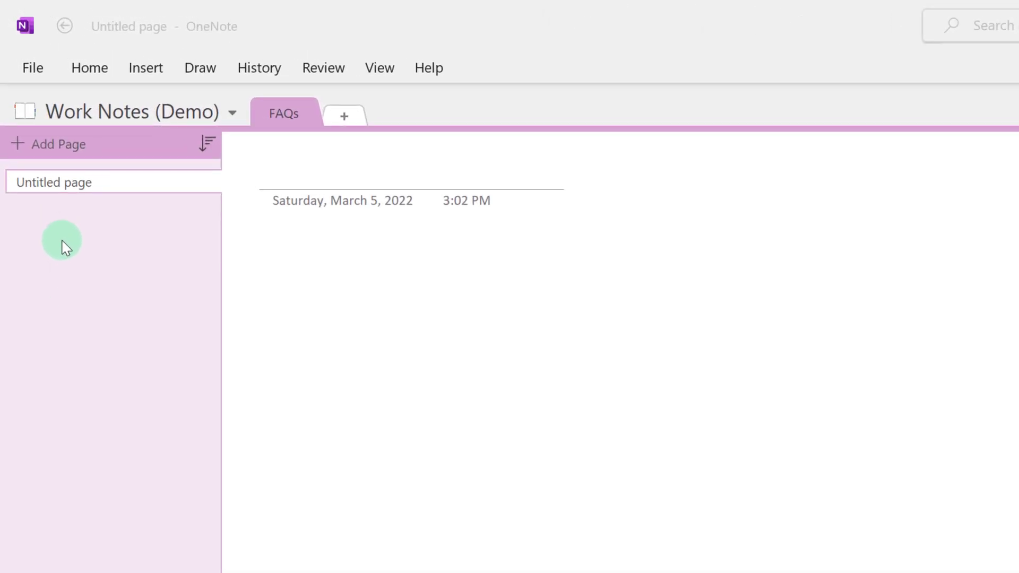
{"action": "mouse_move", "coordinate": [79, 234]}
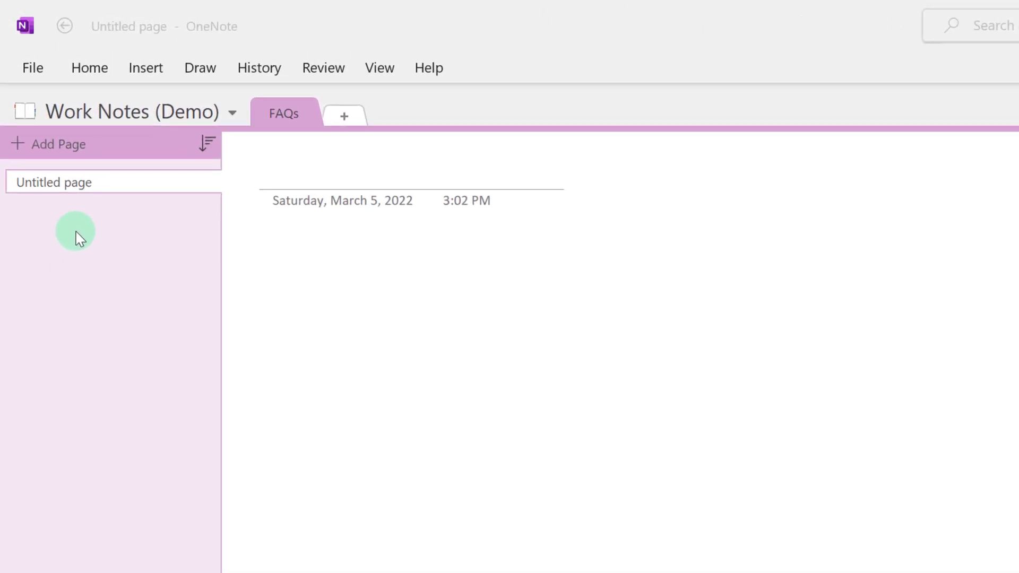
{"action": "mouse_move", "coordinate": [26, 26]}
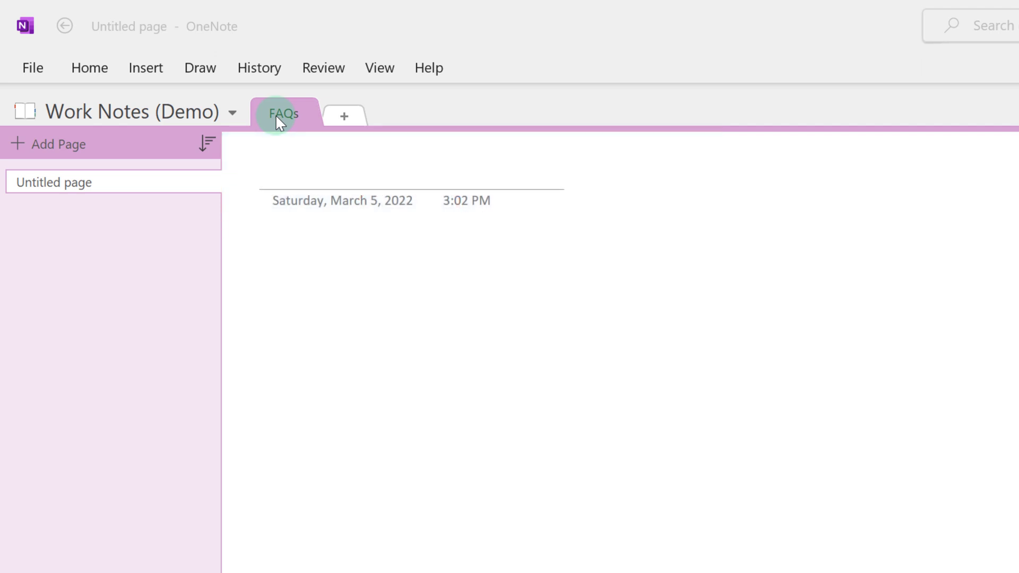
{"action": "mouse_move", "coordinate": [41, 192]}
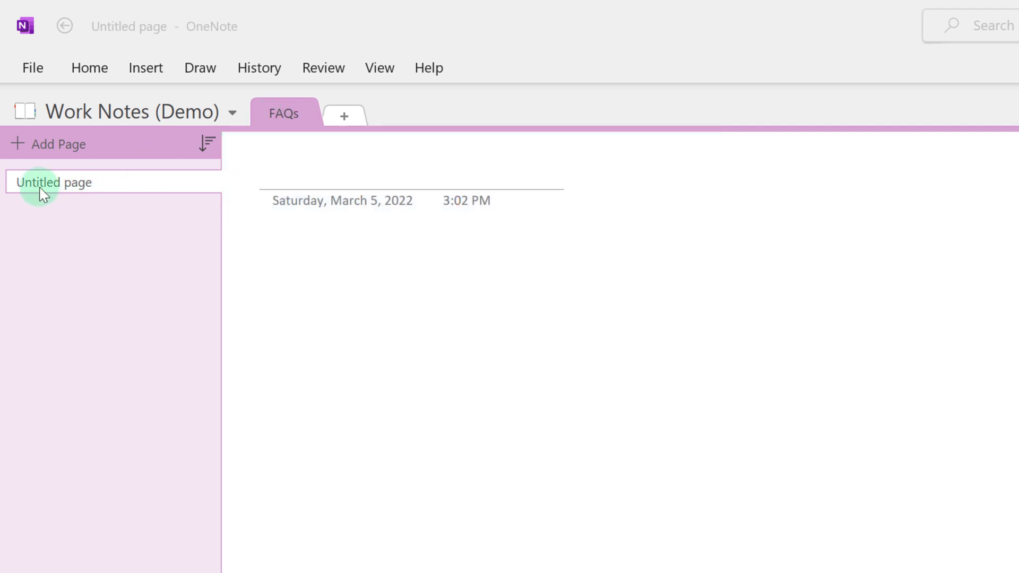
{"action": "mouse_move", "coordinate": [318, 182]}
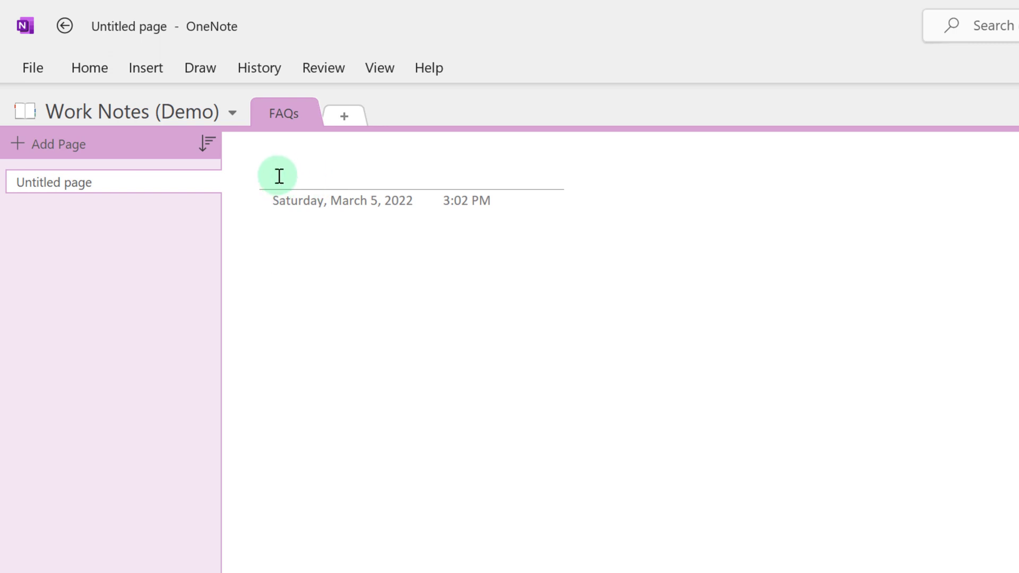
Step: Title the untitled page SharePoint and add more FAQ pages such as Forms and Lists
{"action": "left_click", "coordinate": [274, 176]}
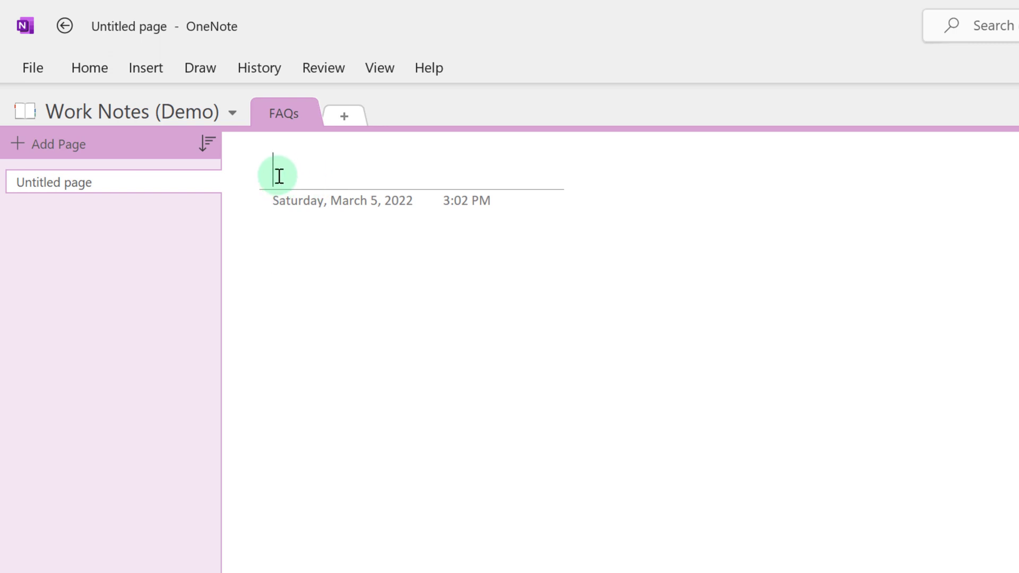
{"action": "type", "text": "SharePoint"}
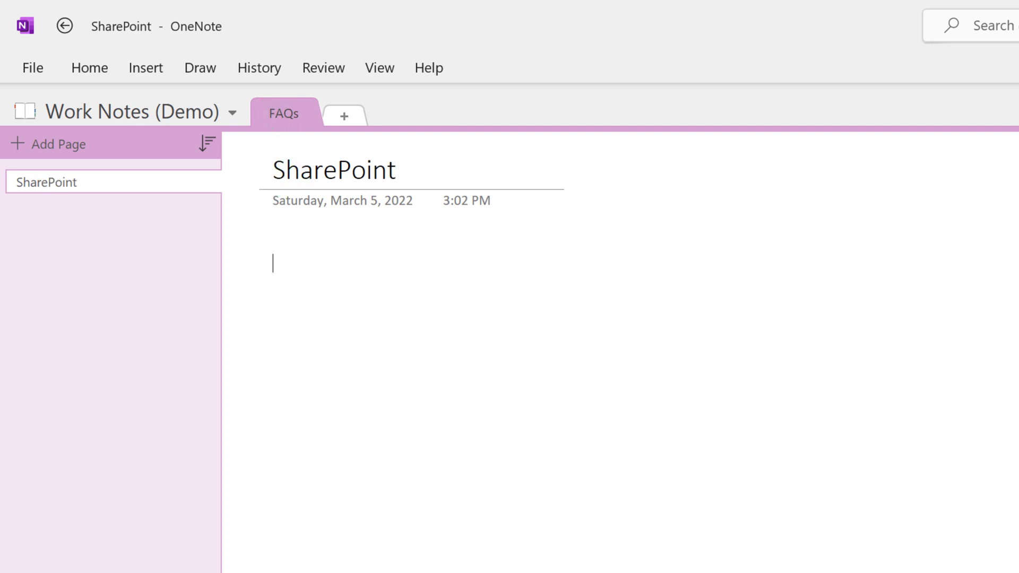
{"action": "left_click", "coordinate": [57, 144]}
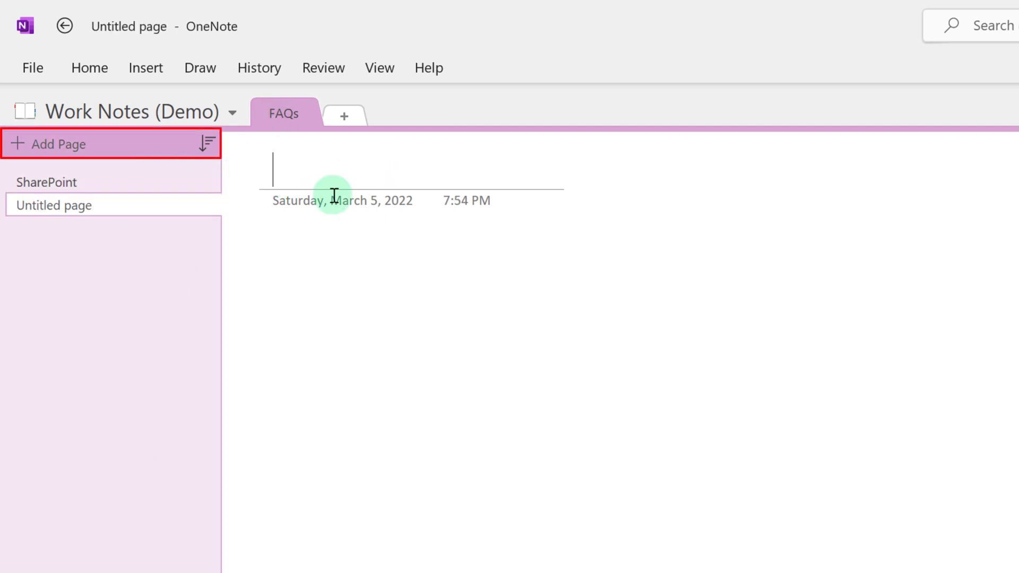
{"action": "type", "text": "Forms"}
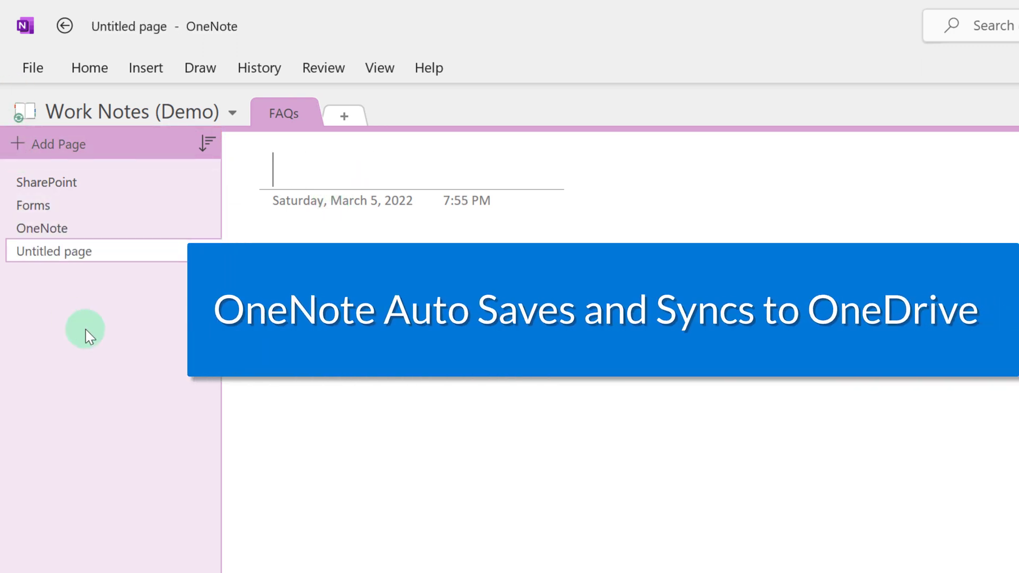
{"action": "type", "text": "Lists"}
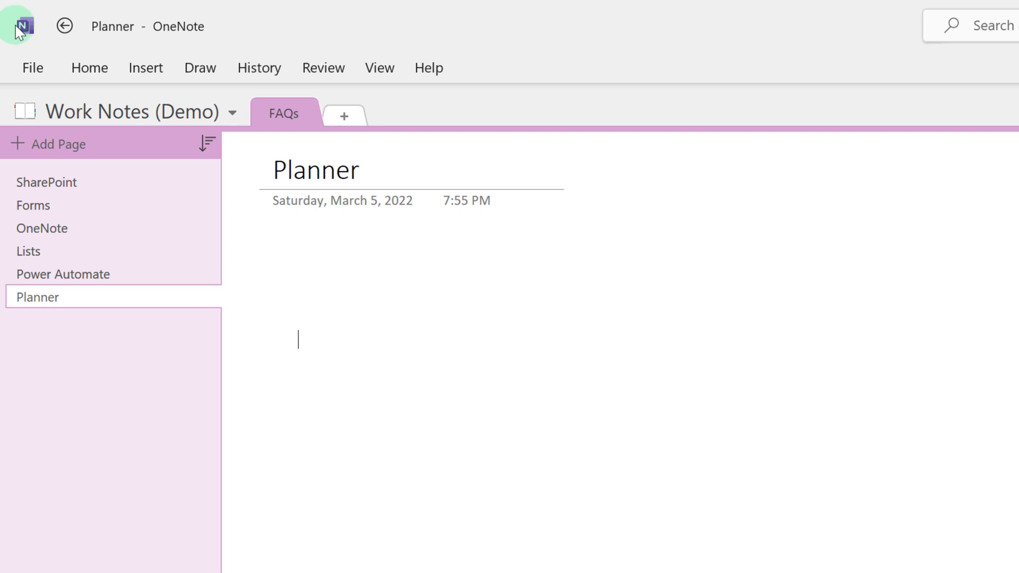
{"action": "mouse_move", "coordinate": [283, 113]}
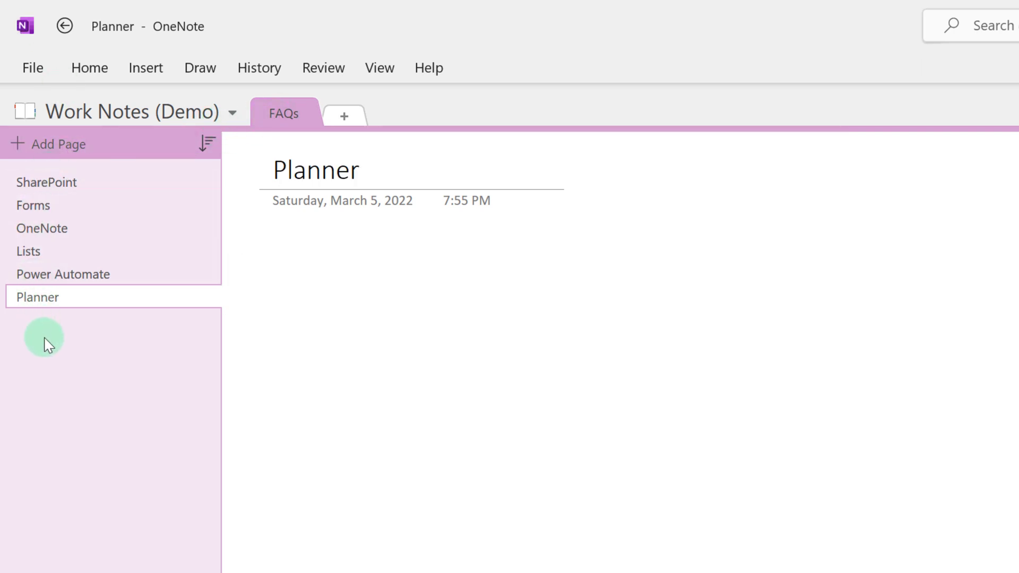
{"action": "mouse_move", "coordinate": [163, 325]}
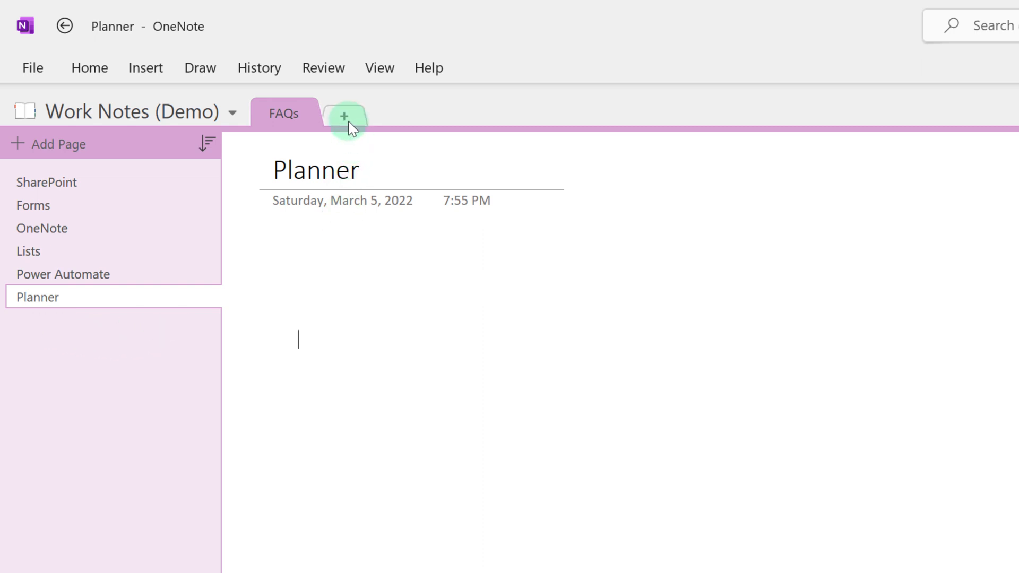
{"action": "mouse_move", "coordinate": [345, 116]}
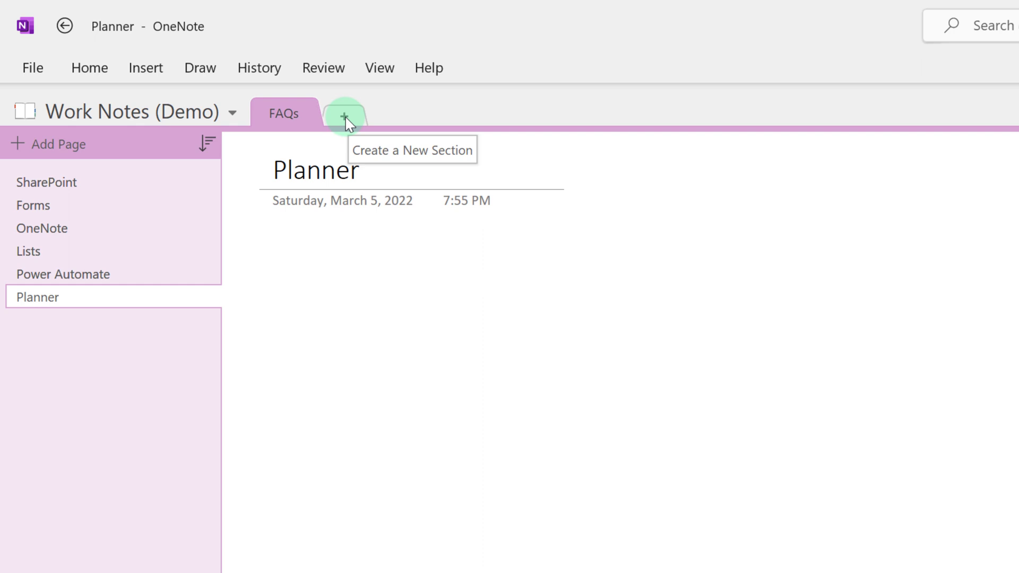
Step: Add a Meeting Notes section with first page Teams Stand Up and a Steering Committee page
{"action": "left_click", "coordinate": [344, 116]}
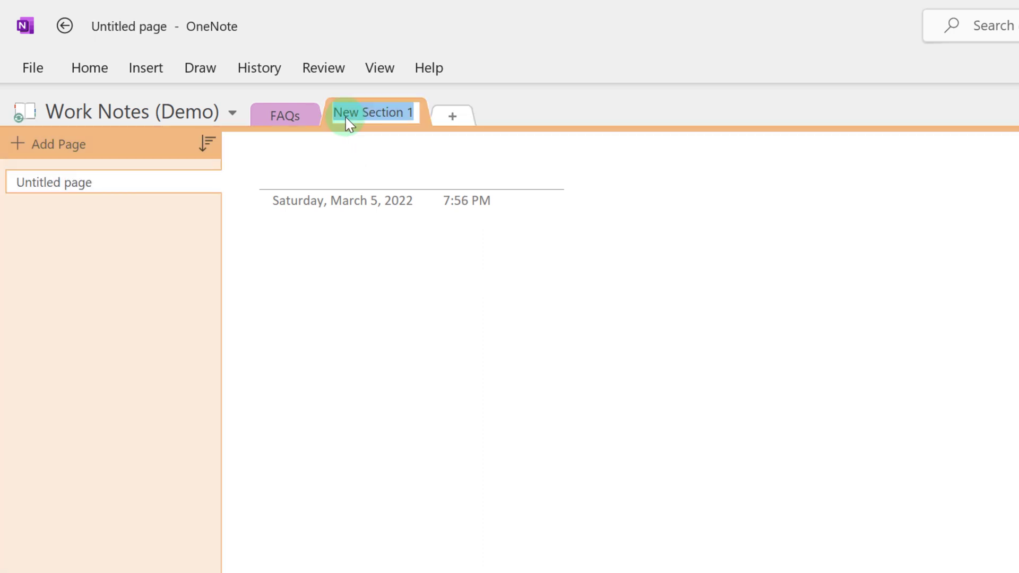
{"action": "mouse_move", "coordinate": [60, 269]}
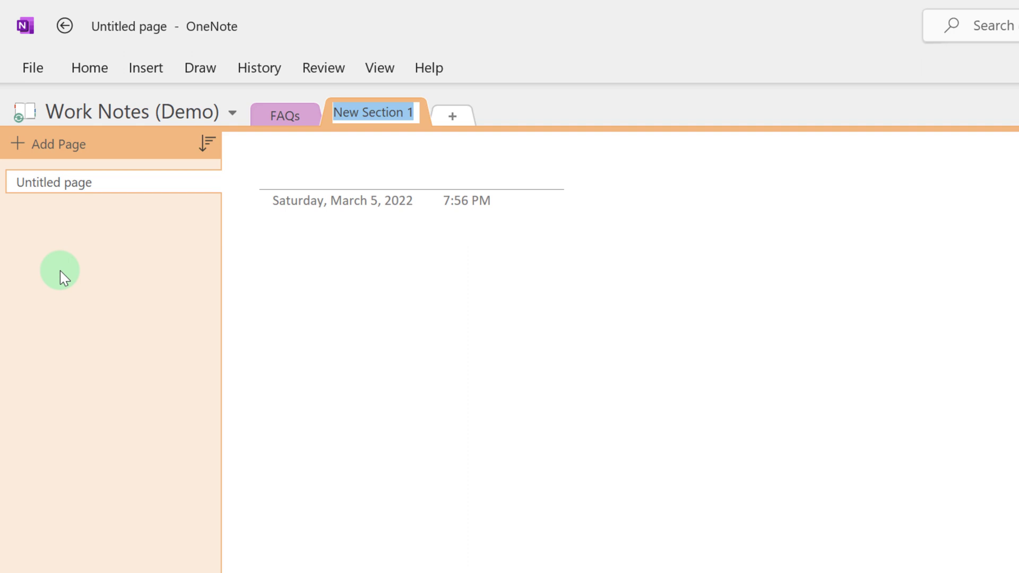
{"action": "type", "text": "Meeting Noe"}
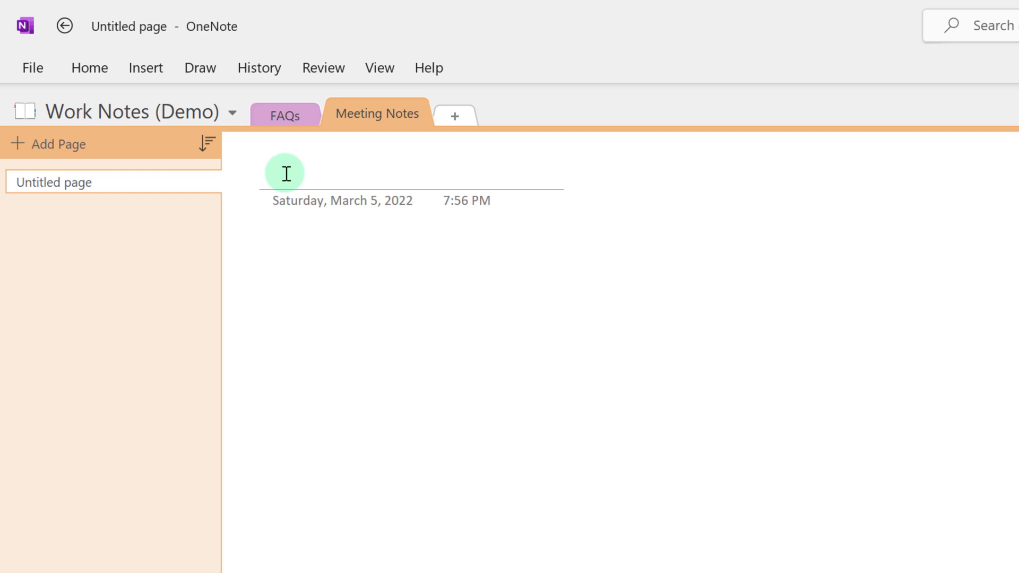
{"action": "type", "text": "Teams Stand Up"}
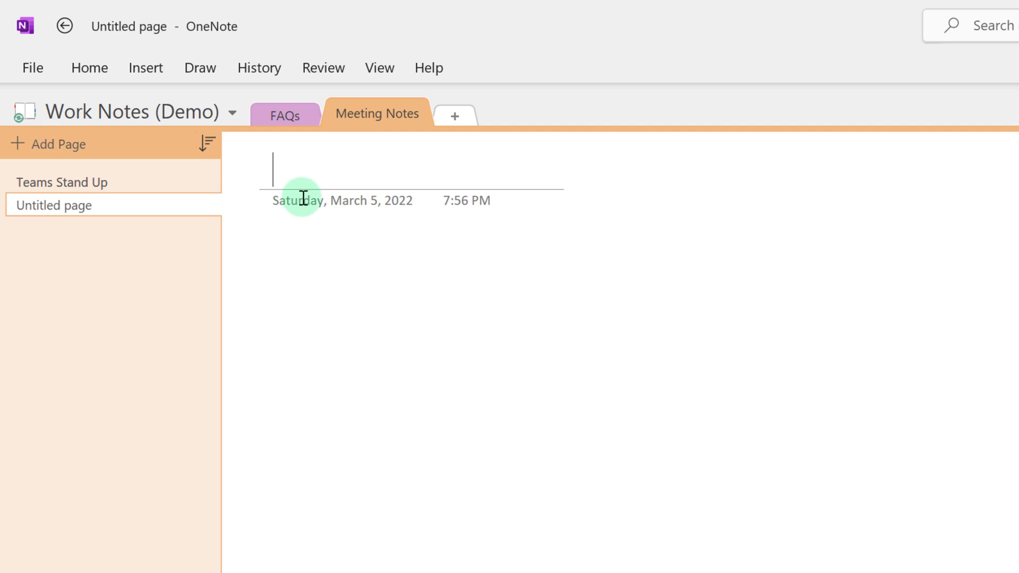
{"action": "type", "text": "Steering Committe"}
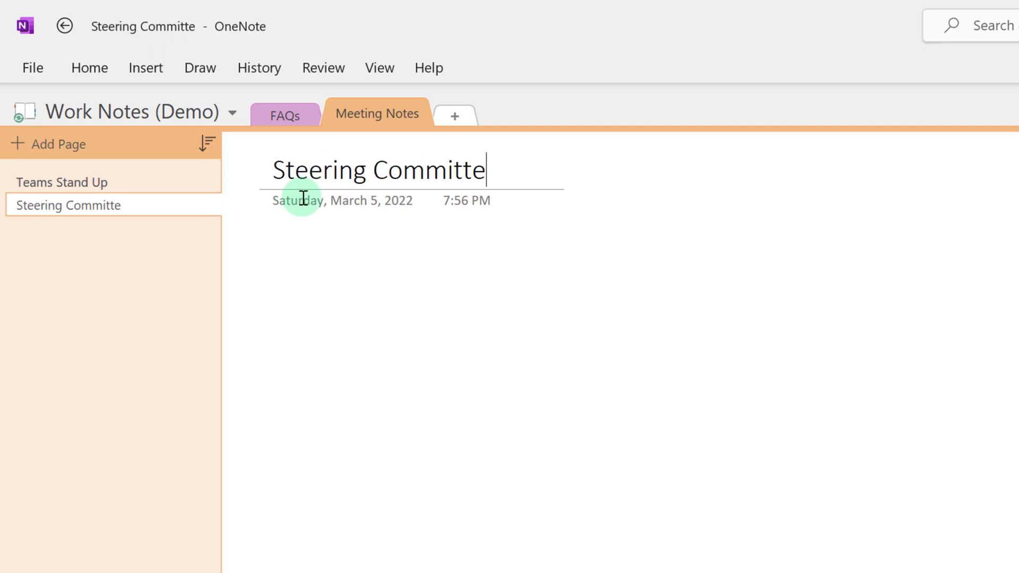
{"action": "type", "text": "e"}
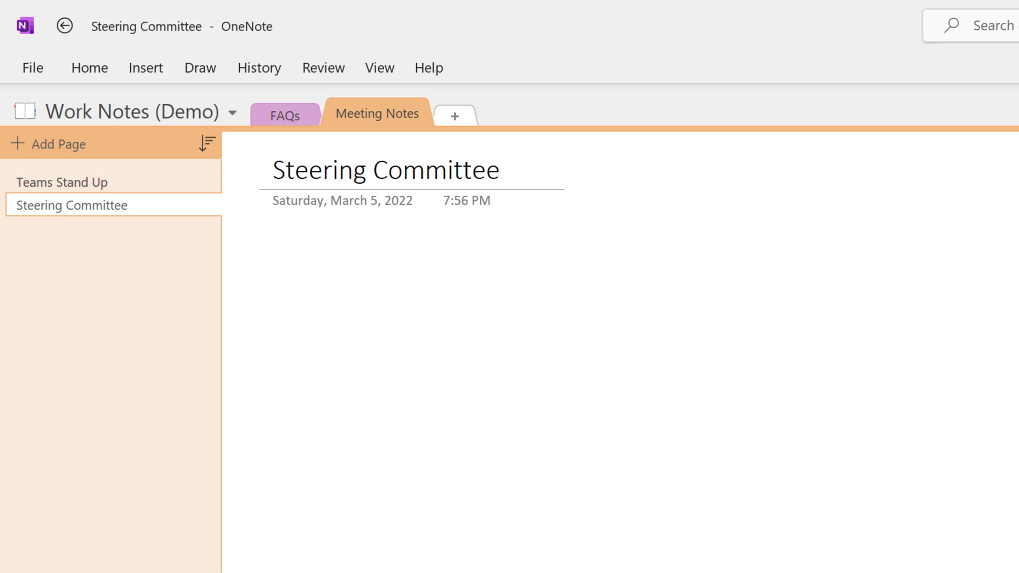
Step: Finish the Steering Committee title and set the Home ribbon to Always show Ribbon
{"action": "left_click", "coordinate": [450, 440]}
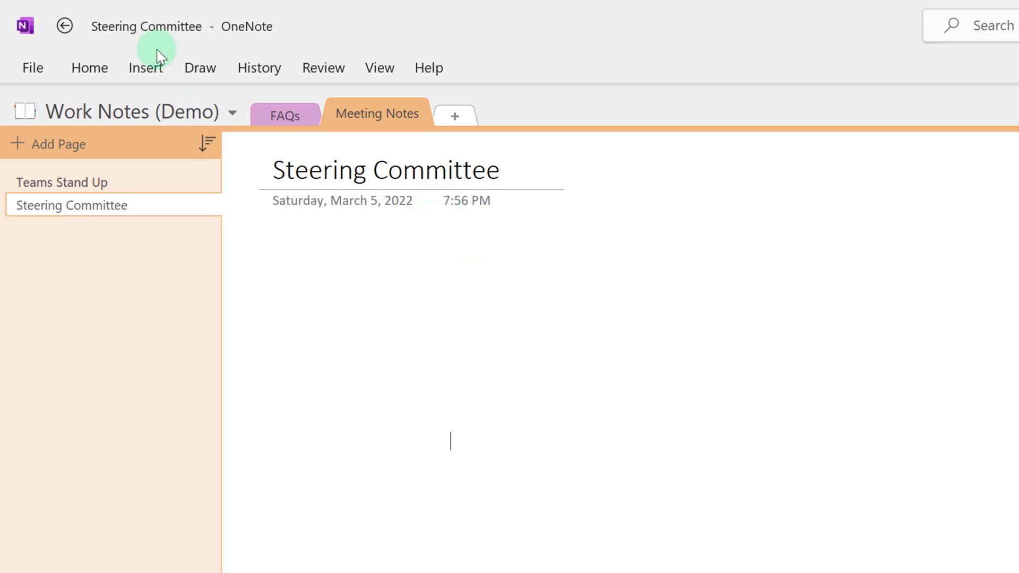
{"action": "mouse_move", "coordinate": [51, 53]}
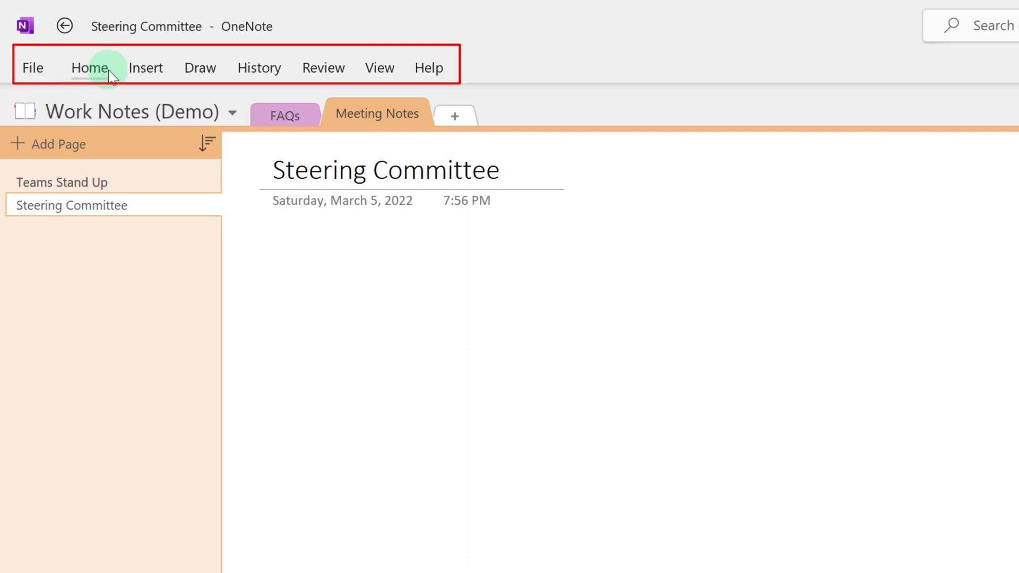
{"action": "mouse_move", "coordinate": [260, 68]}
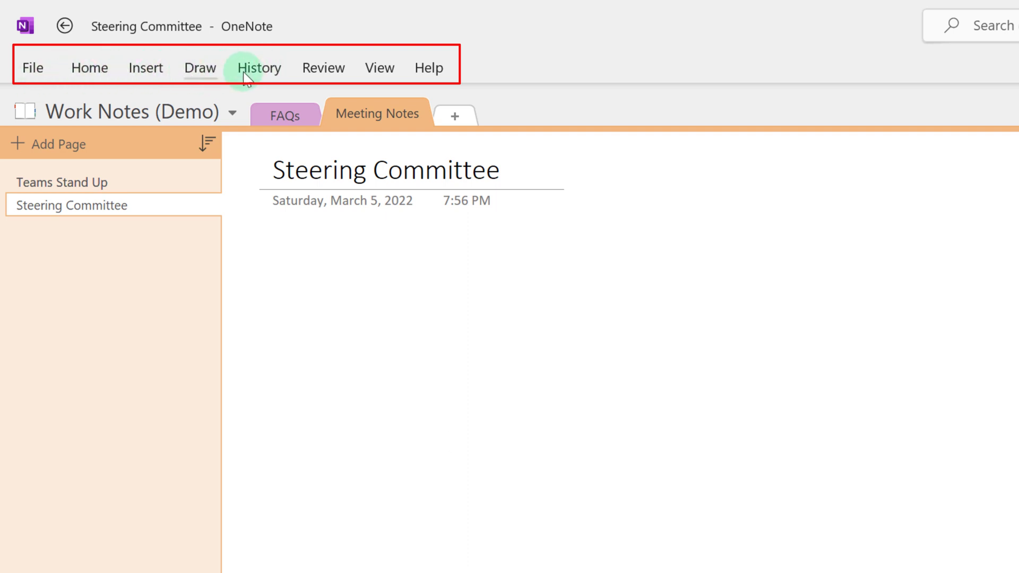
{"action": "mouse_move", "coordinate": [89, 67]}
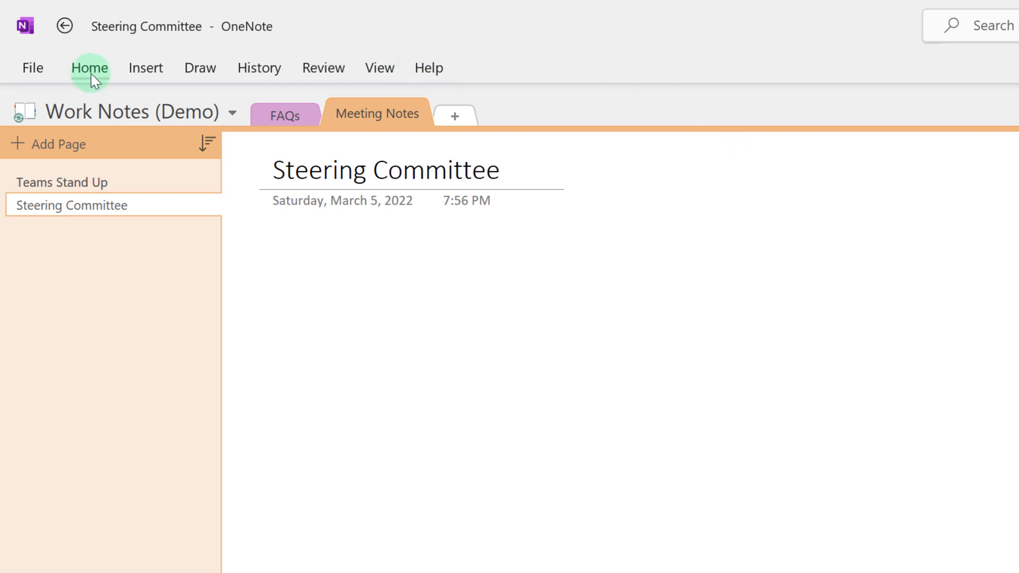
{"action": "left_click", "coordinate": [90, 67]}
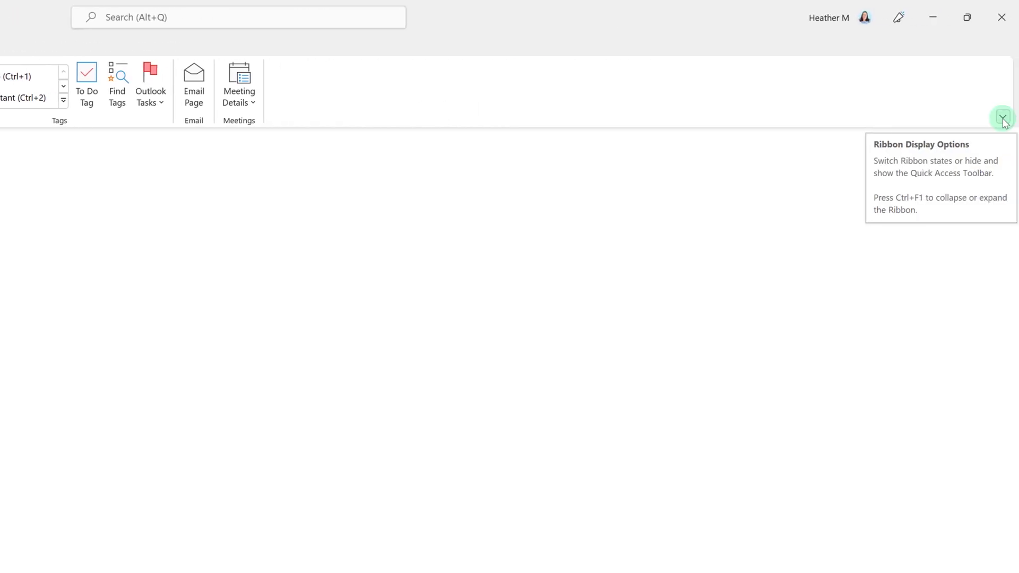
{"action": "left_click", "coordinate": [1002, 118]}
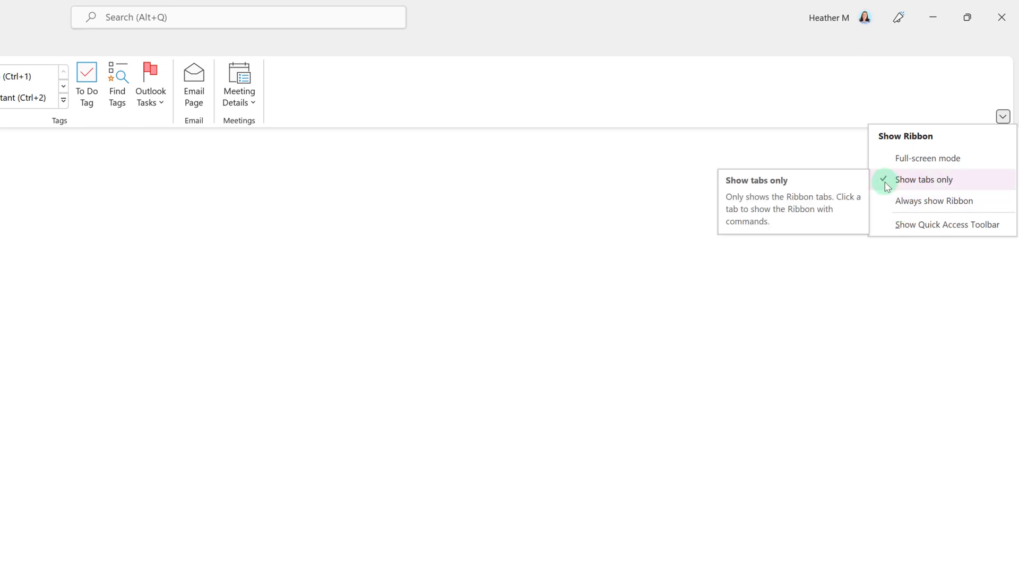
{"action": "left_click", "coordinate": [923, 180]}
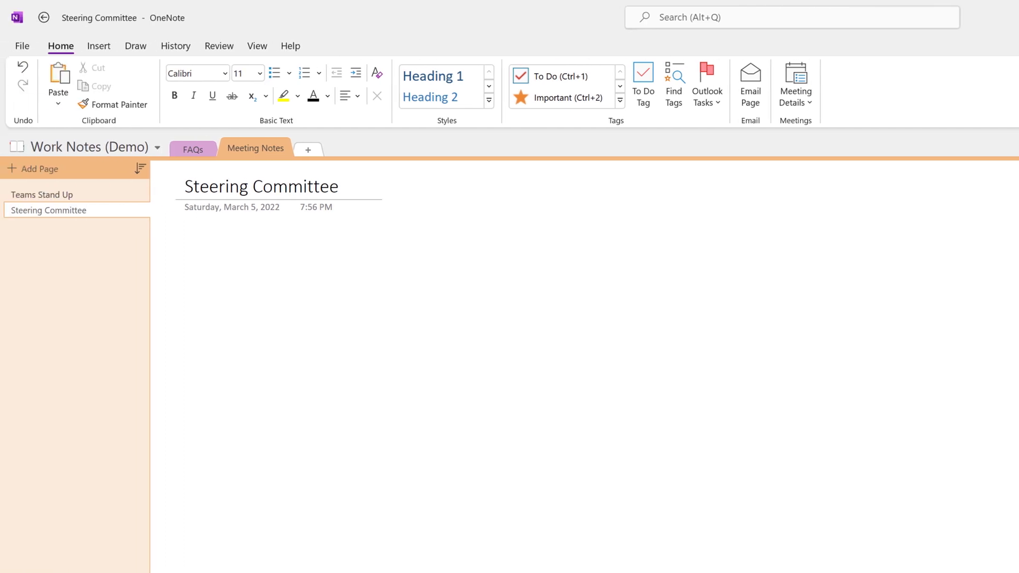
{"action": "mouse_move", "coordinate": [968, 137]}
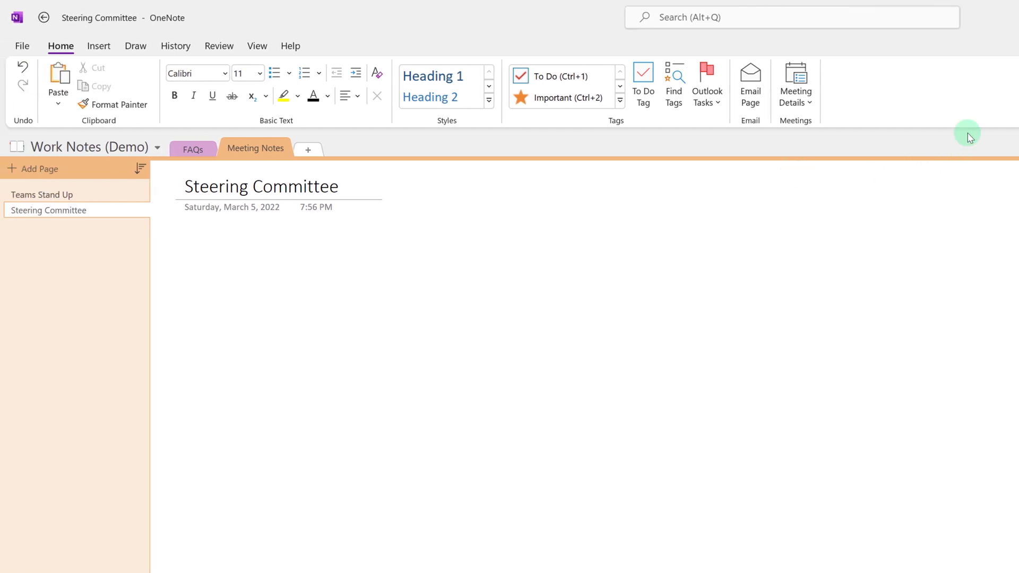
{"action": "mouse_move", "coordinate": [911, 107]}
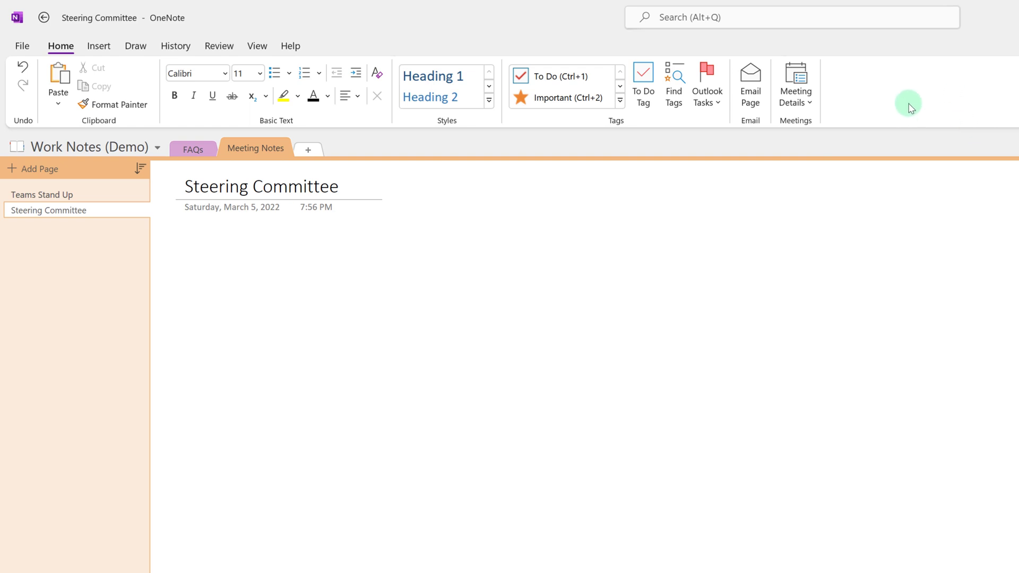
Step: Turn on the Quick Access Toolbar from the ribbon menu and check Undo and Redo
{"action": "right_click", "coordinate": [910, 108]}
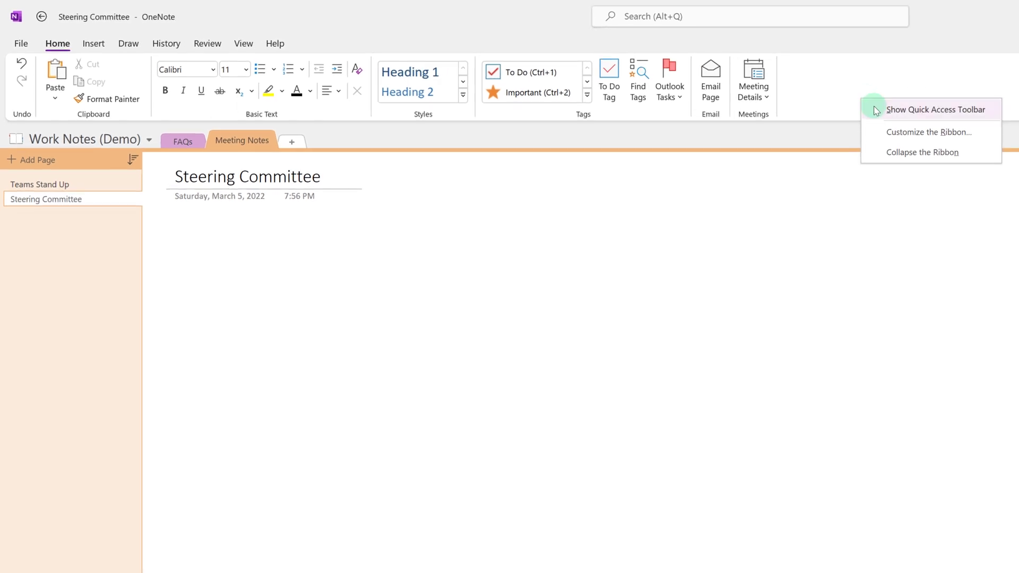
{"action": "left_click", "coordinate": [934, 109]}
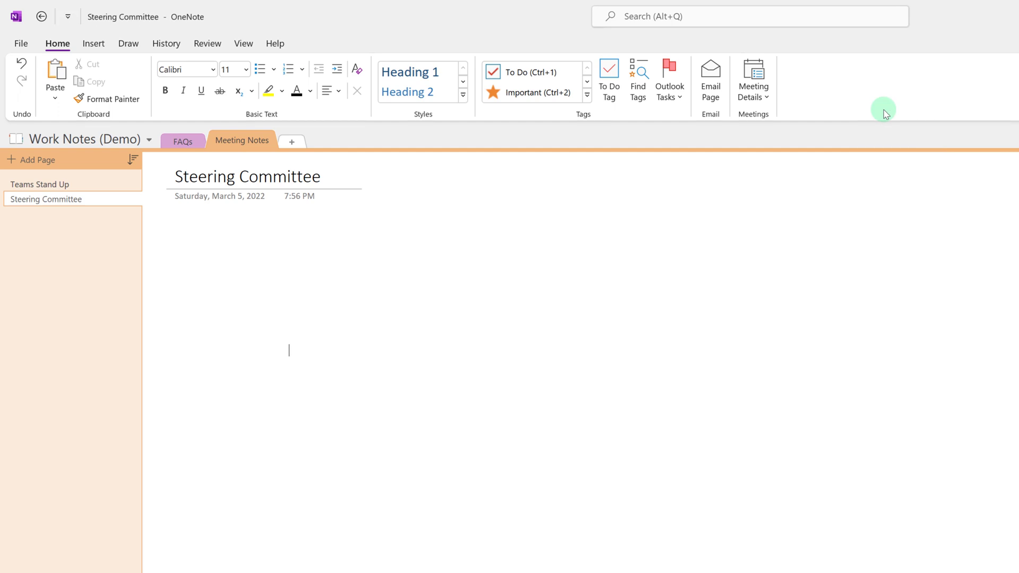
{"action": "left_click", "coordinate": [68, 17]}
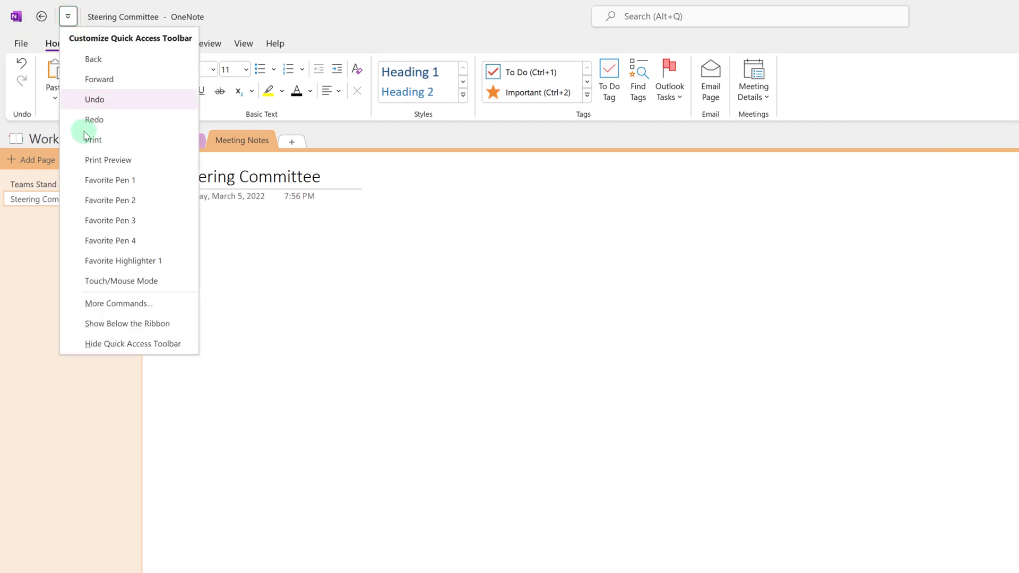
{"action": "mouse_move", "coordinate": [104, 99]}
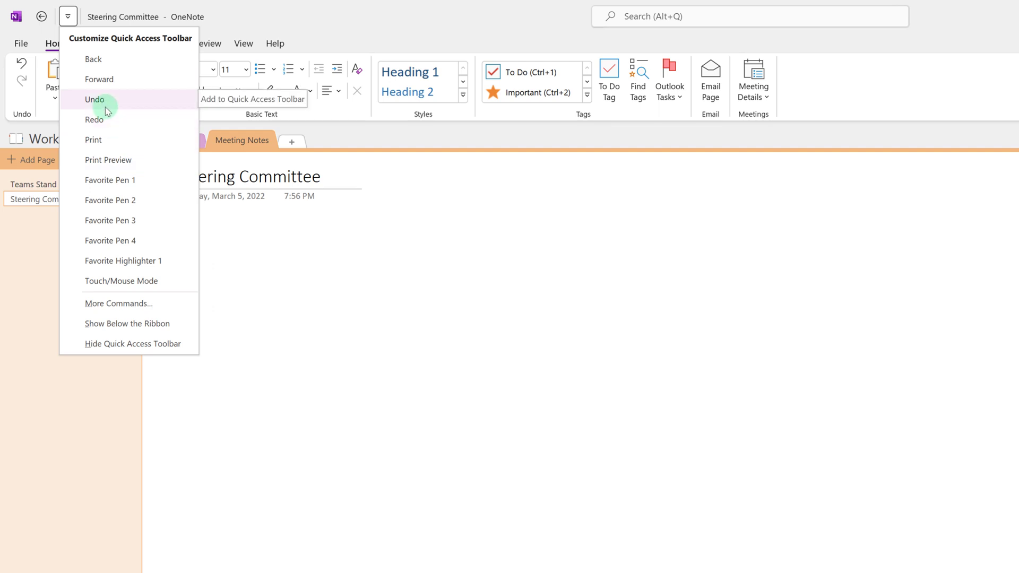
{"action": "mouse_move", "coordinate": [104, 120]}
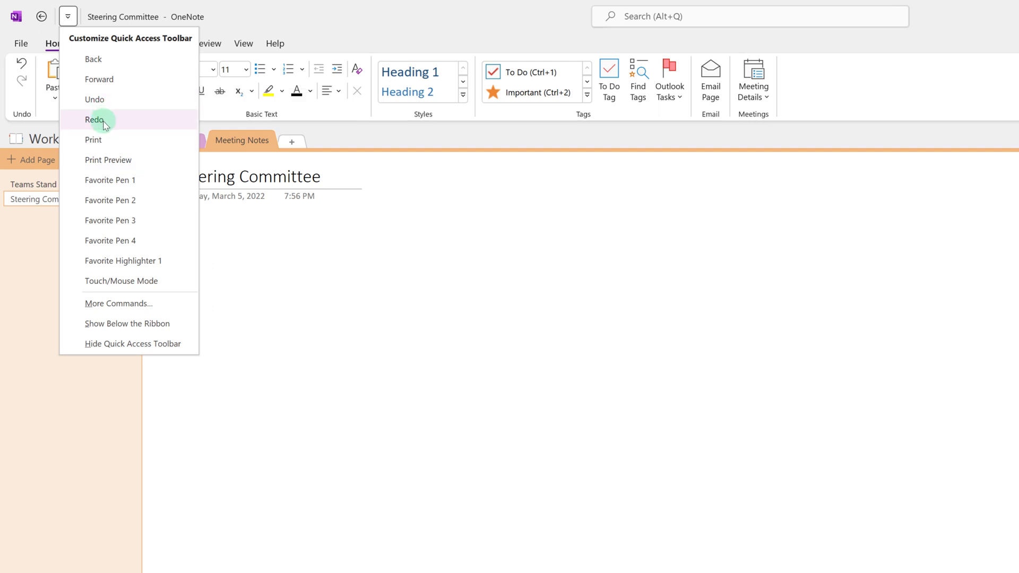
{"action": "left_click", "coordinate": [113, 99]}
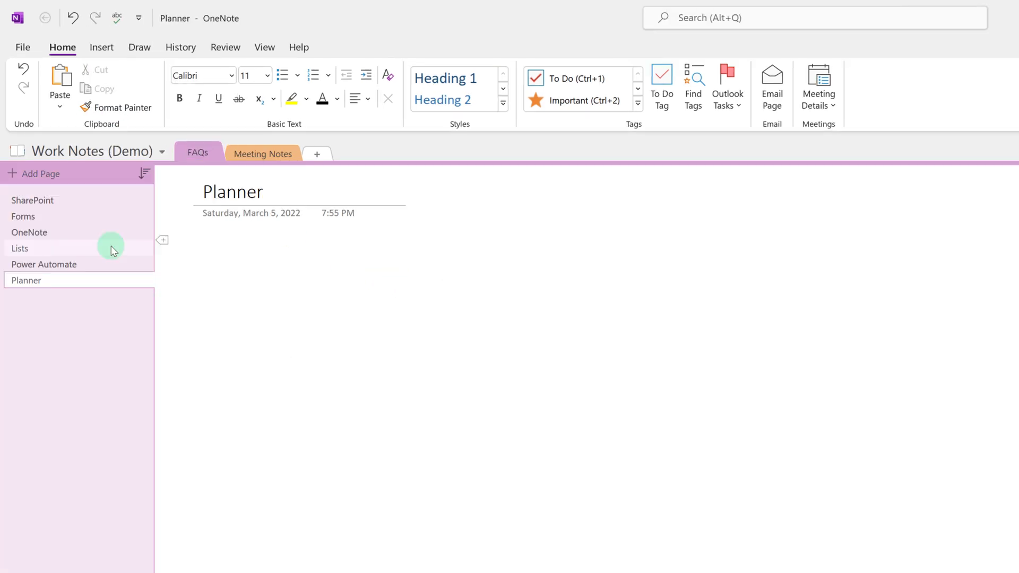
{"action": "mouse_move", "coordinate": [24, 47]}
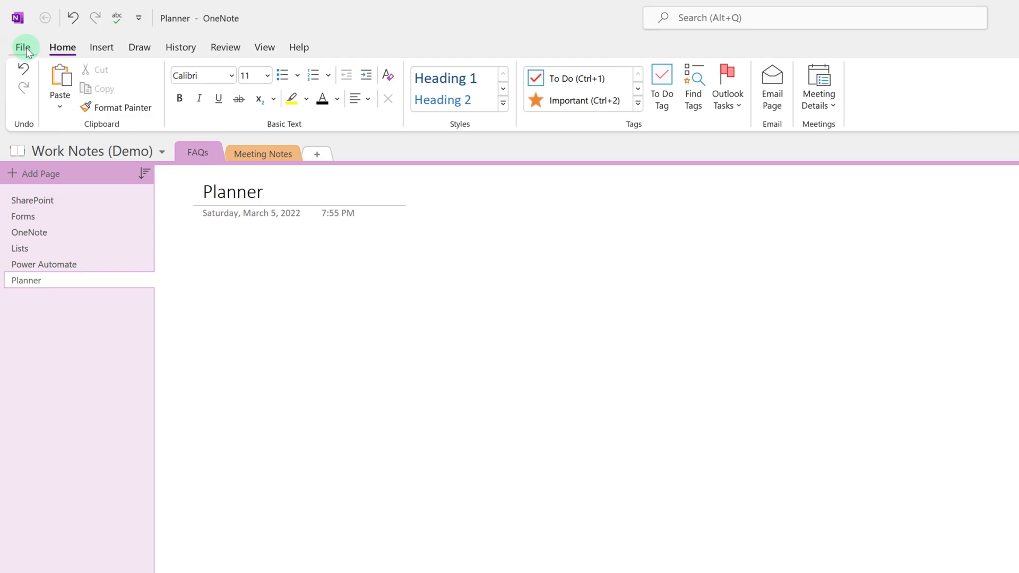
{"action": "left_click", "coordinate": [24, 46]}
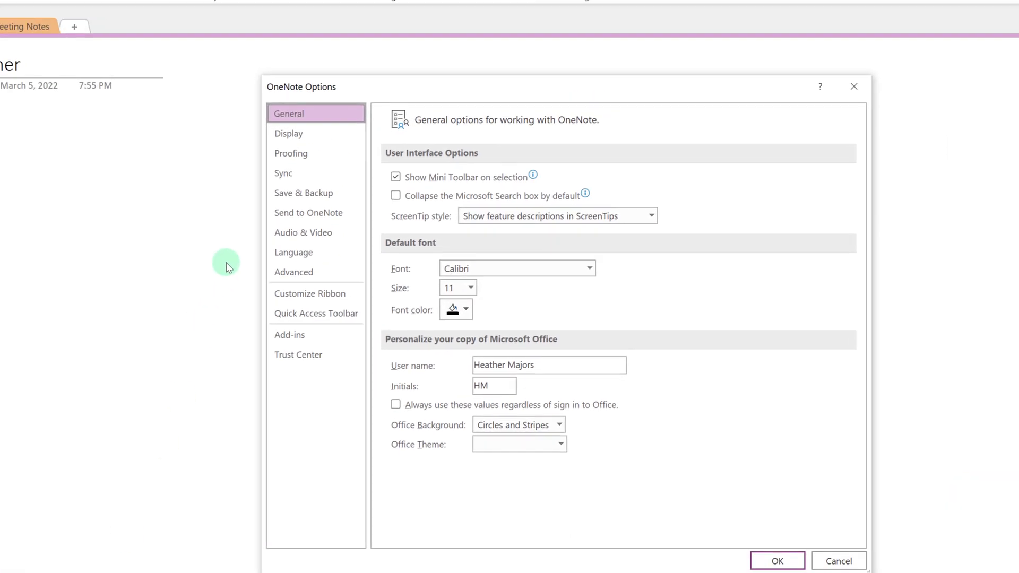
{"action": "left_click", "coordinate": [287, 134]}
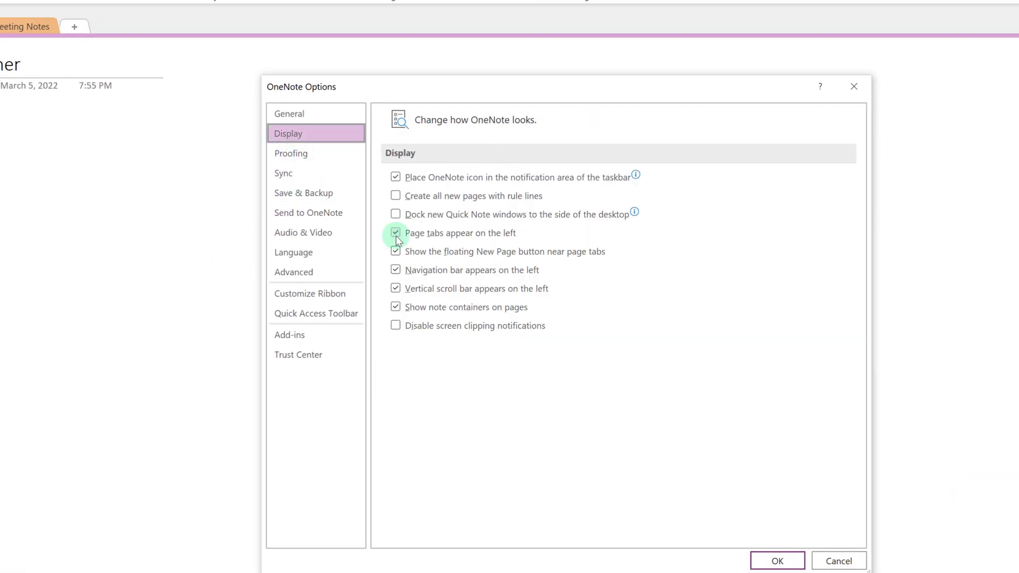
{"action": "mouse_move", "coordinate": [519, 244]}
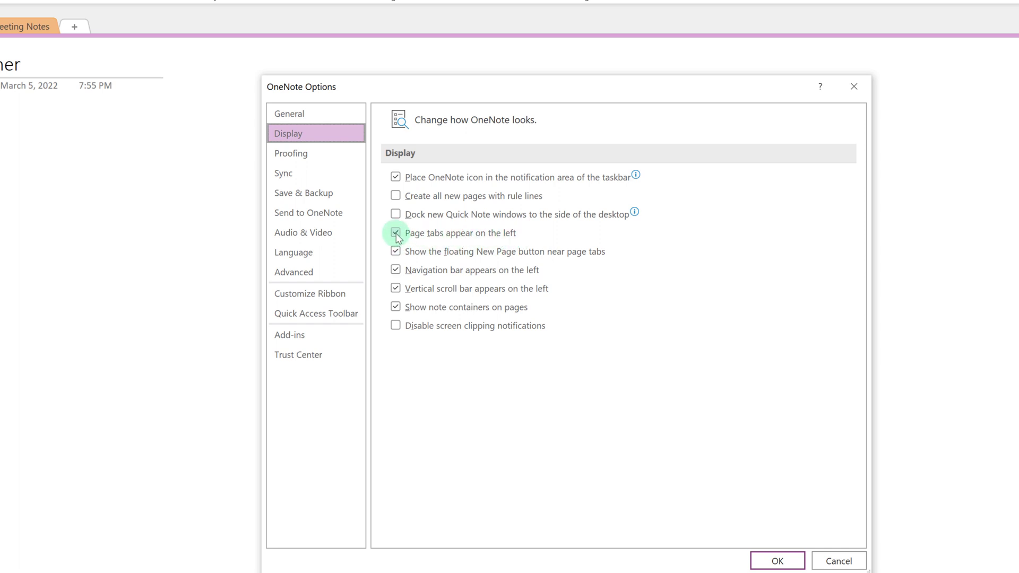
{"action": "left_click", "coordinate": [395, 233]}
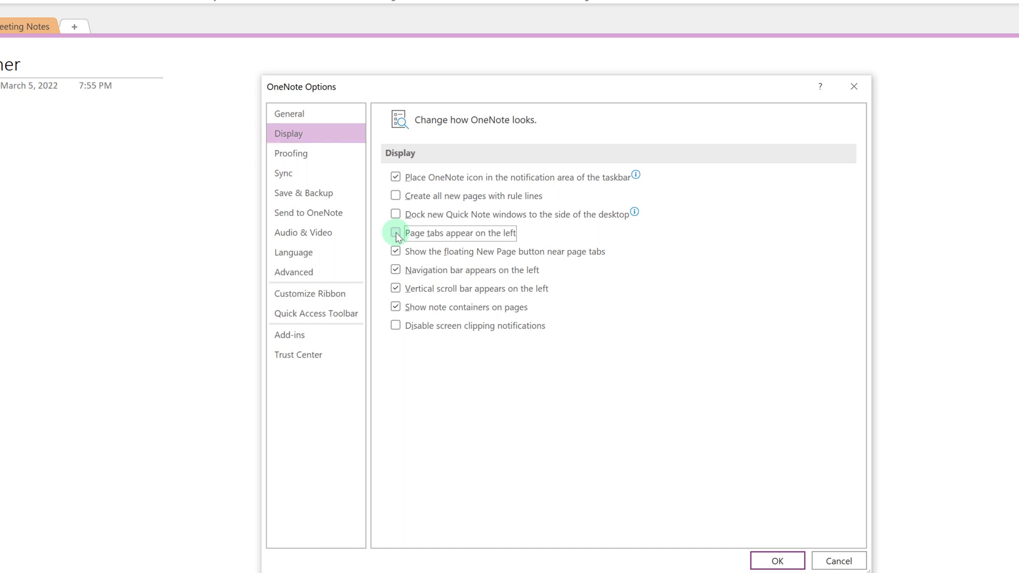
{"action": "left_click", "coordinate": [776, 560]}
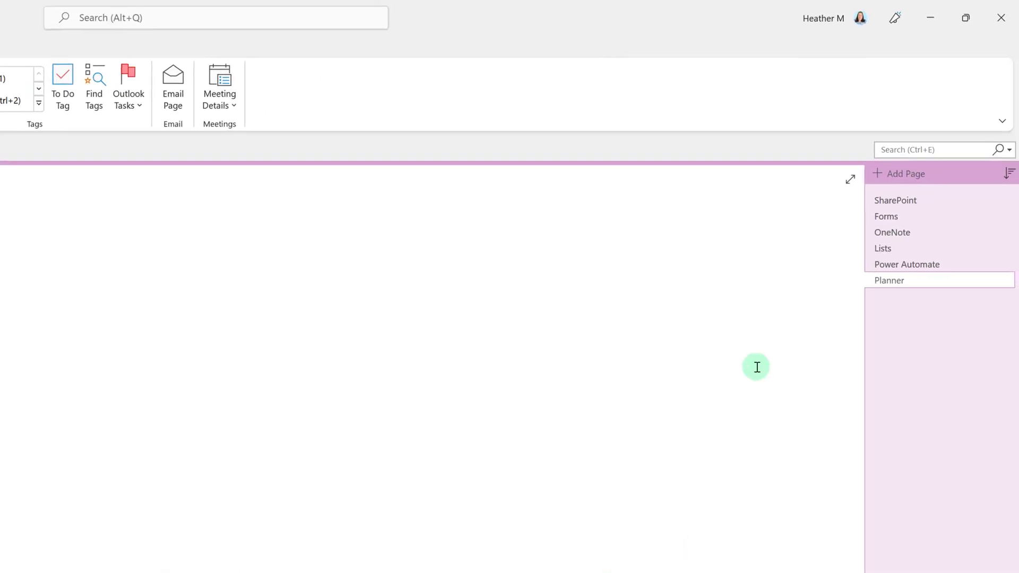
{"action": "mouse_move", "coordinate": [920, 374]}
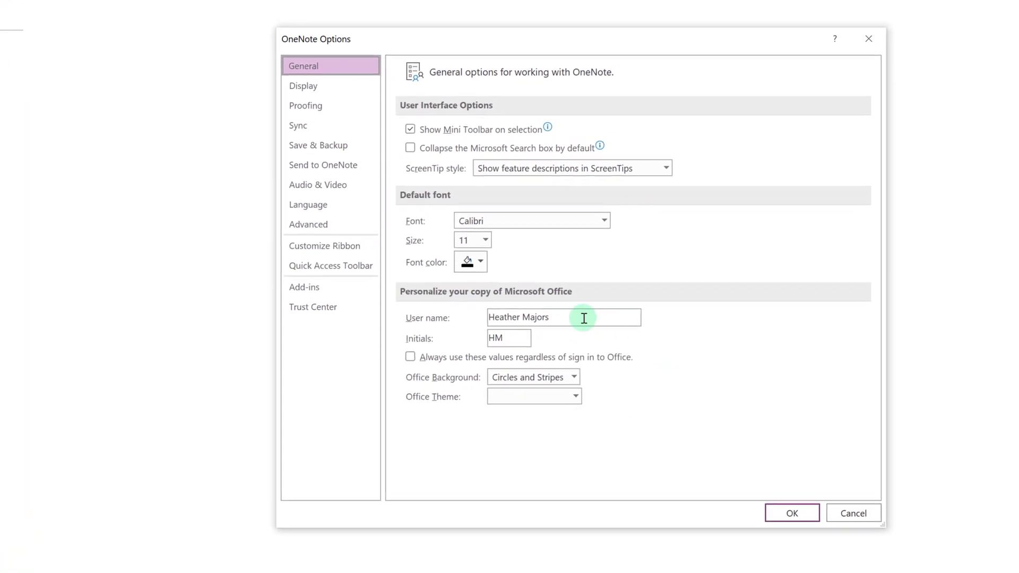
{"action": "left_click", "coordinate": [303, 85]}
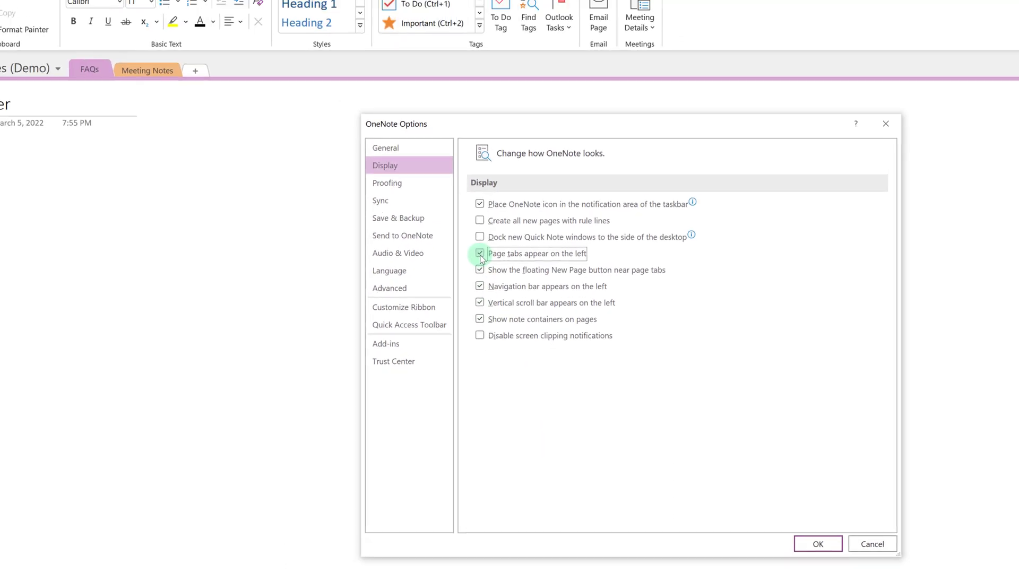
{"action": "left_click", "coordinate": [816, 544]}
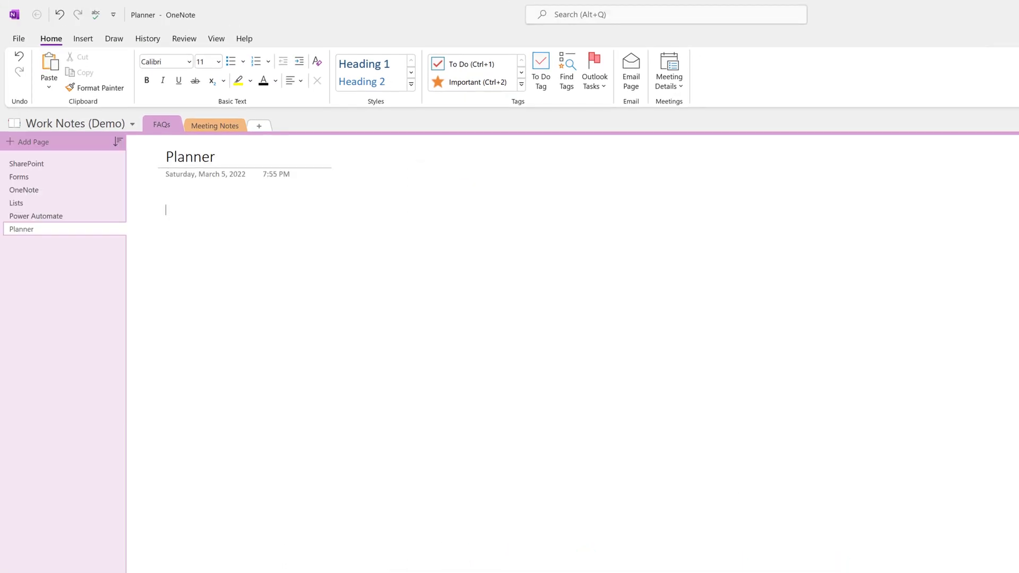
{"action": "left_click", "coordinate": [27, 163]}
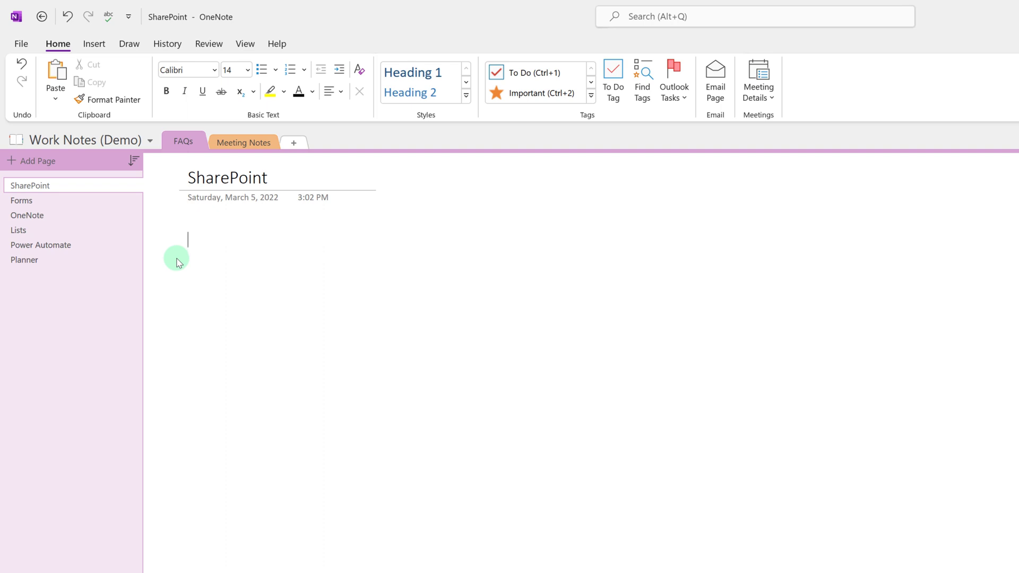
{"action": "mouse_move", "coordinate": [189, 106]}
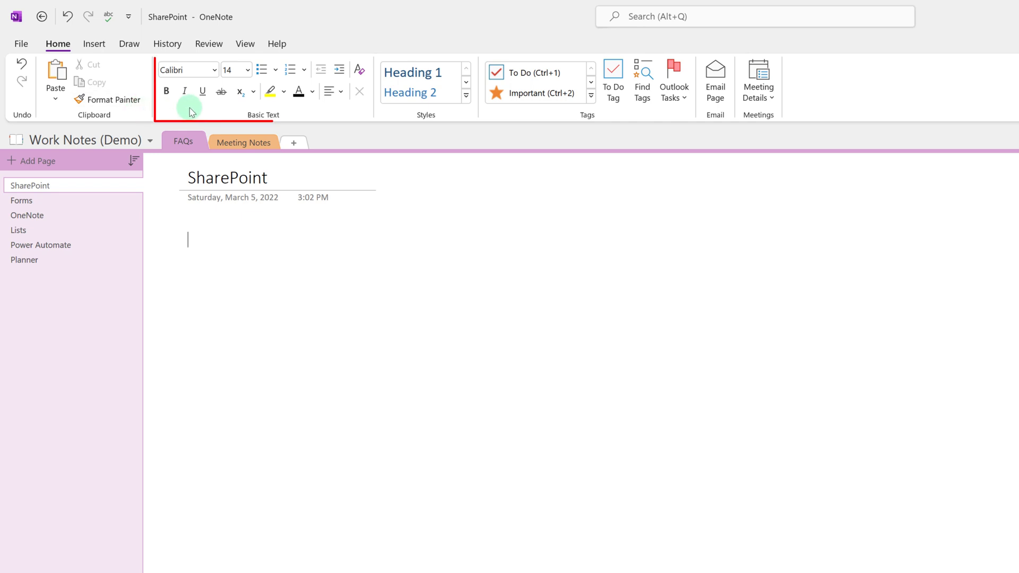
{"action": "mouse_move", "coordinate": [370, 112]}
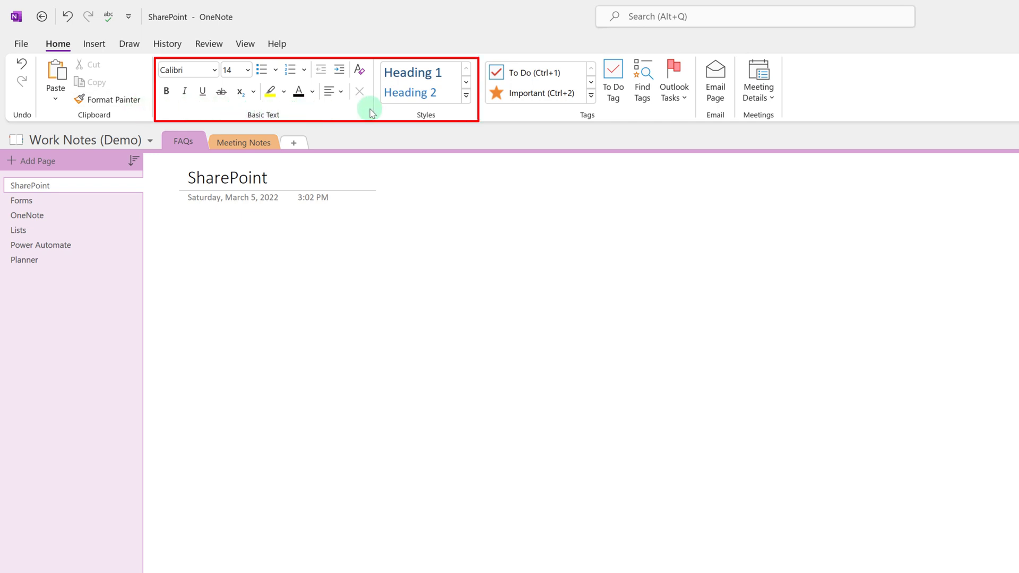
{"action": "mouse_move", "coordinate": [428, 117]}
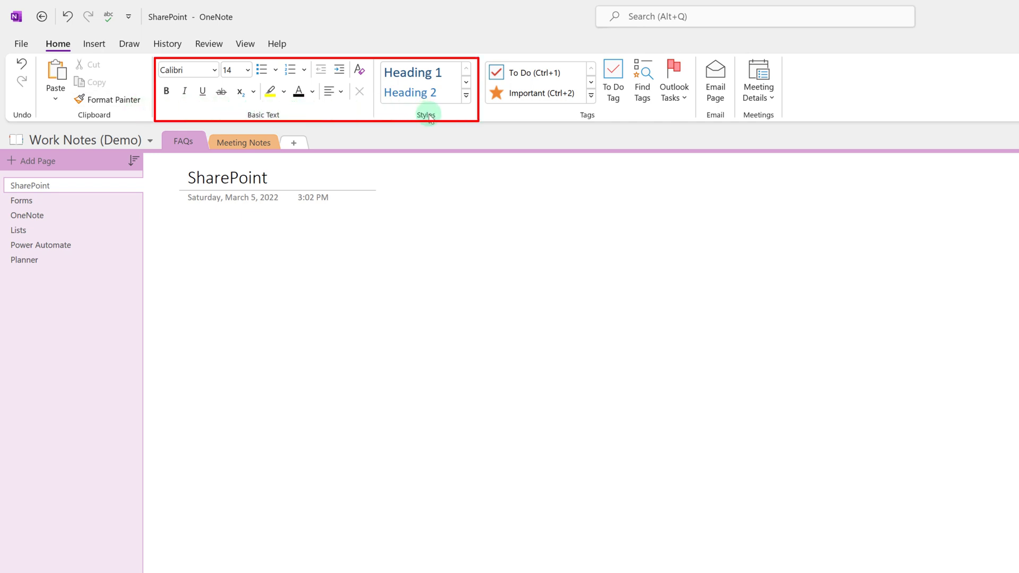
{"action": "mouse_move", "coordinate": [439, 118]}
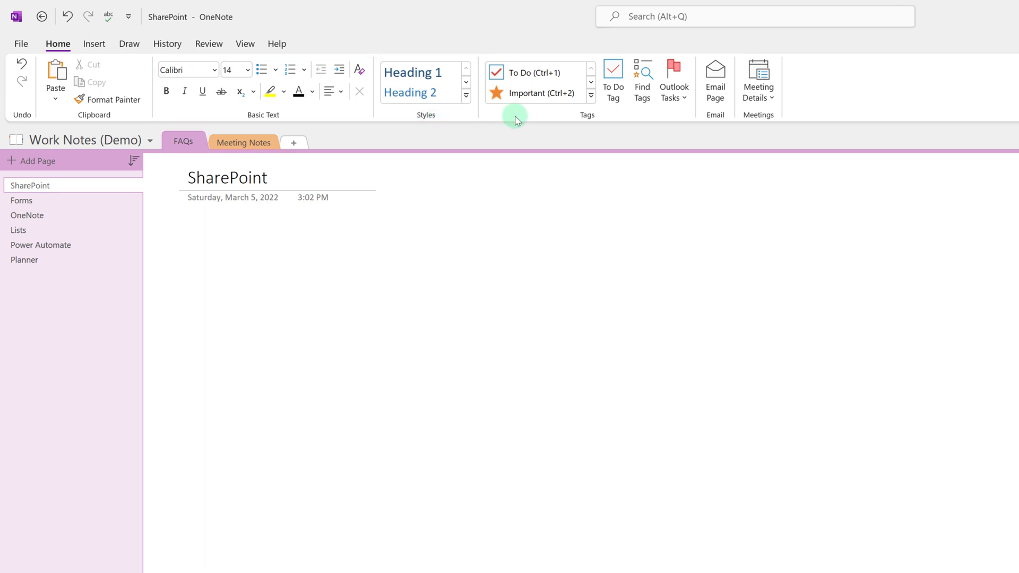
{"action": "mouse_move", "coordinate": [536, 92]}
{"action": "type", "text": "Build the FAQ"}
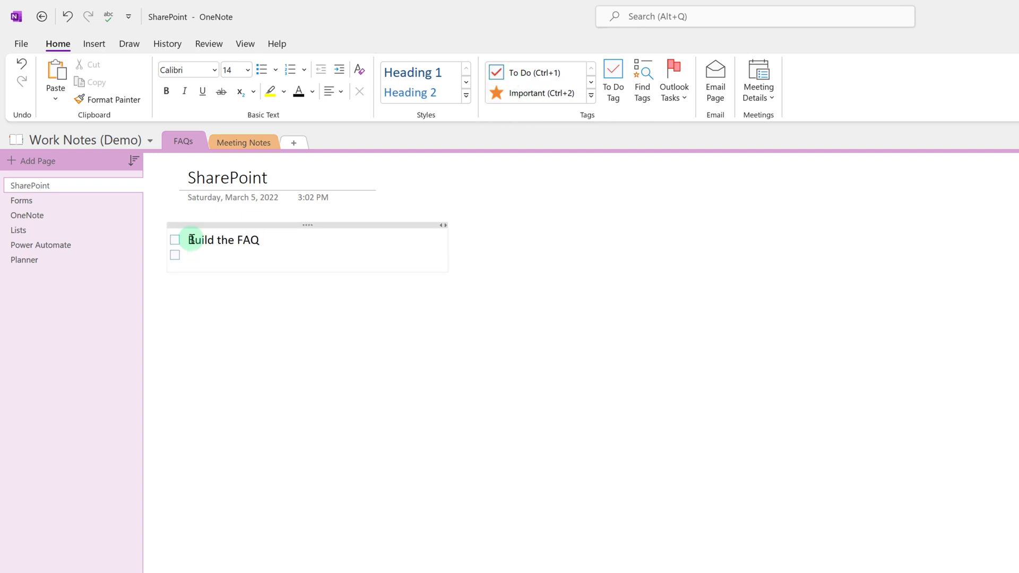
Step: Enter the checklist items Verify answers and Publish to end users
{"action": "type", "text": "Verify"}
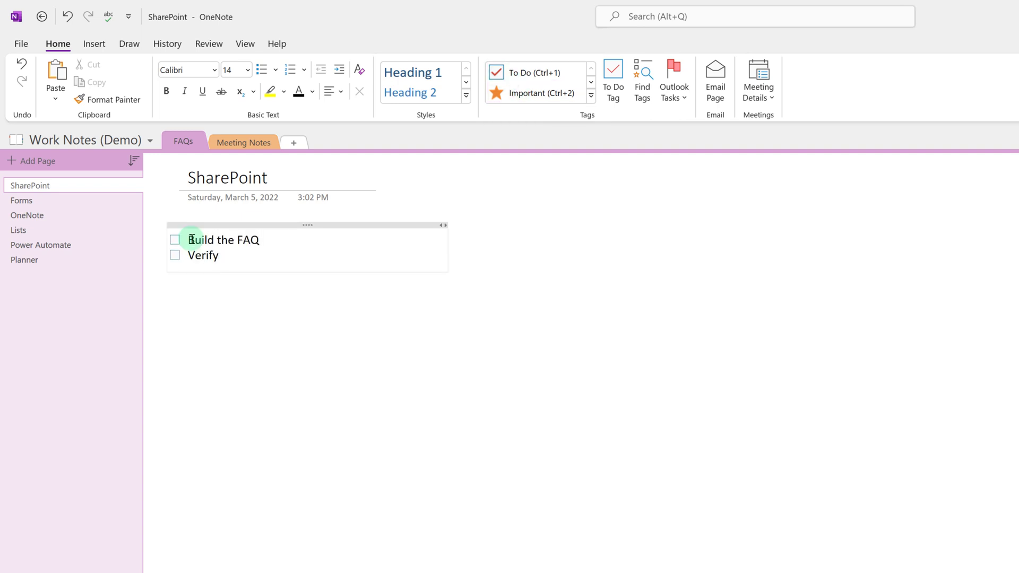
{"action": "type", "text": "answers"}
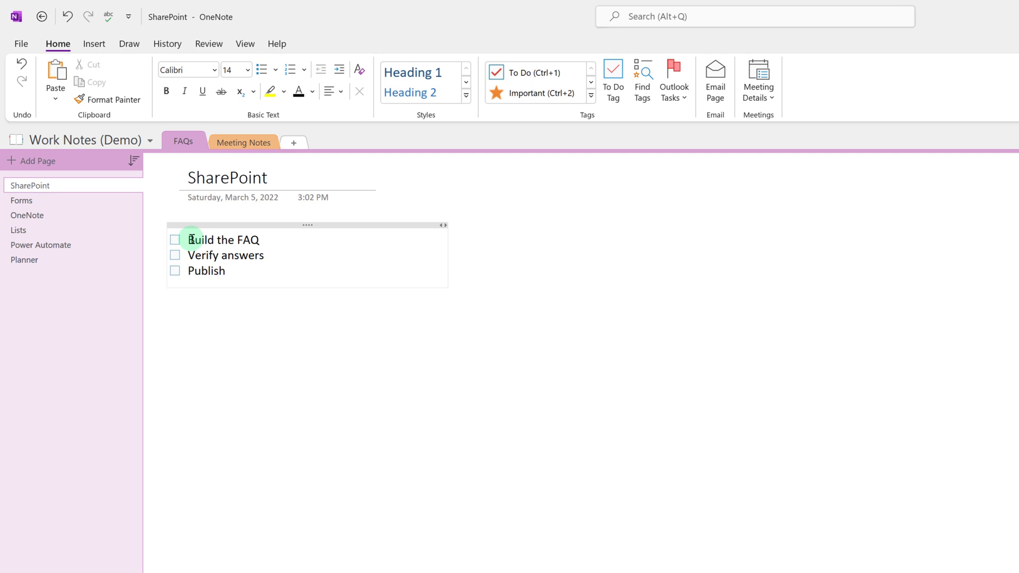
{"action": "type", "text": "to end users"}
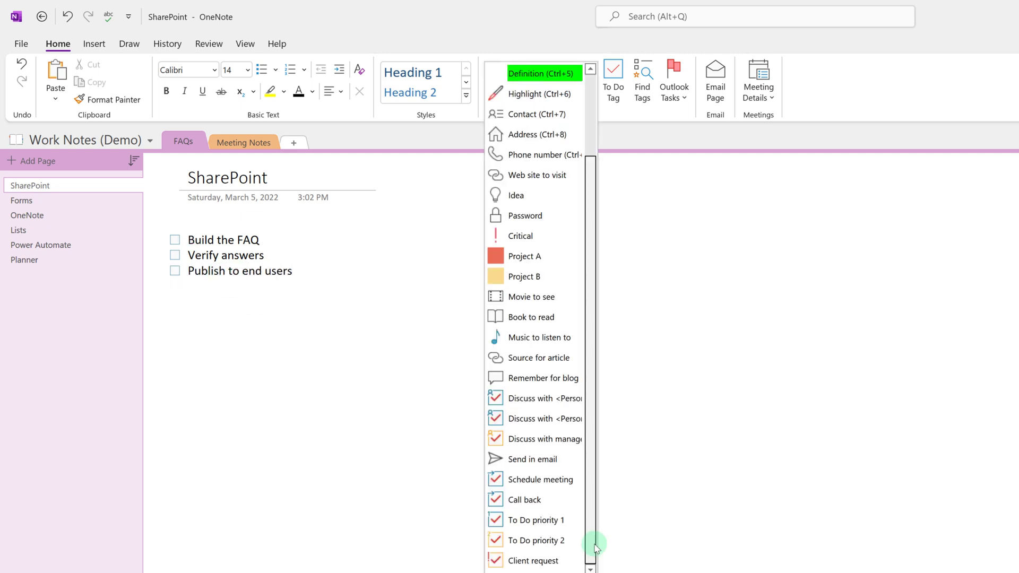
Step: Scroll to the end of the Tags gallery and choose Customize Tags
{"action": "scroll", "scroll_direction": "down", "scroll_amount": 3}
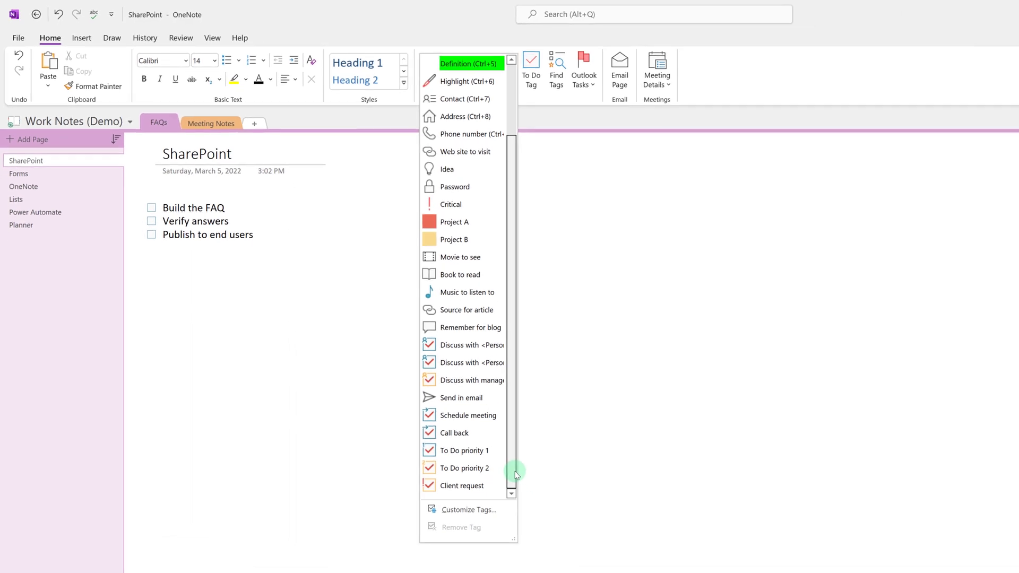
{"action": "mouse_move", "coordinate": [456, 510]}
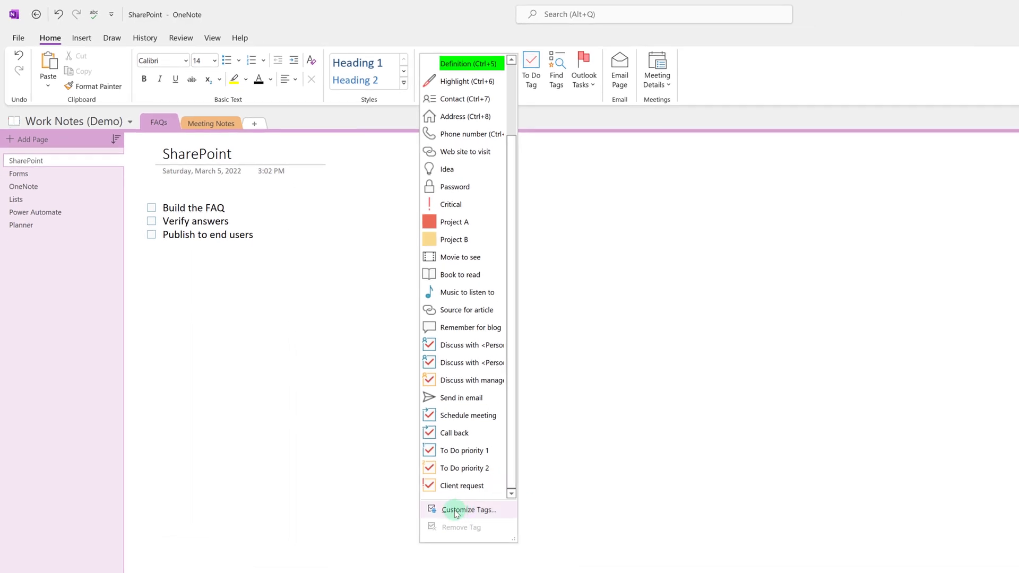
{"action": "mouse_move", "coordinate": [468, 509]}
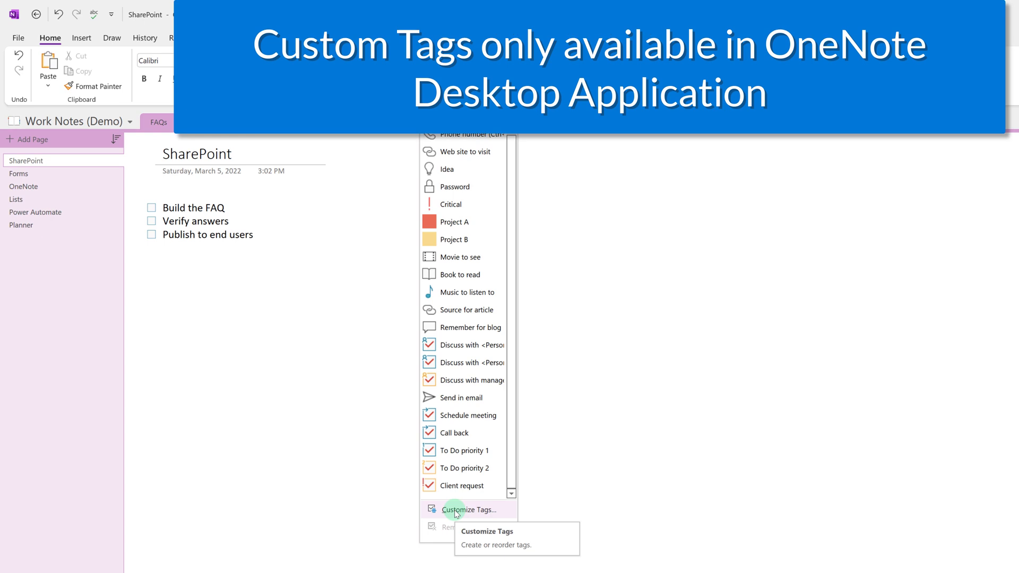
{"action": "left_click", "coordinate": [469, 509]}
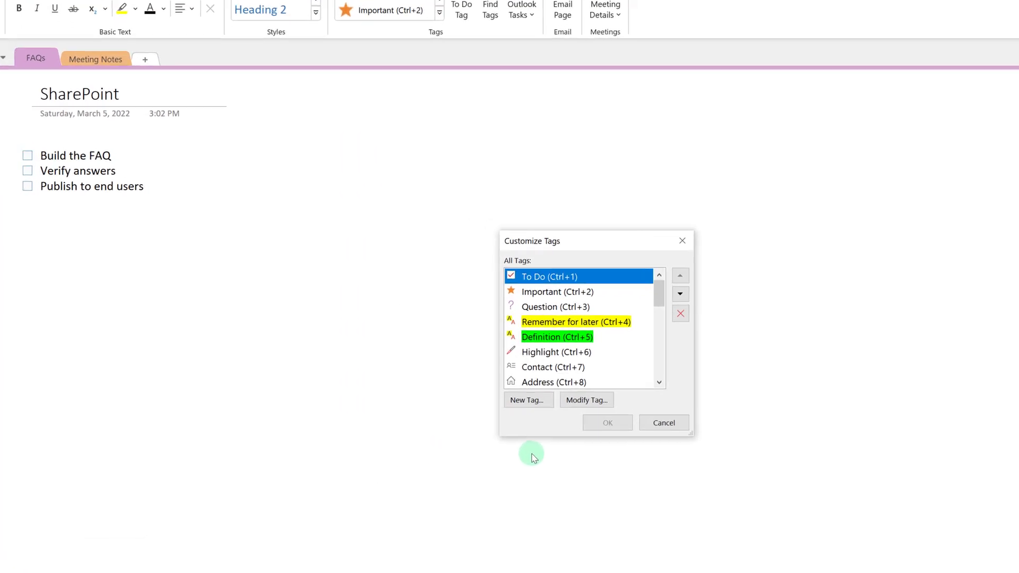
Step: Create the 'Send to supervisor' tag with a Yellow Square symbol and blue highlight
{"action": "left_click", "coordinate": [527, 399]}
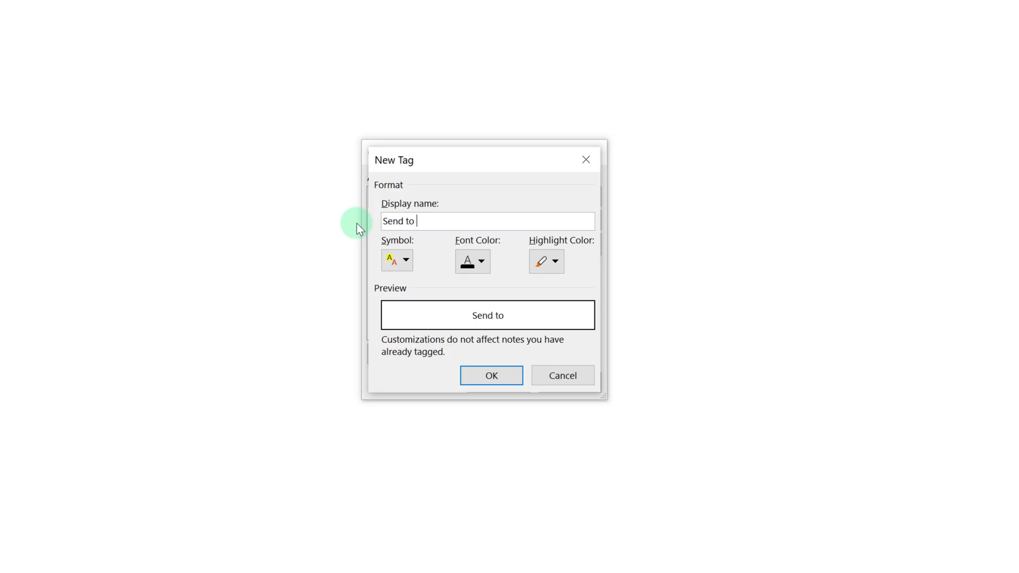
{"action": "type", "text": "supervisor"}
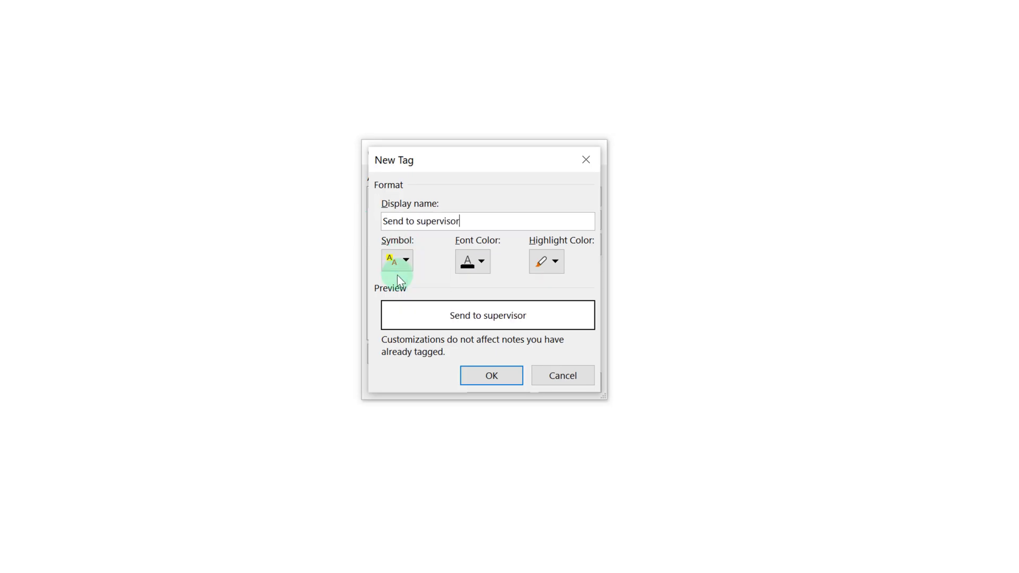
{"action": "left_click", "coordinate": [405, 260]}
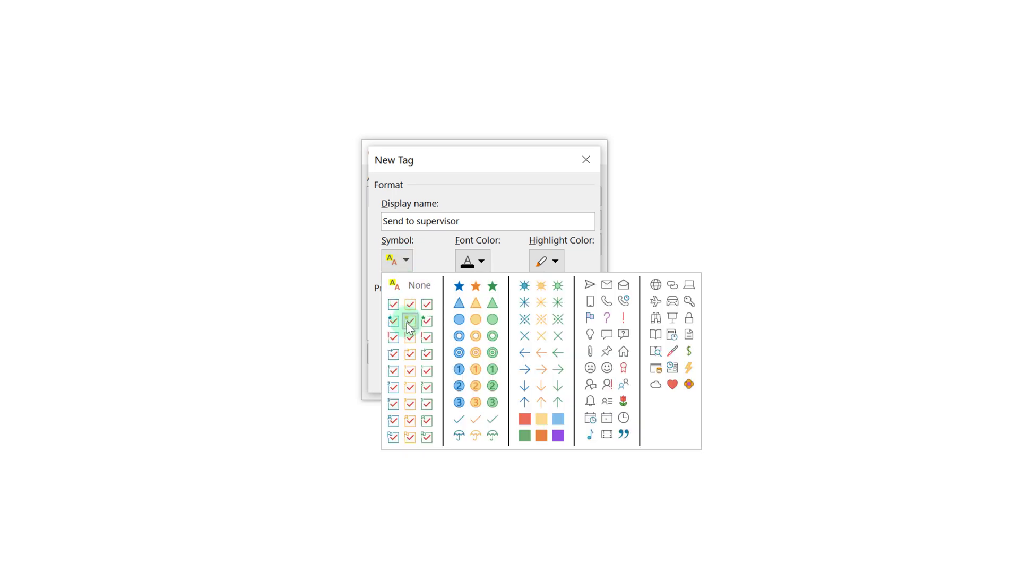
{"action": "mouse_move", "coordinate": [523, 302]}
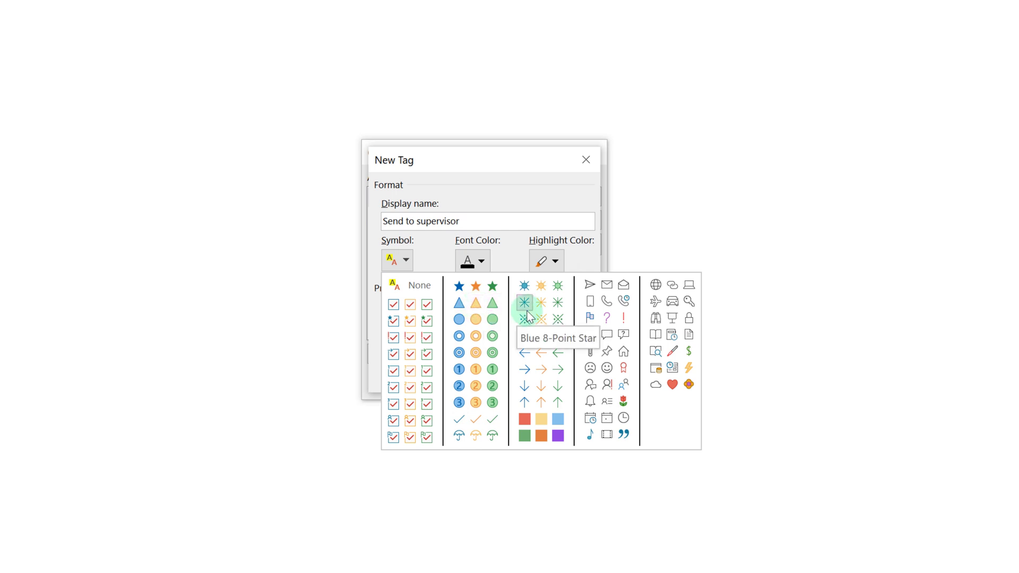
{"action": "mouse_move", "coordinate": [539, 419]}
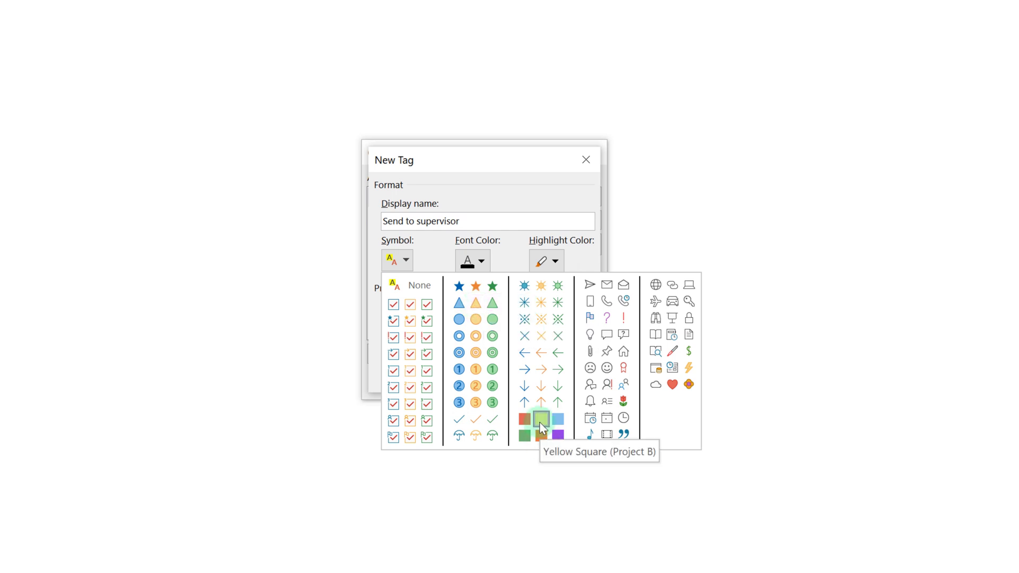
{"action": "left_click", "coordinate": [541, 419]}
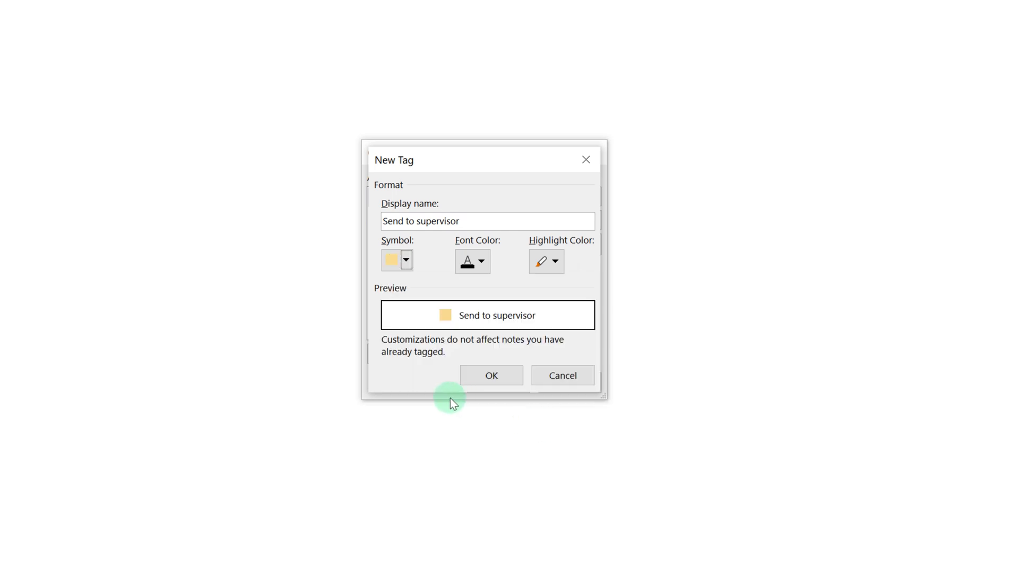
{"action": "left_click", "coordinate": [553, 261]}
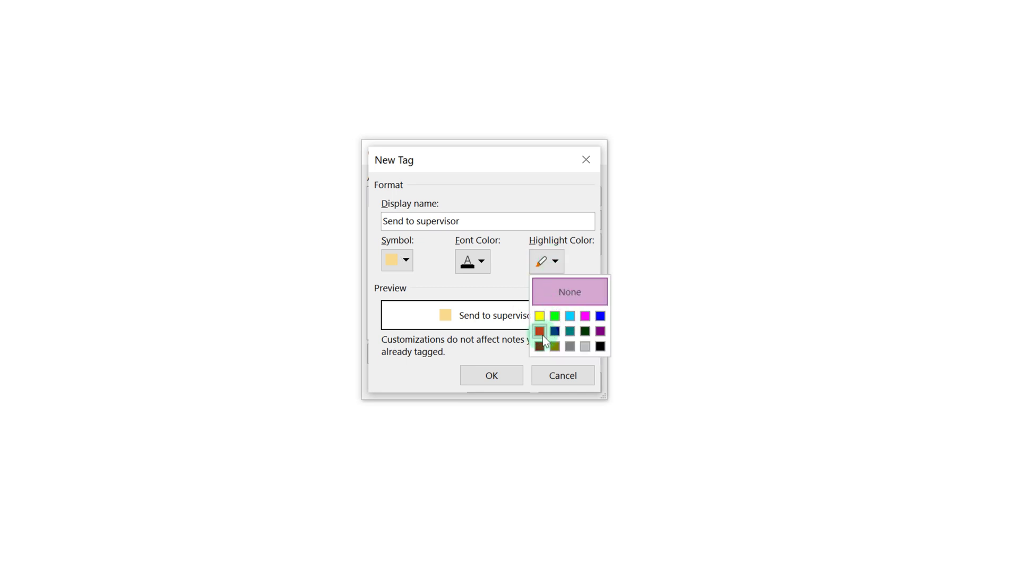
{"action": "left_click", "coordinate": [539, 331]}
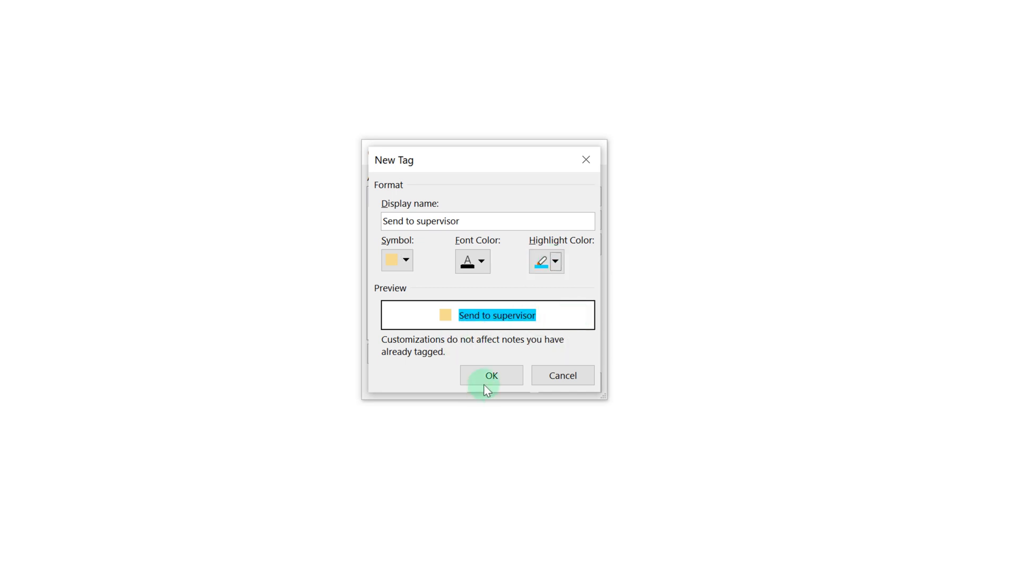
{"action": "left_click", "coordinate": [490, 375]}
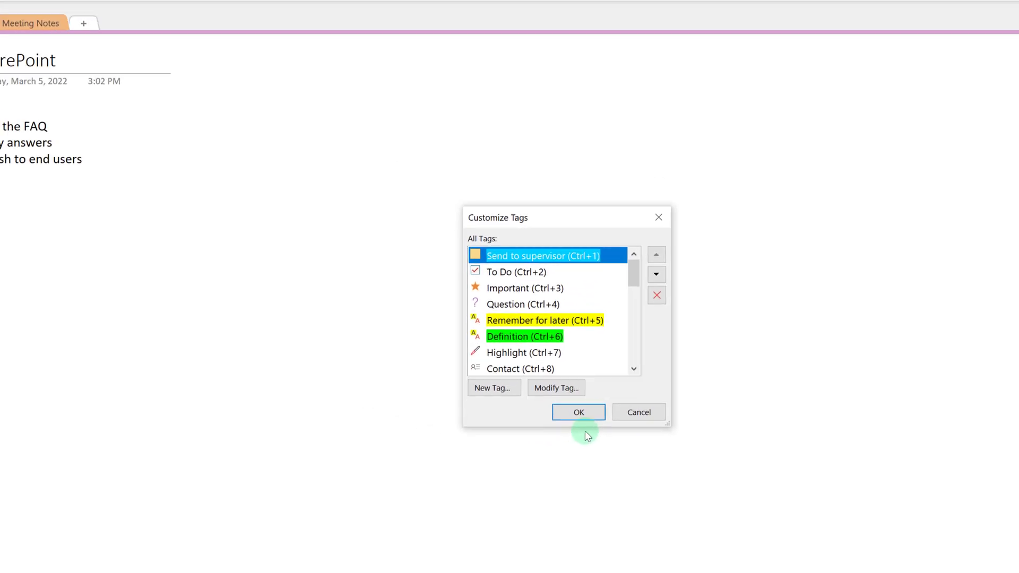
{"action": "left_click", "coordinate": [578, 412]}
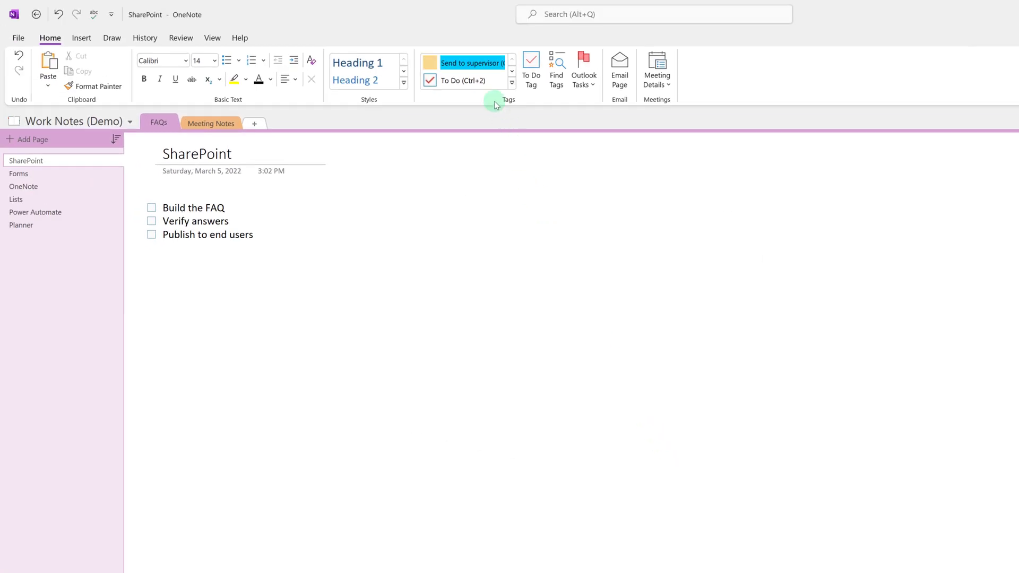
Step: Apply the Send to supervisor tag and type the note 'Are these correct'
{"action": "left_click", "coordinate": [512, 85]}
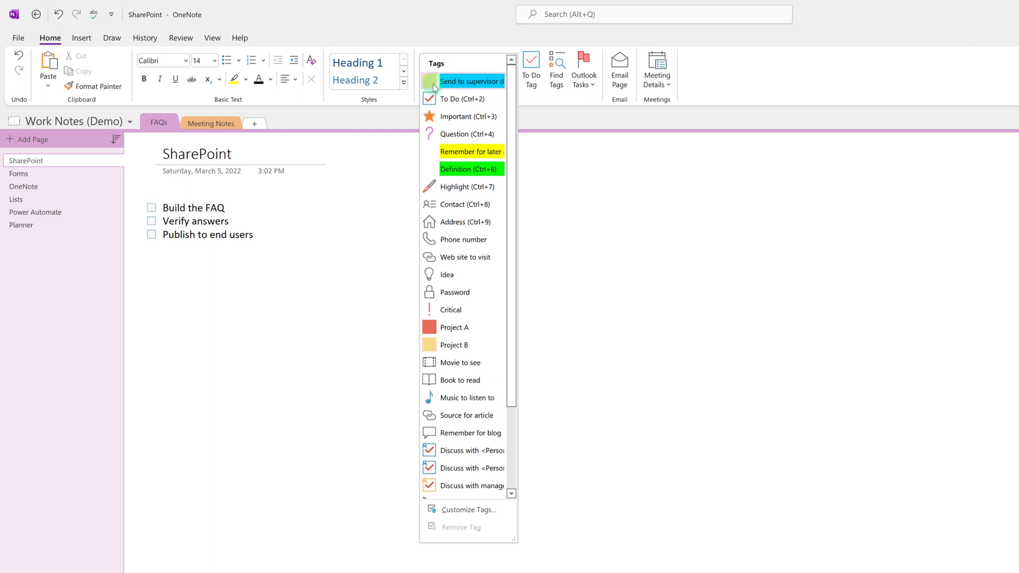
{"action": "mouse_move", "coordinate": [471, 81]}
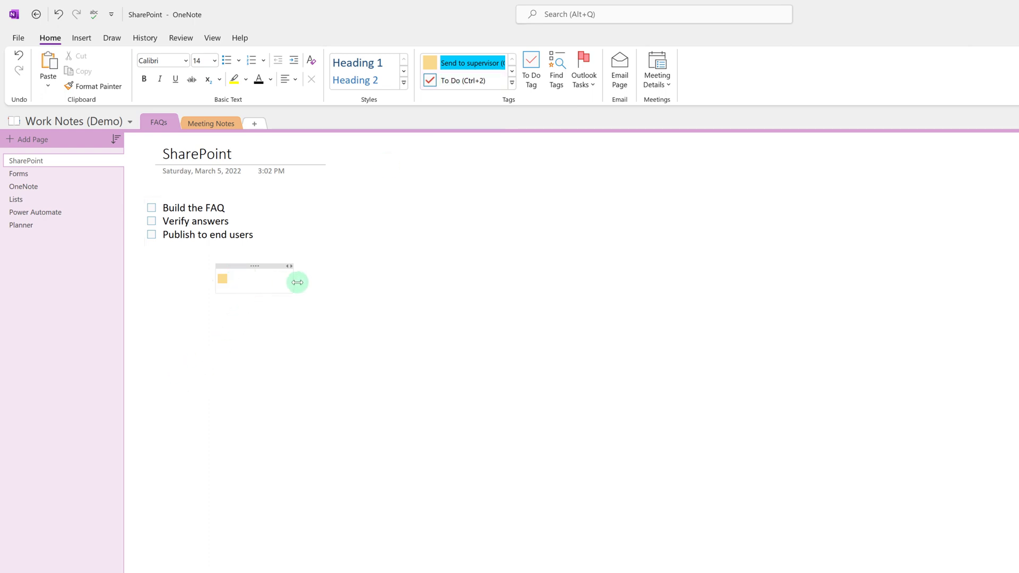
{"action": "type", "text": "Are these co"}
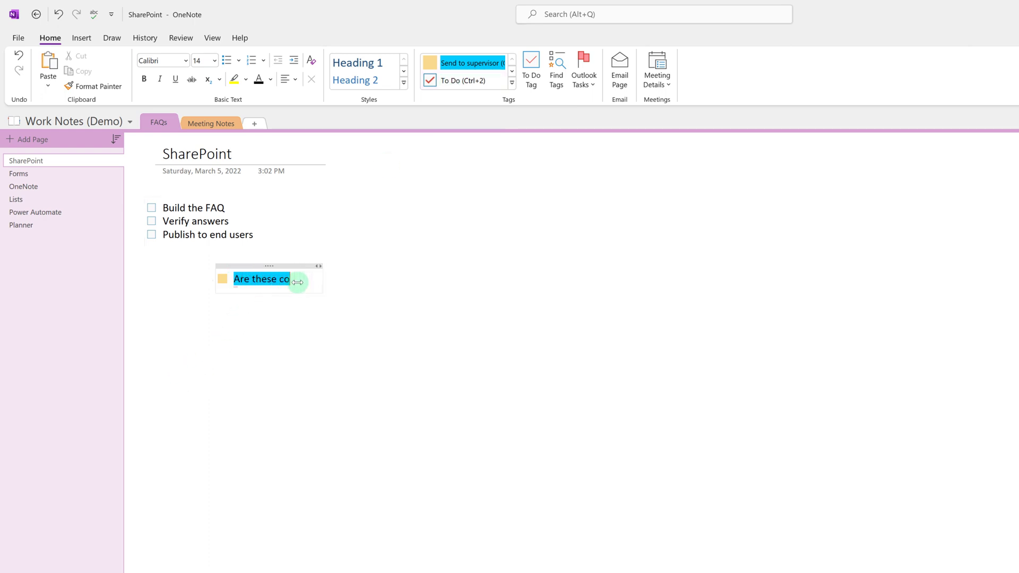
{"action": "type", "text": "rrect"}
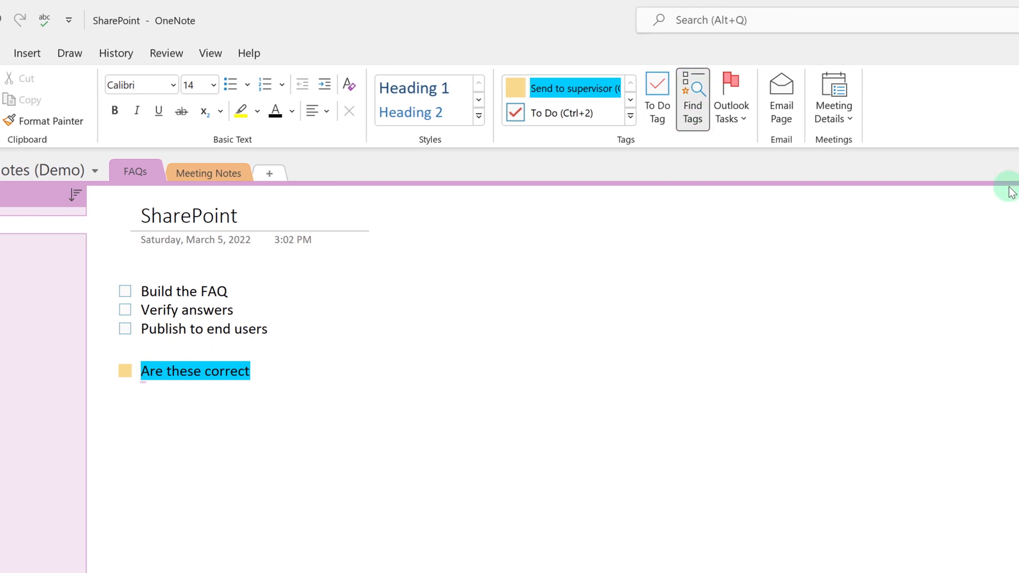
Step: Open the Tags Summary pane and set its search scope to All notebooks
{"action": "left_click", "coordinate": [692, 97]}
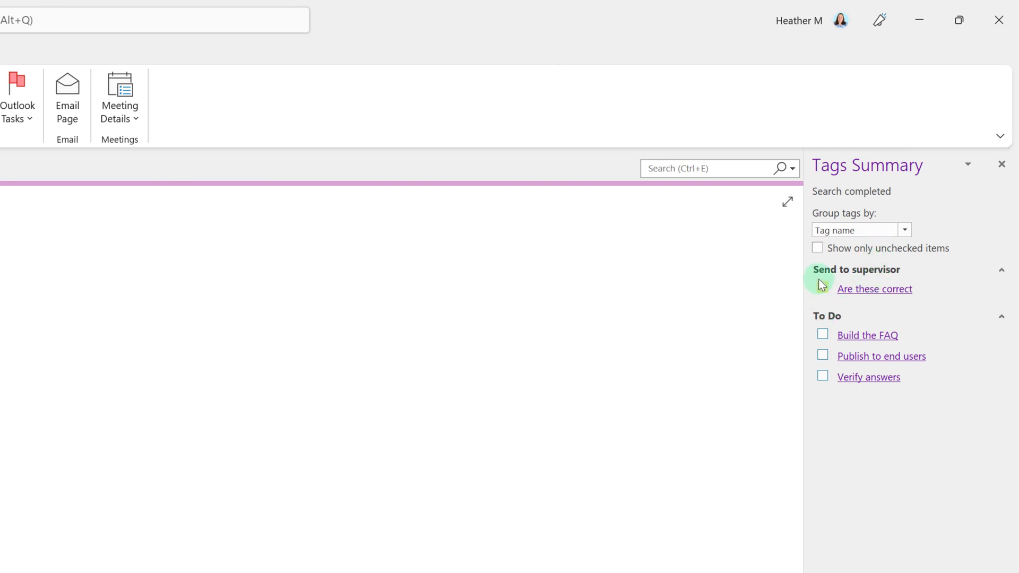
{"action": "mouse_move", "coordinate": [822, 291]}
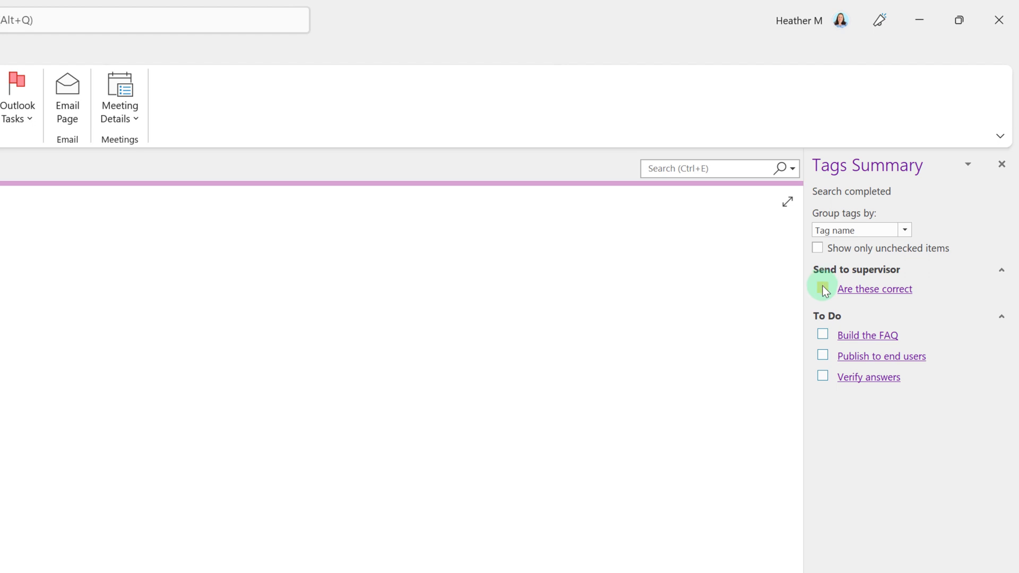
{"action": "left_click", "coordinate": [822, 288]}
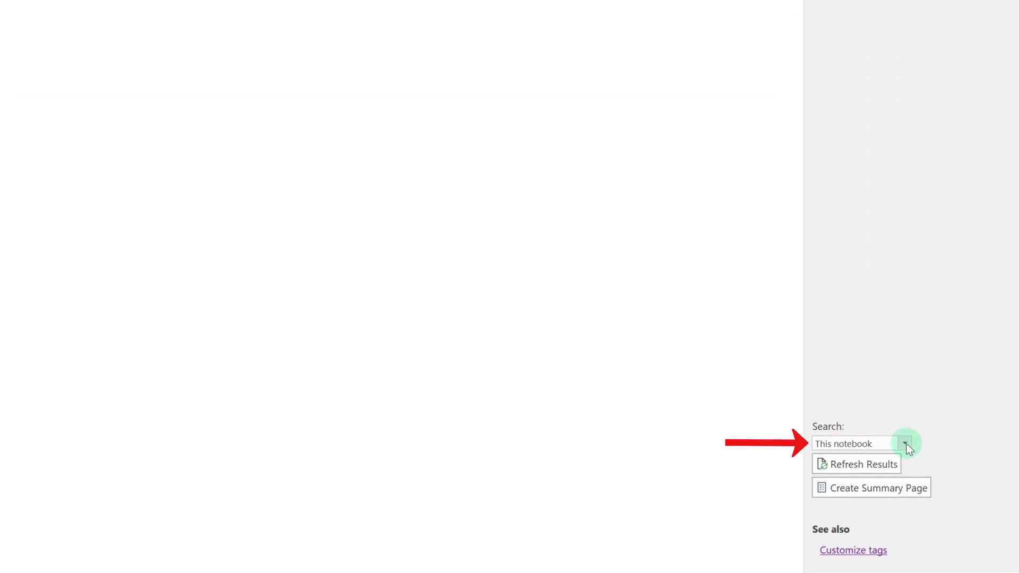
{"action": "left_click", "coordinate": [905, 443]}
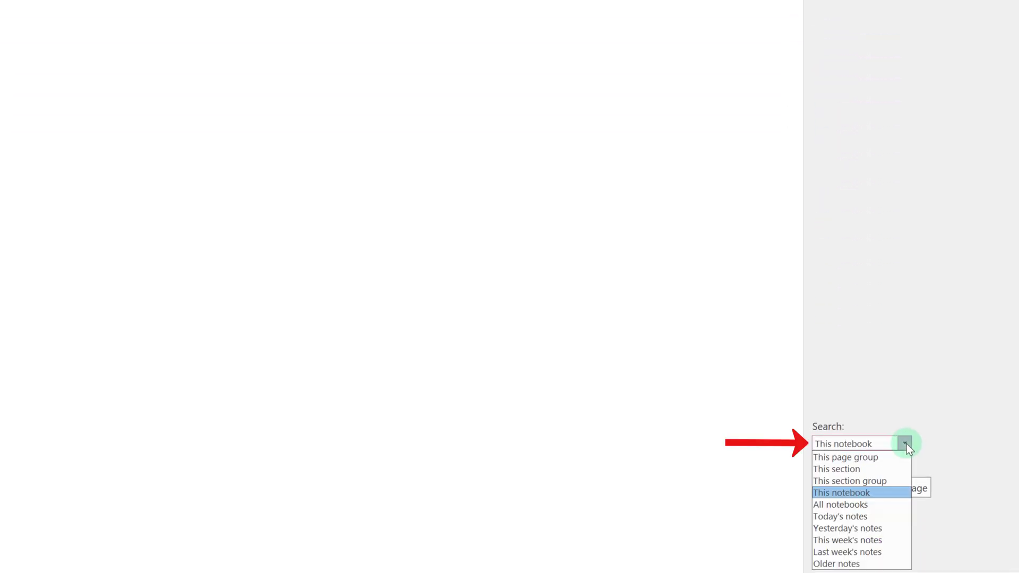
{"action": "mouse_move", "coordinate": [884, 456]}
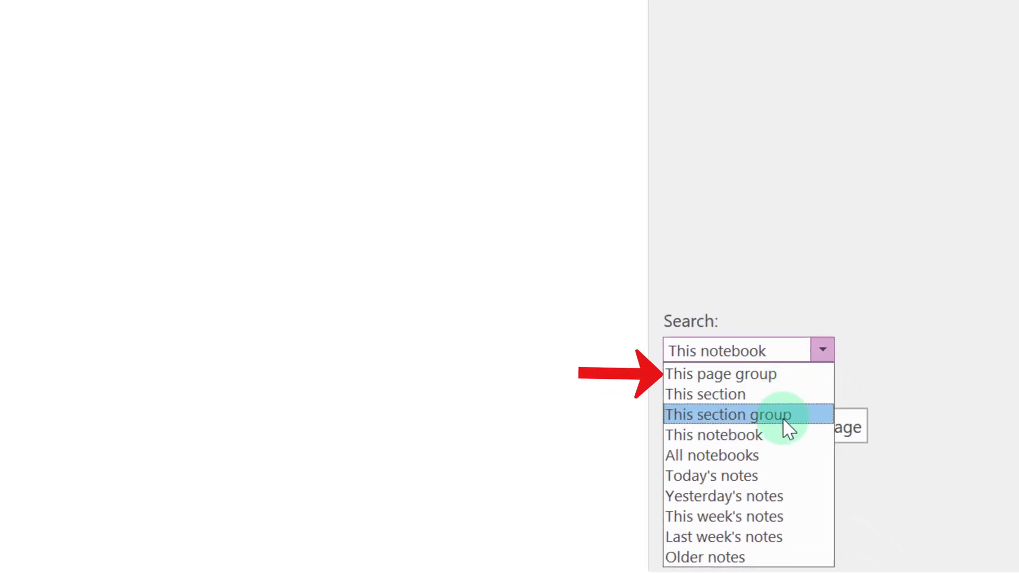
{"action": "mouse_move", "coordinate": [747, 455]}
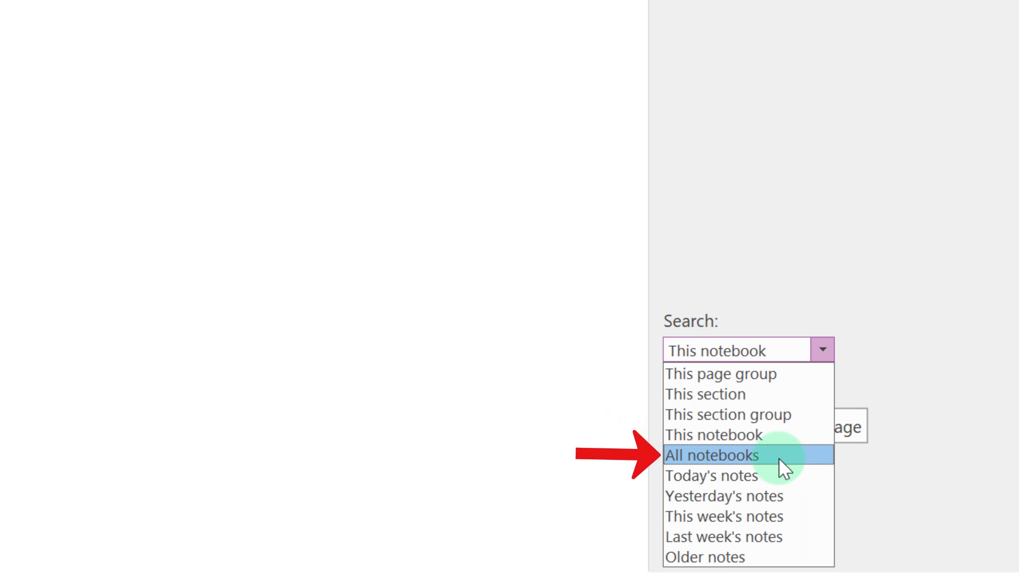
{"action": "left_click", "coordinate": [712, 455]}
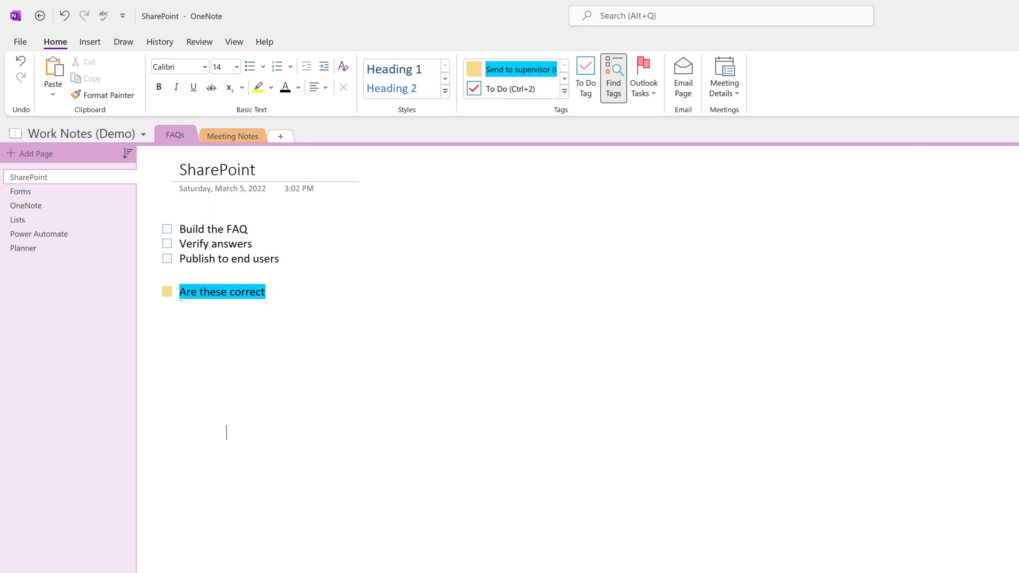
Step: Flag an Outlook task due Tomorrow reading 'Let the team know we need a new video'
{"action": "left_click", "coordinate": [642, 75]}
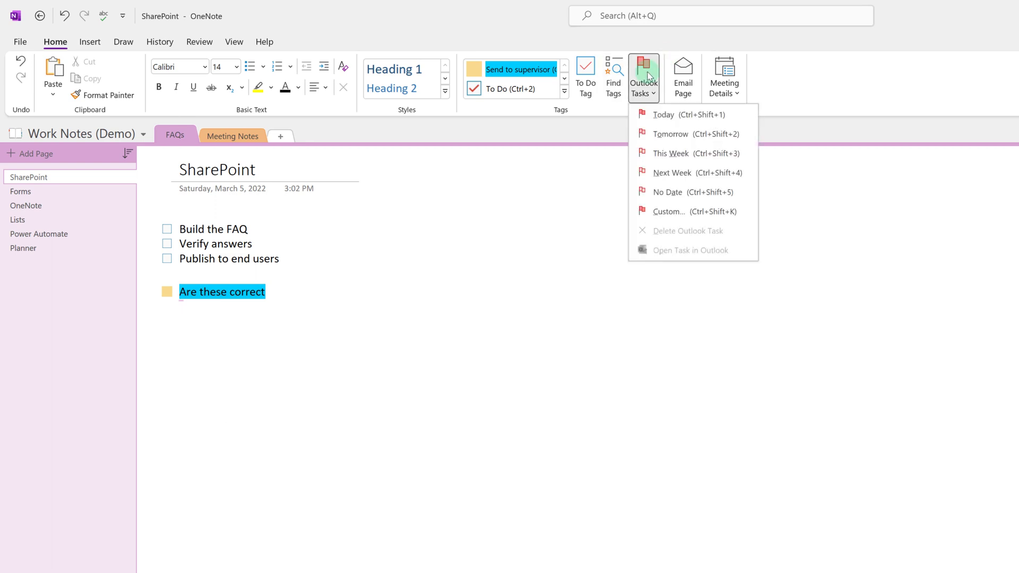
{"action": "mouse_move", "coordinate": [662, 115]}
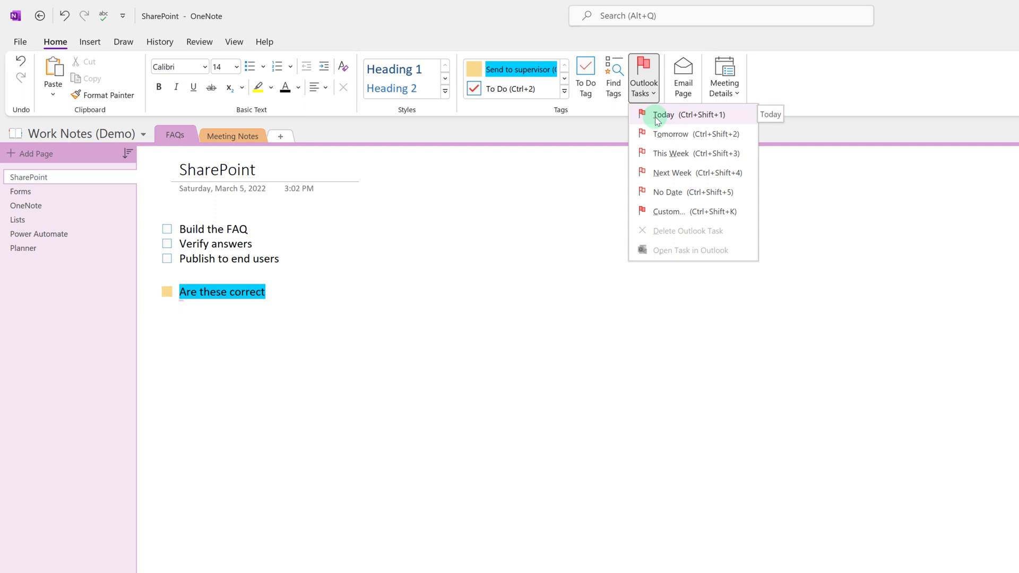
{"action": "mouse_move", "coordinate": [661, 134]}
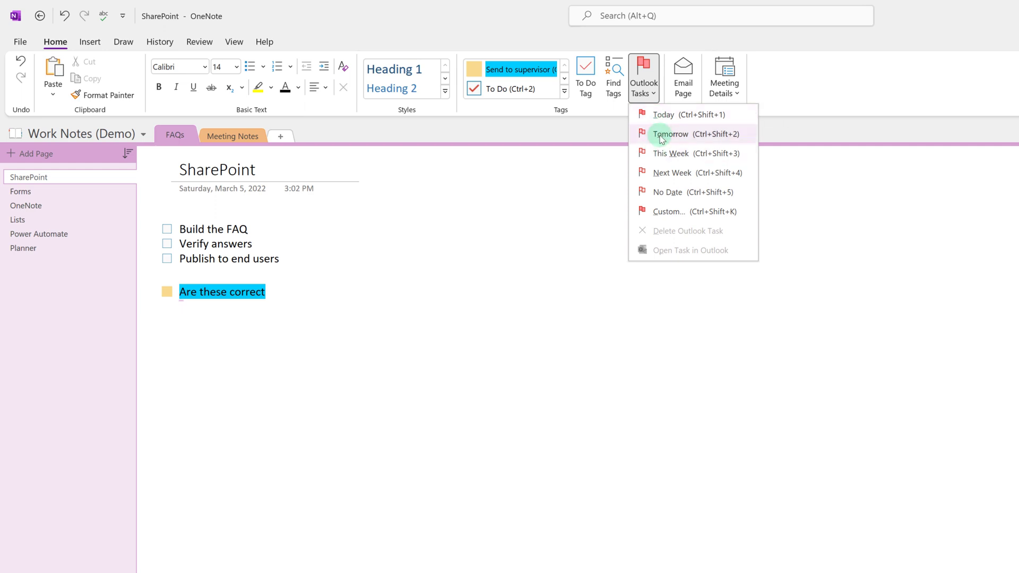
{"action": "left_click", "coordinate": [670, 134]}
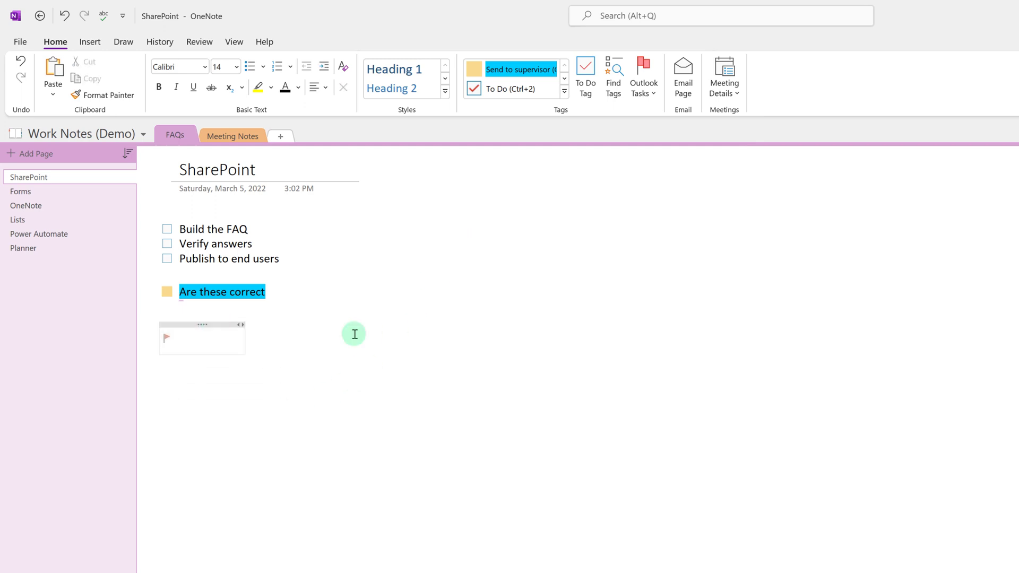
{"action": "type", "text": "Let t"}
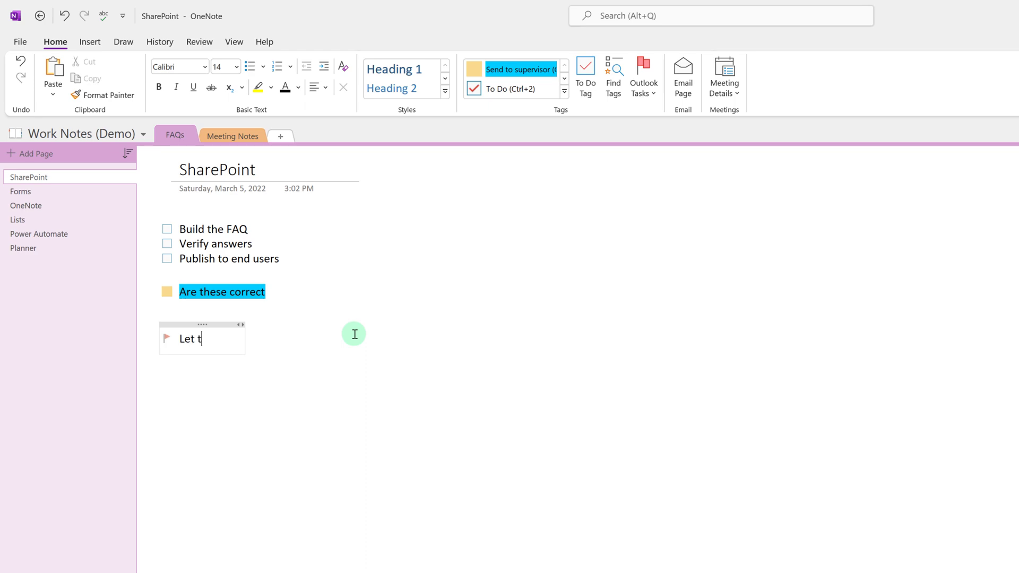
{"action": "type", "text": "he team know we"}
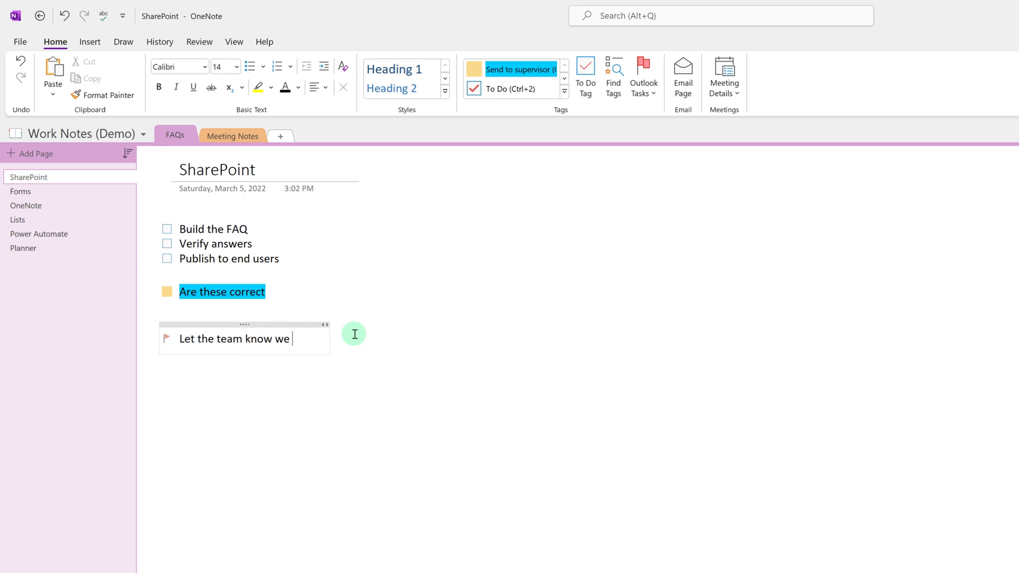
{"action": "type", "text": "need a new video"}
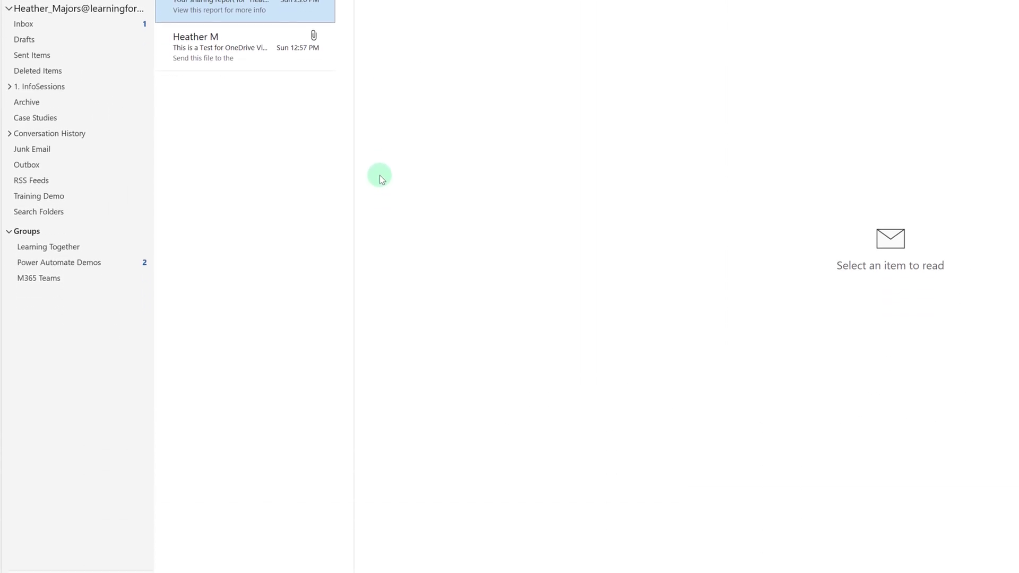
Step: Switch to Outlook's To-Do List showing the flagged task due tomorrow, Sun 3/6/2022
{"action": "scroll", "scroll_direction": "down", "scroll_amount": 3}
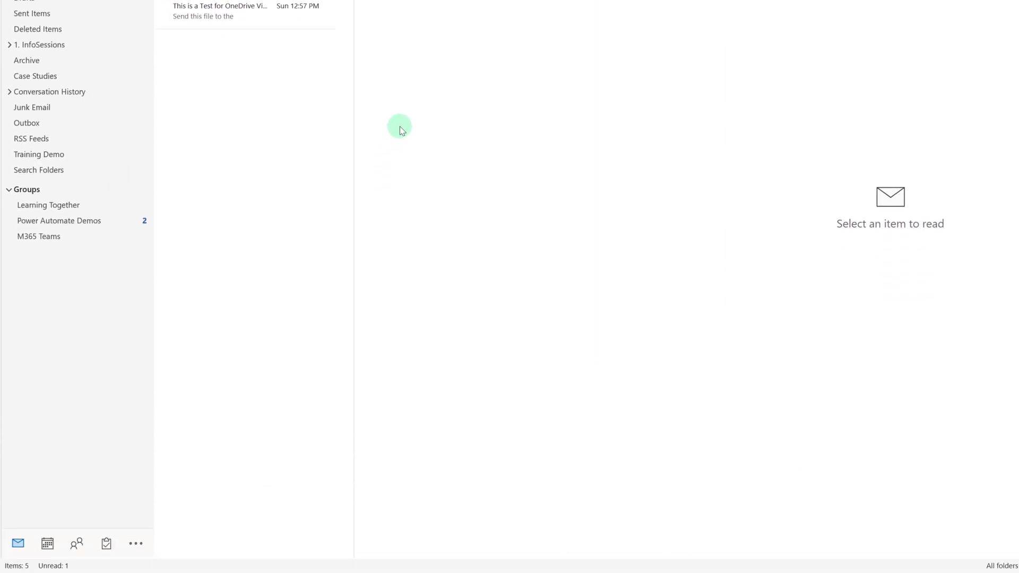
{"action": "left_click", "coordinate": [107, 544]}
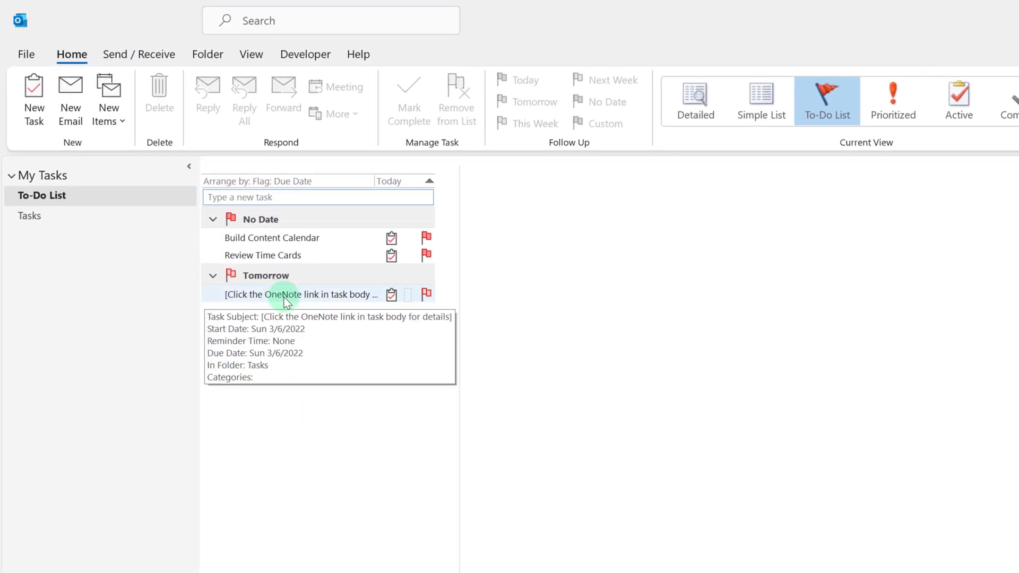
{"action": "mouse_move", "coordinate": [252, 275]}
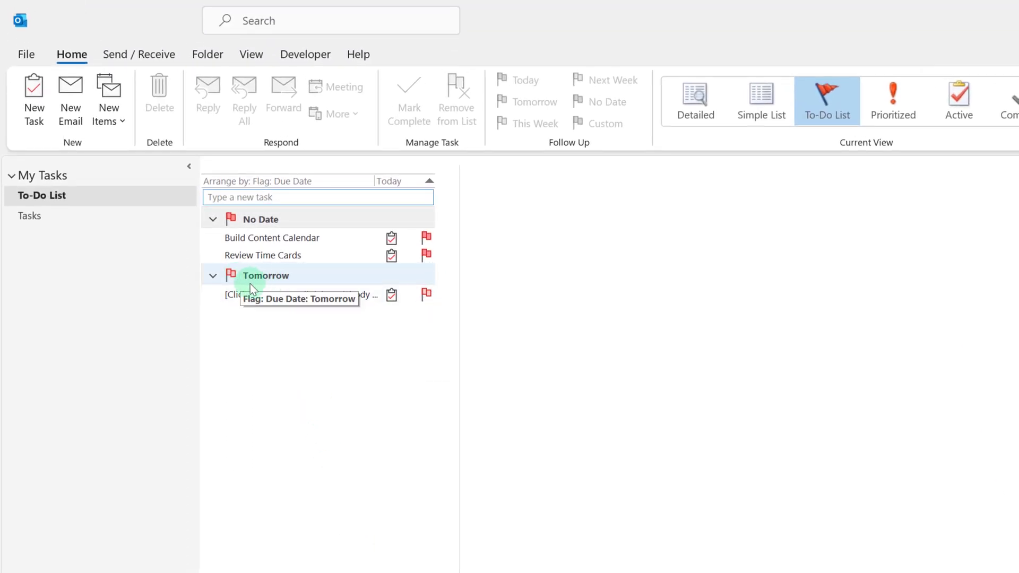
{"action": "mouse_move", "coordinate": [264, 298]}
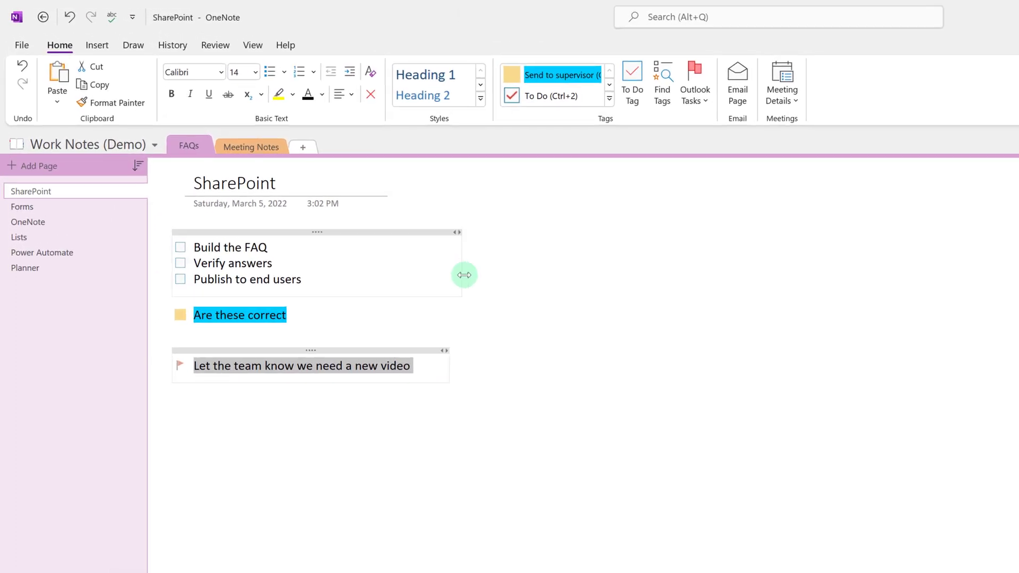
{"action": "mouse_move", "coordinate": [738, 83]}
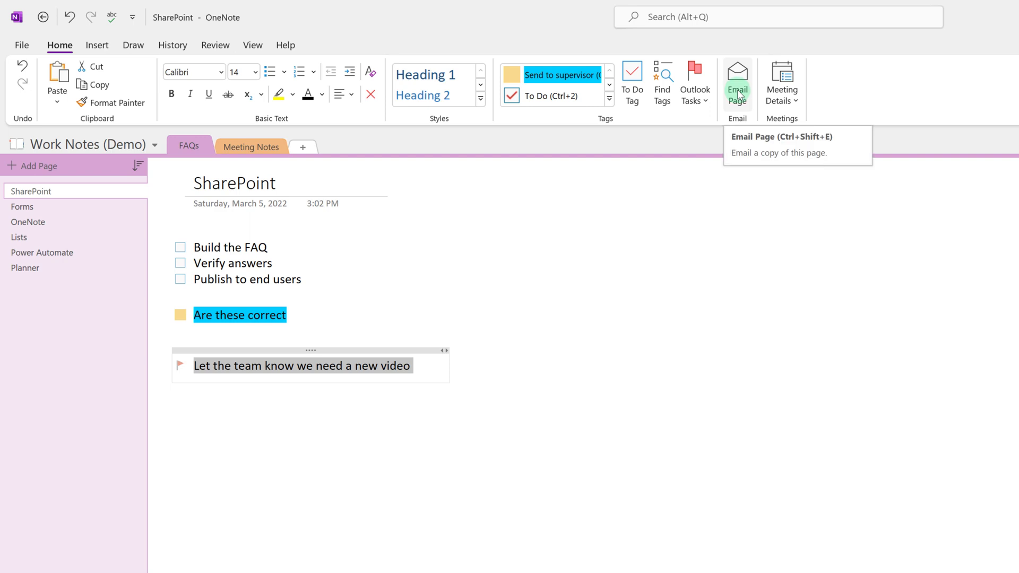
Step: Email the SharePoint notes page to the recipient 'je…' and send it
{"action": "left_click", "coordinate": [737, 83]}
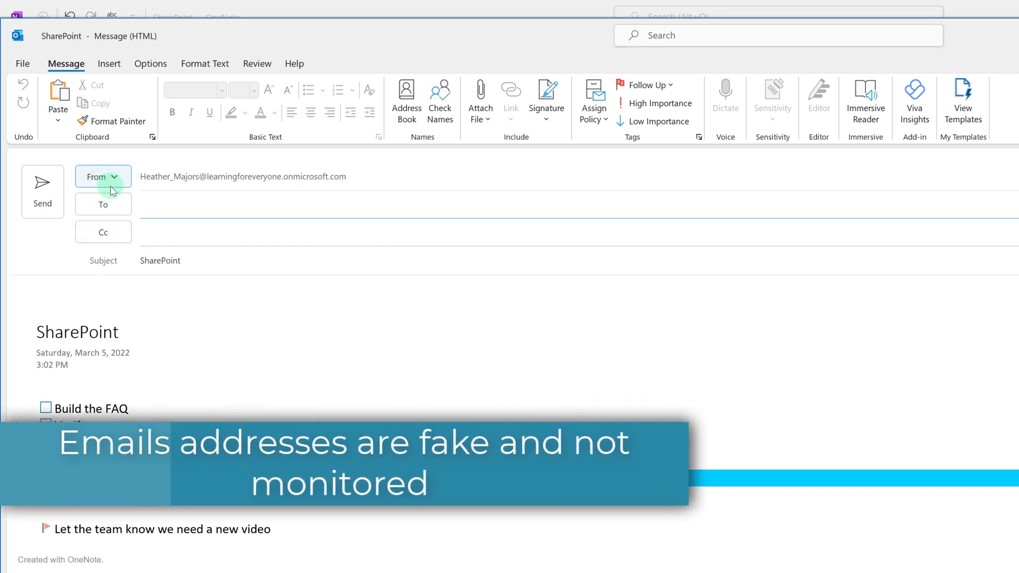
{"action": "type", "text": "je"}
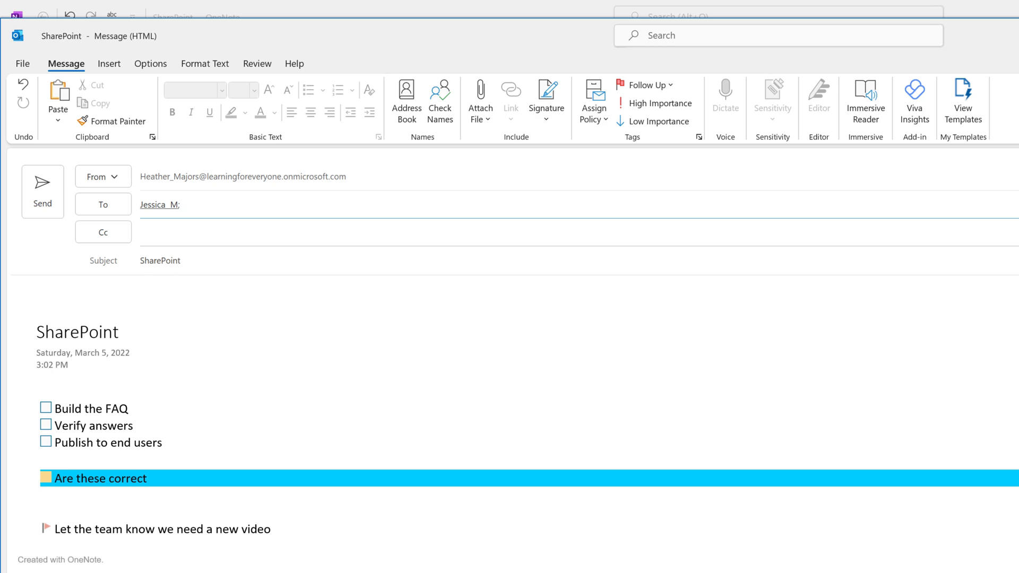
{"action": "left_click", "coordinate": [183, 204]}
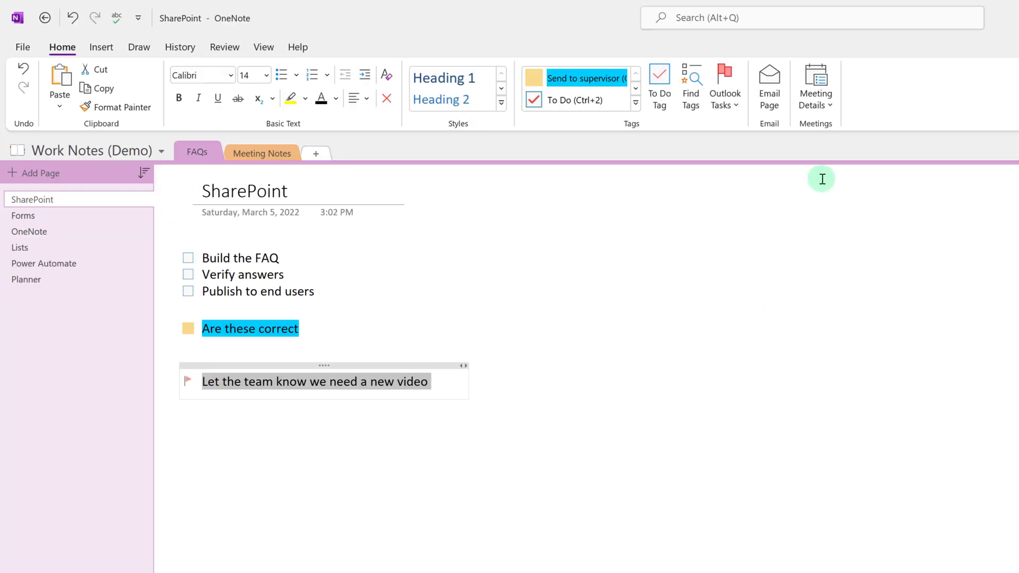
{"action": "mouse_move", "coordinate": [428, 212]}
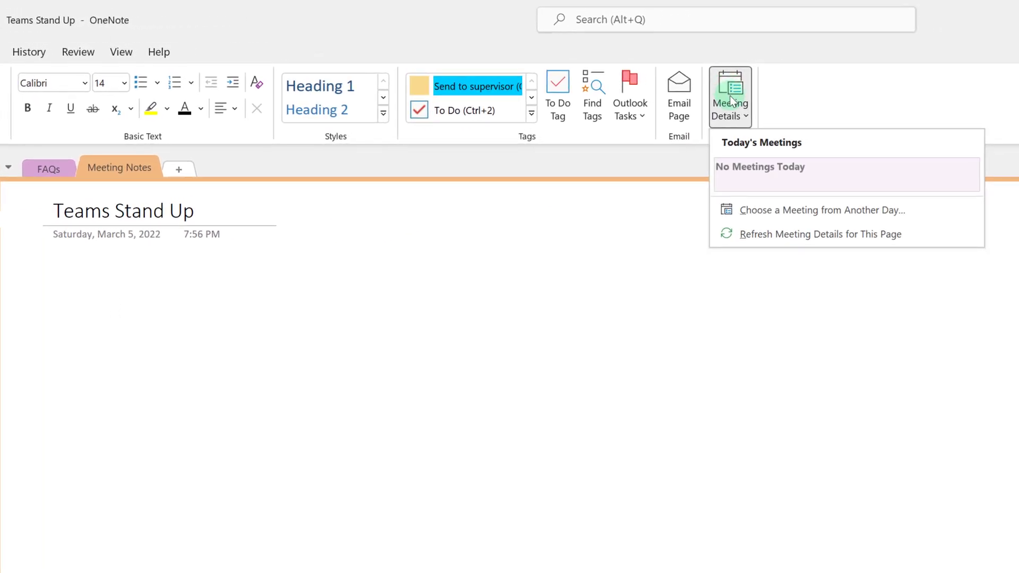
{"action": "mouse_move", "coordinate": [744, 192]}
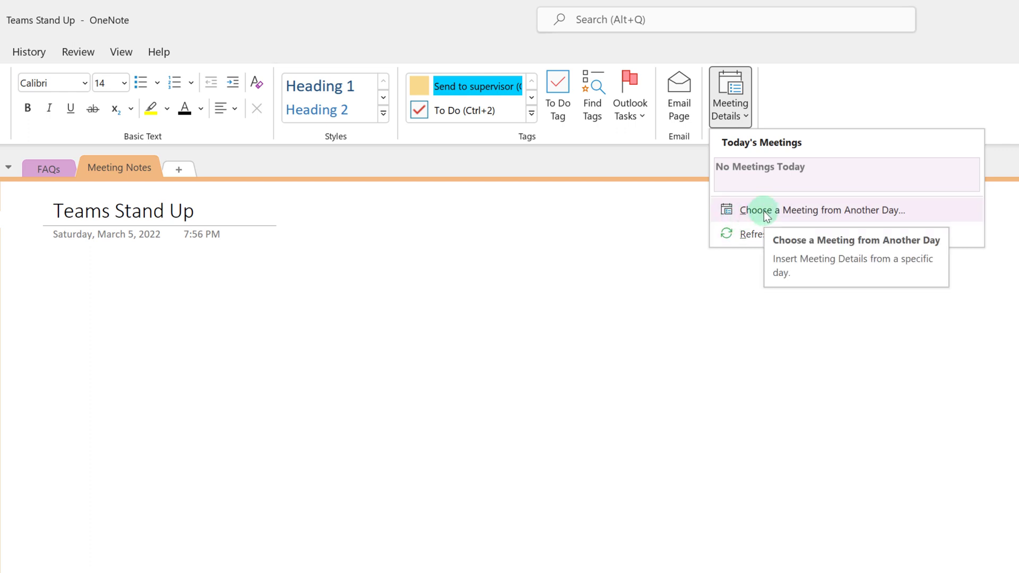
Step: Insert the March 7, 8:00 AM Teams Stand Up meeting details into the page
{"action": "left_click", "coordinate": [824, 209]}
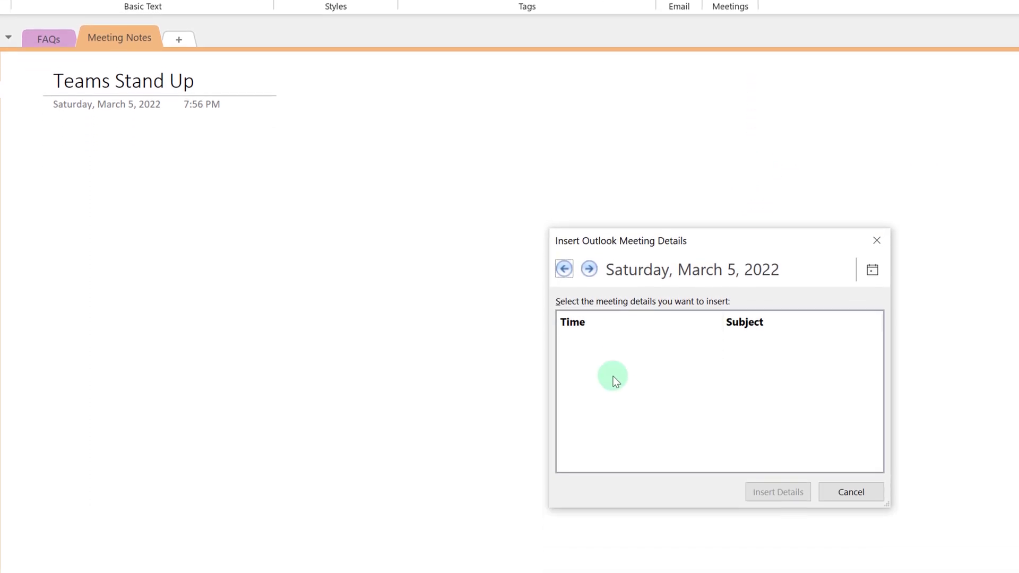
{"action": "left_click", "coordinate": [587, 269]}
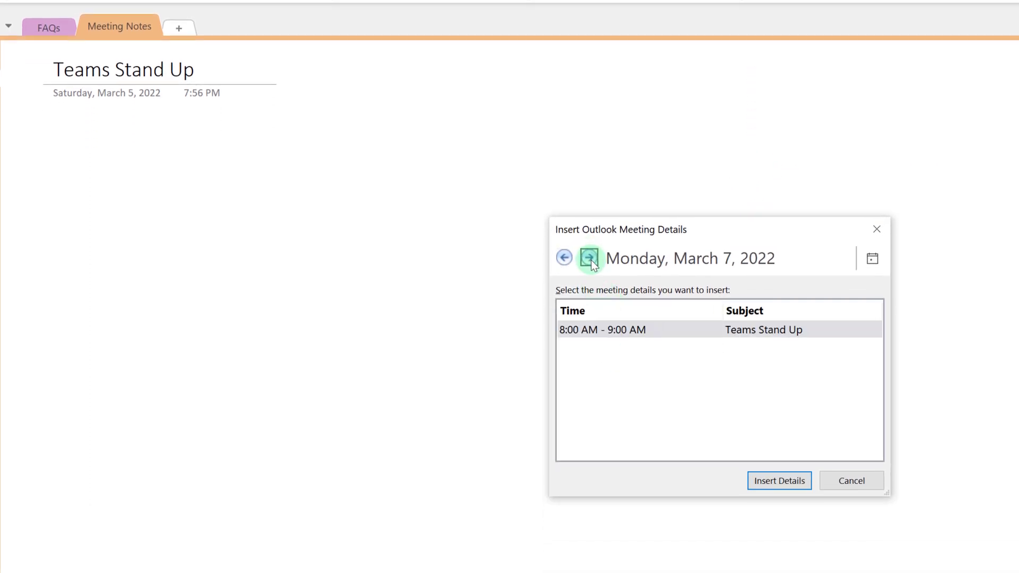
{"action": "left_click", "coordinate": [650, 329]}
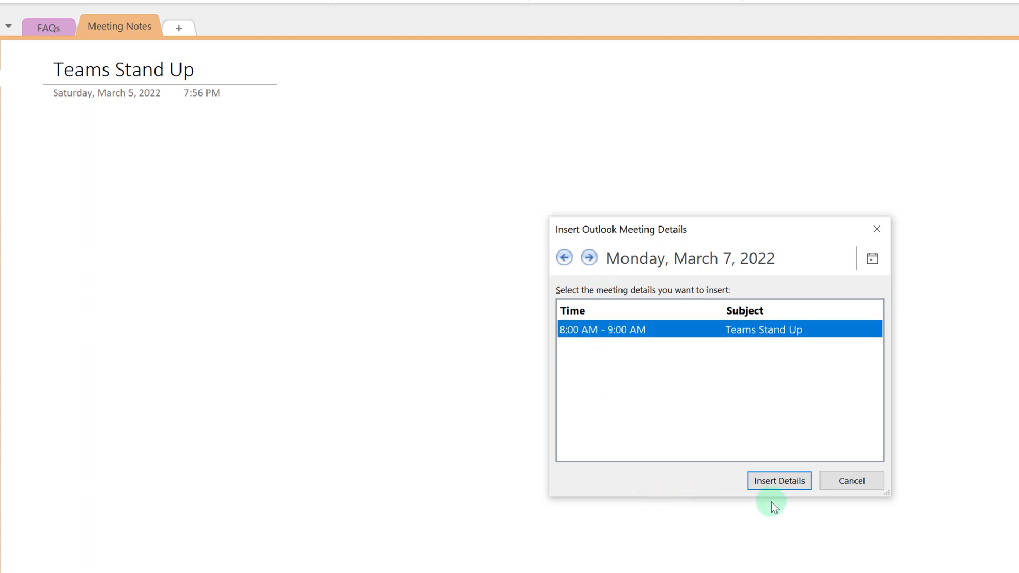
{"action": "left_click", "coordinate": [778, 480]}
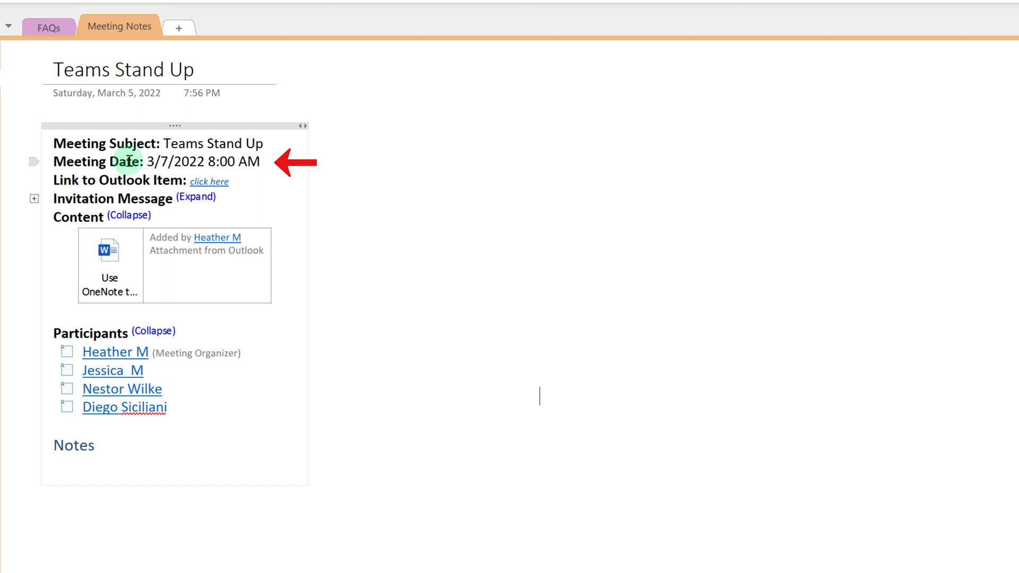
{"action": "mouse_move", "coordinate": [209, 182]}
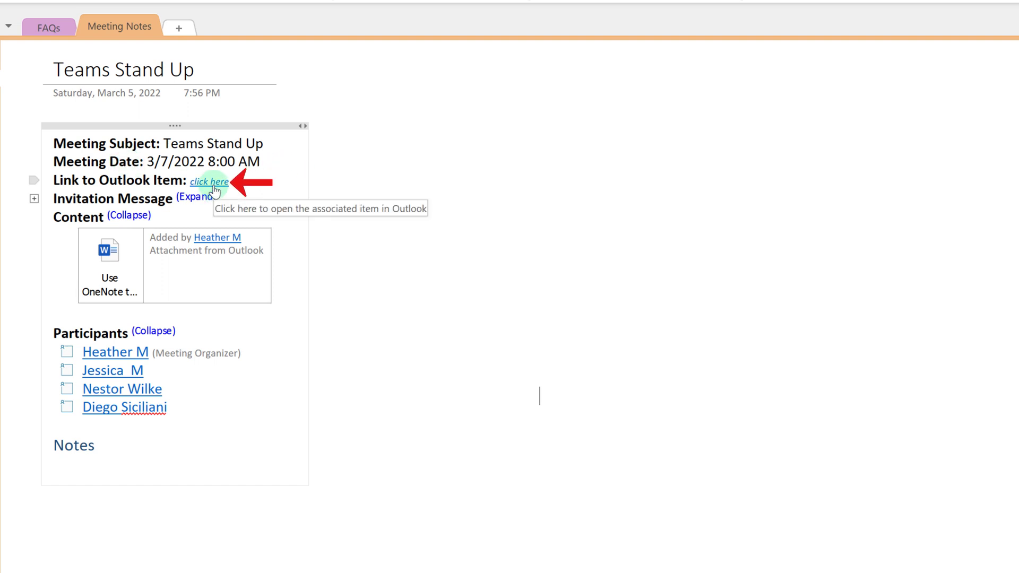
{"action": "mouse_move", "coordinate": [88, 289]}
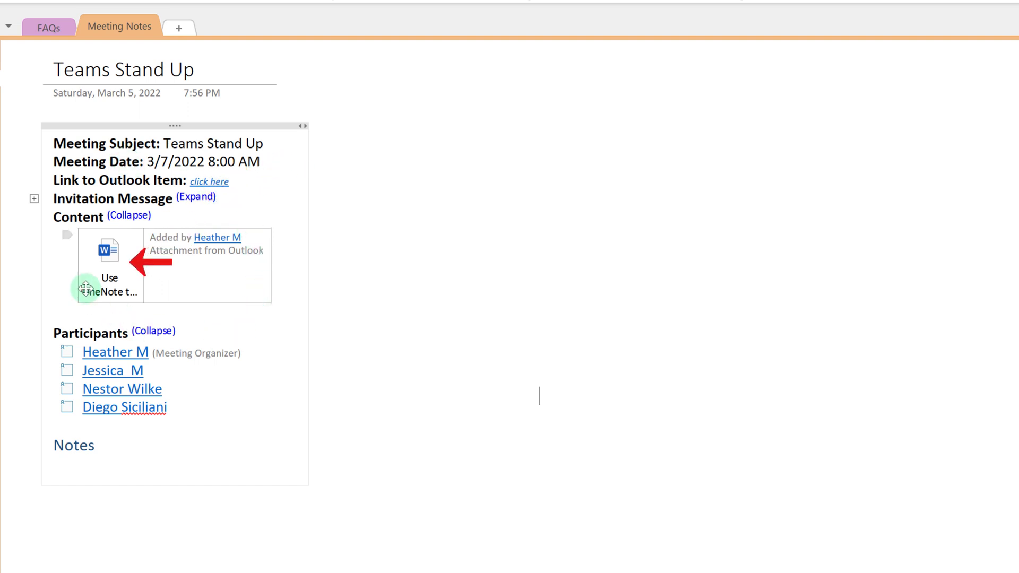
{"action": "mouse_move", "coordinate": [191, 284]}
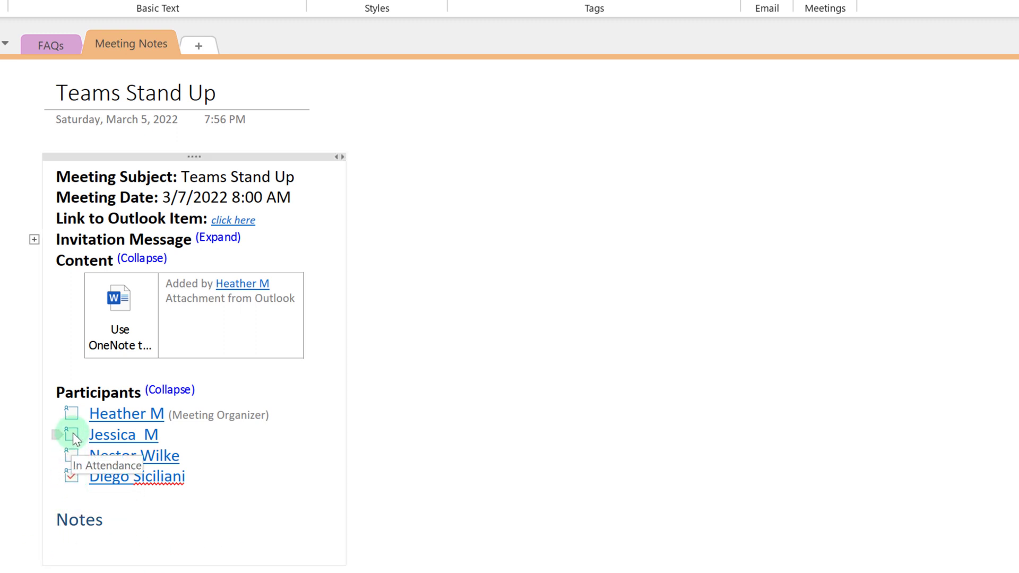
Step: Tick the In Attendance checkbox for an attending Teams Stand Up participant
{"action": "left_click", "coordinate": [71, 435]}
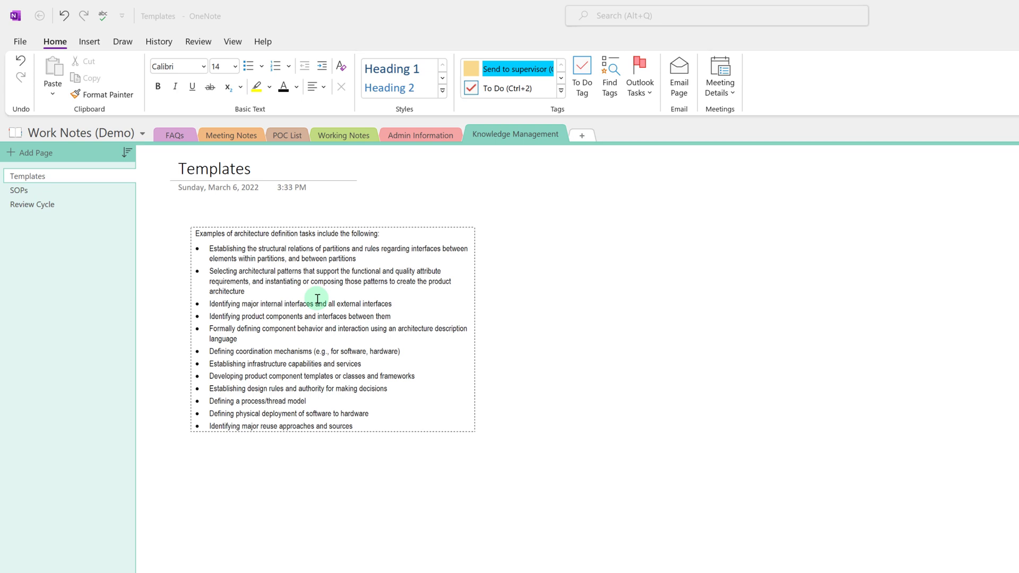
{"action": "mouse_move", "coordinate": [313, 332]}
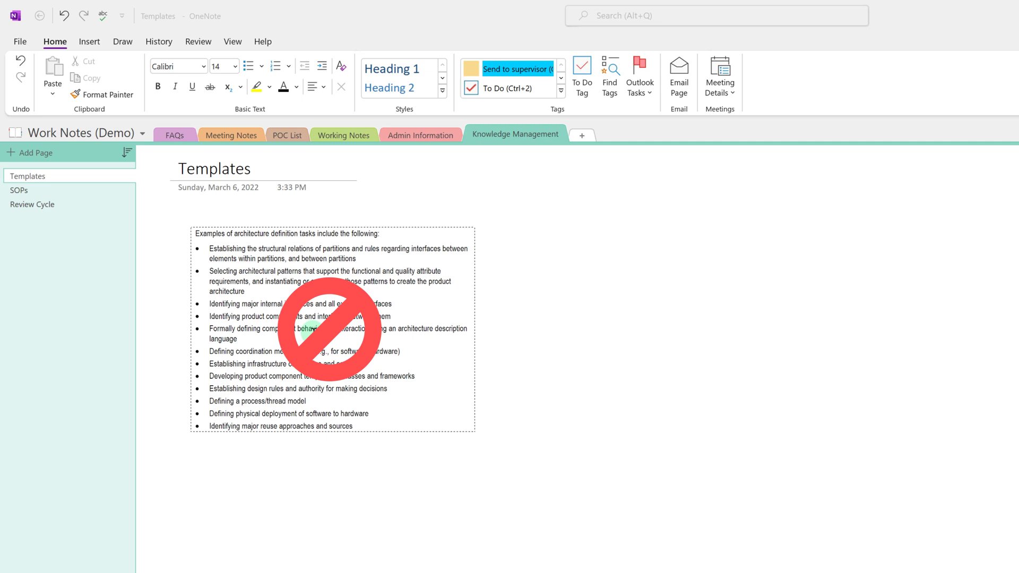
Step: Copy the recognised text from the architecture-tasks picture and paste it beside the picture
{"action": "left_click", "coordinate": [312, 332]}
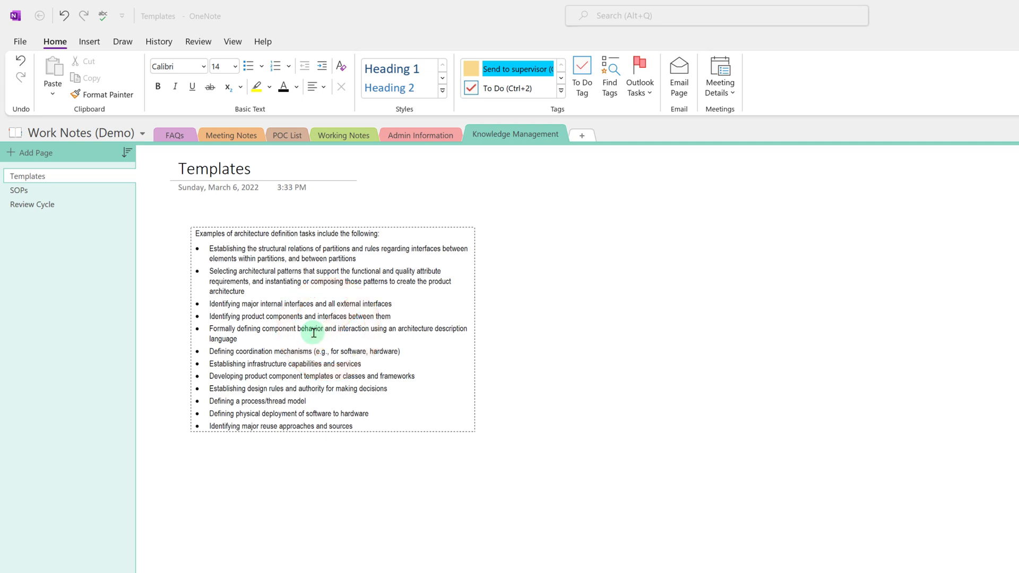
{"action": "mouse_move", "coordinate": [320, 322]}
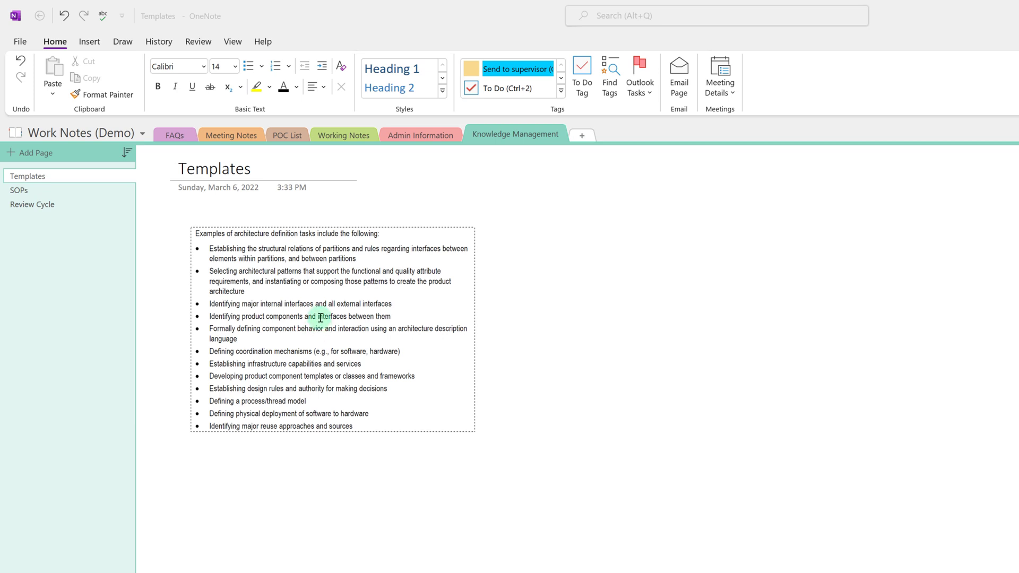
{"action": "right_click", "coordinate": [266, 357]}
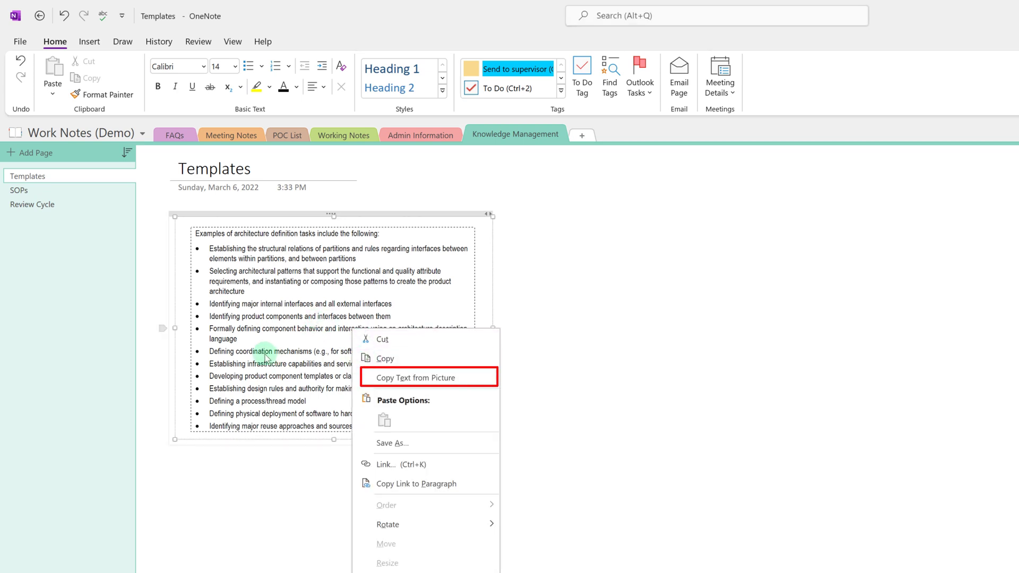
{"action": "mouse_move", "coordinate": [410, 377]}
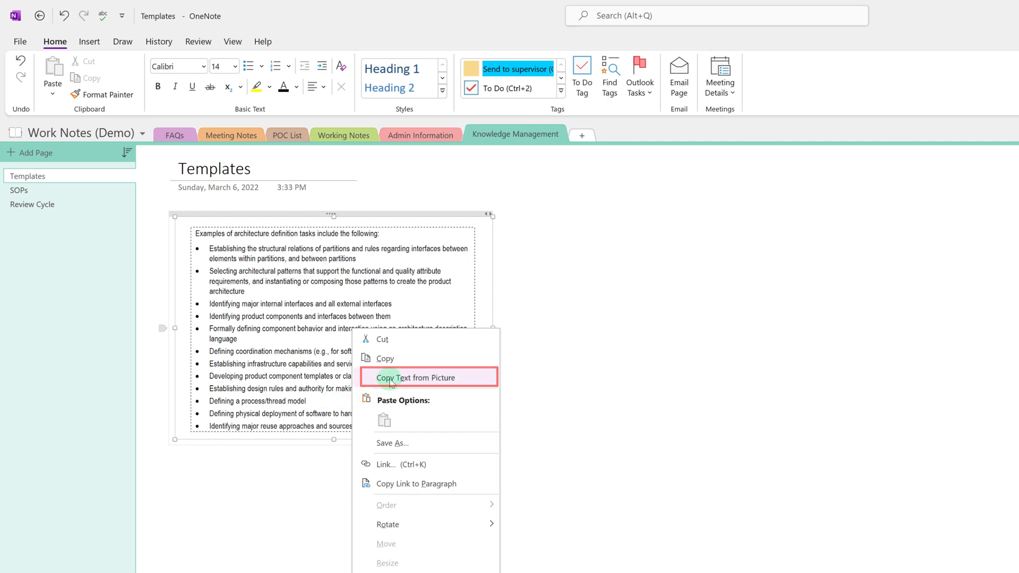
{"action": "left_click", "coordinate": [423, 377]}
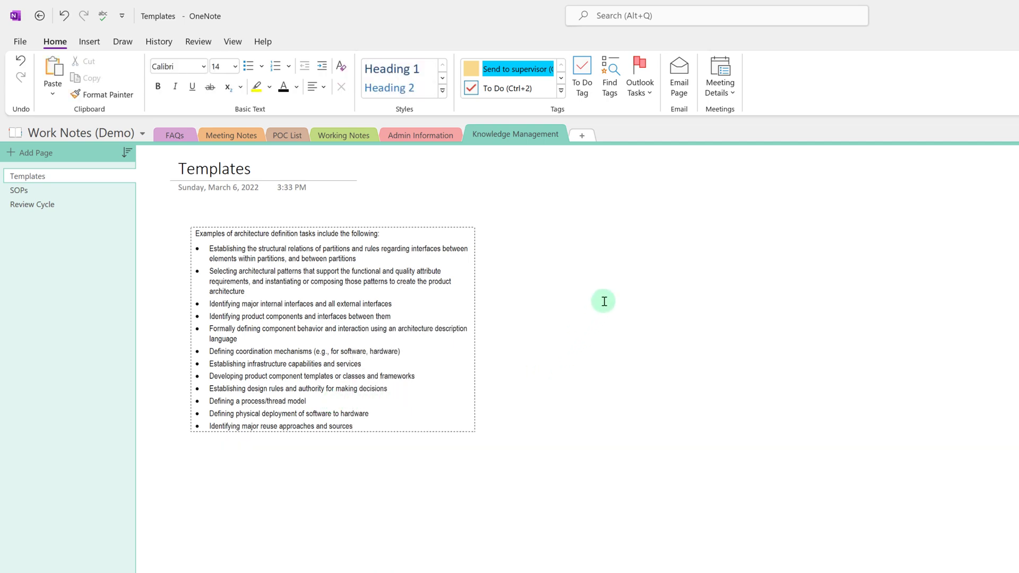
{"action": "key", "text": "ctrl+v"}
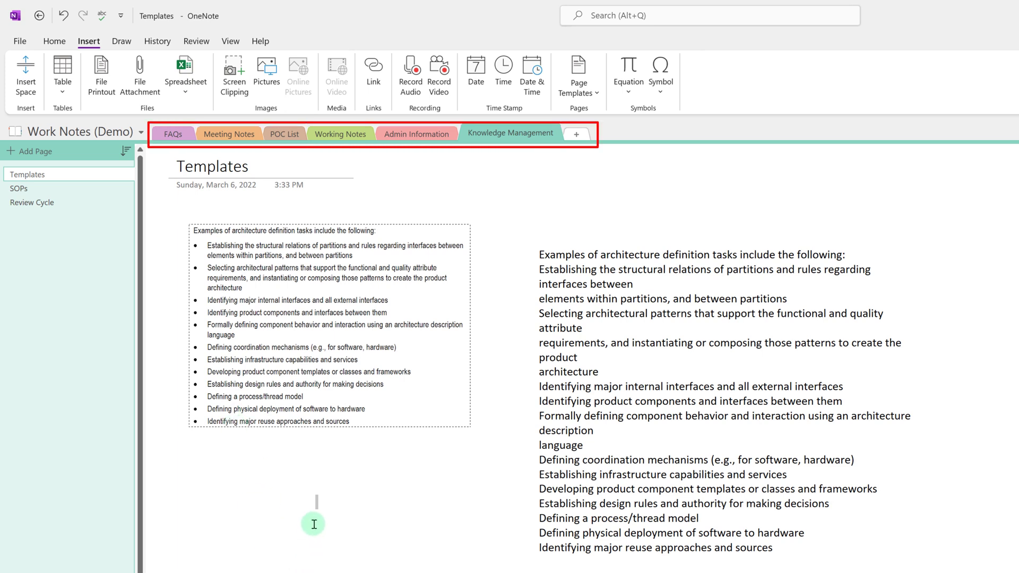
{"action": "mouse_move", "coordinate": [418, 503]}
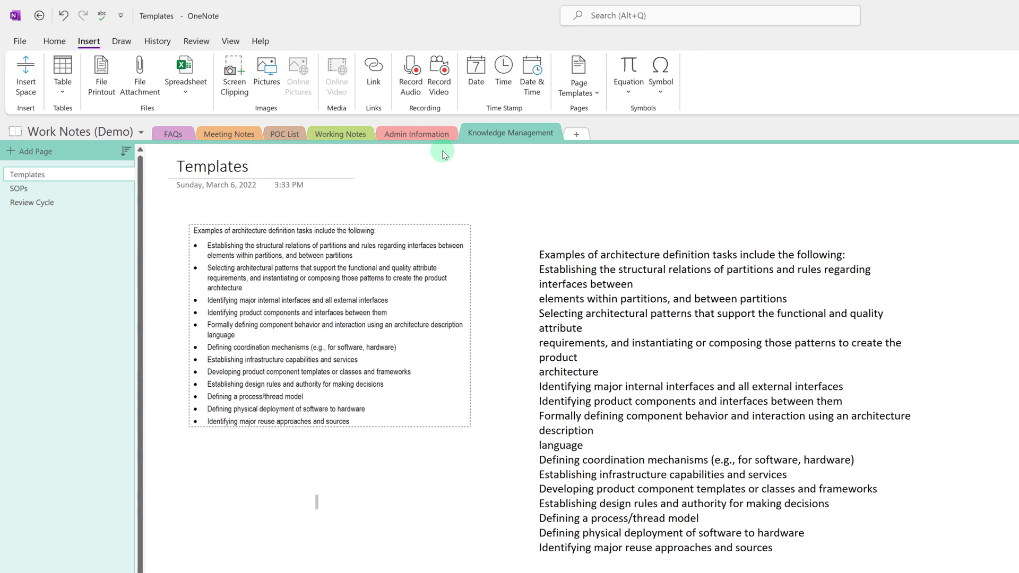
Step: Add a new section group from the Meeting Notes section's context menu
{"action": "left_click", "coordinate": [229, 134]}
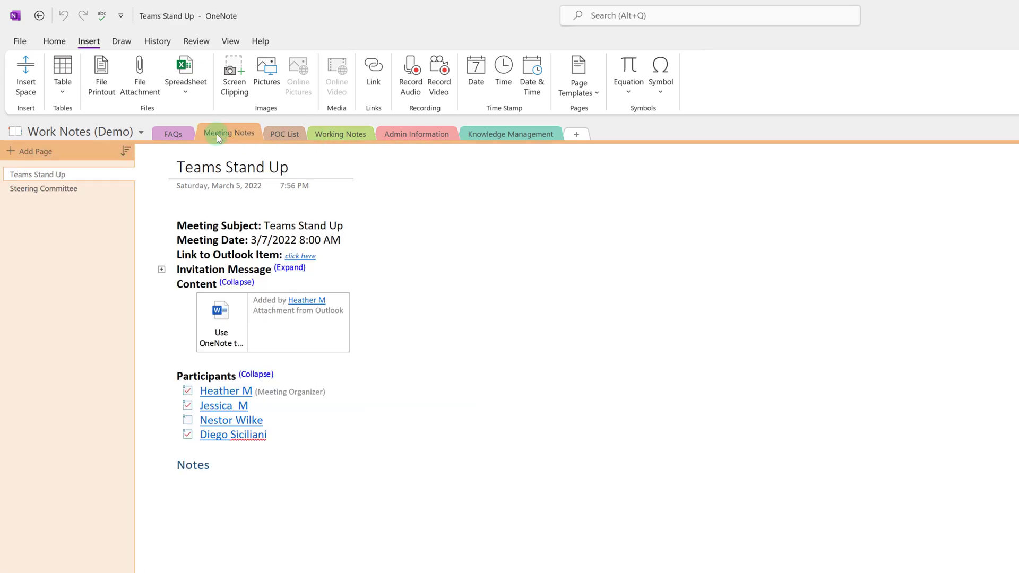
{"action": "right_click", "coordinate": [229, 133]}
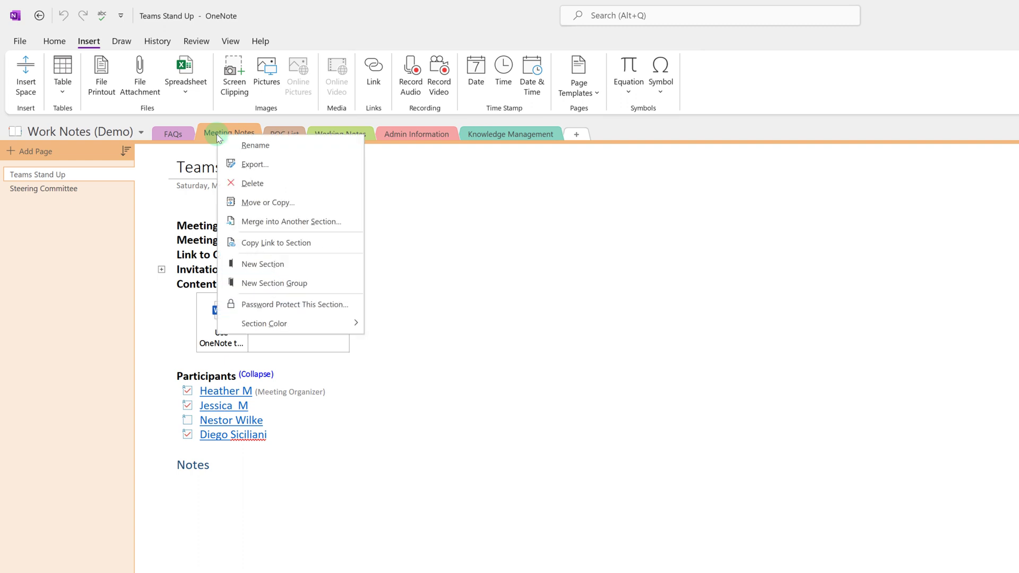
{"action": "mouse_move", "coordinate": [273, 283]}
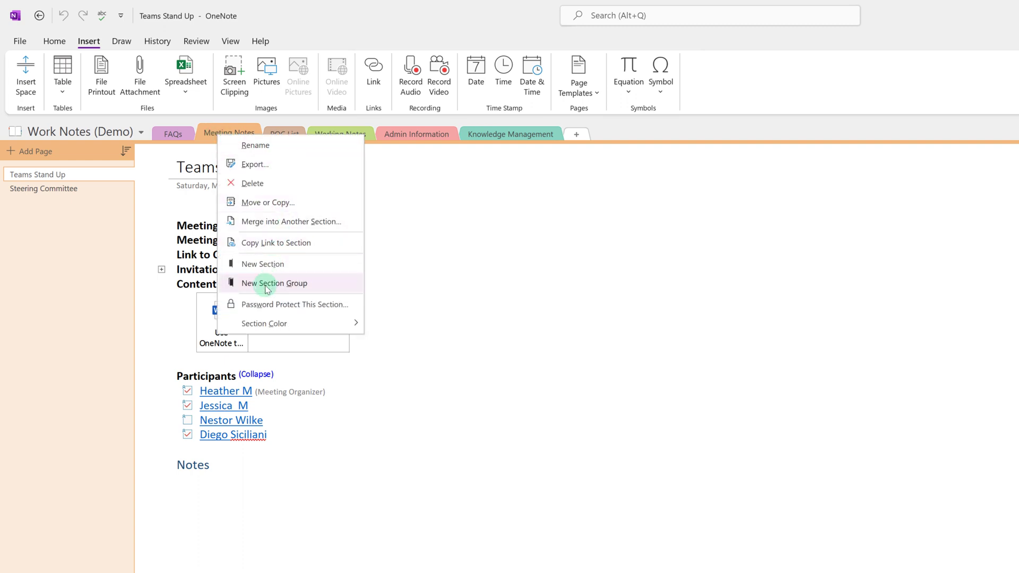
{"action": "left_click", "coordinate": [274, 283]}
{"action": "type", "text": "Meetings"}
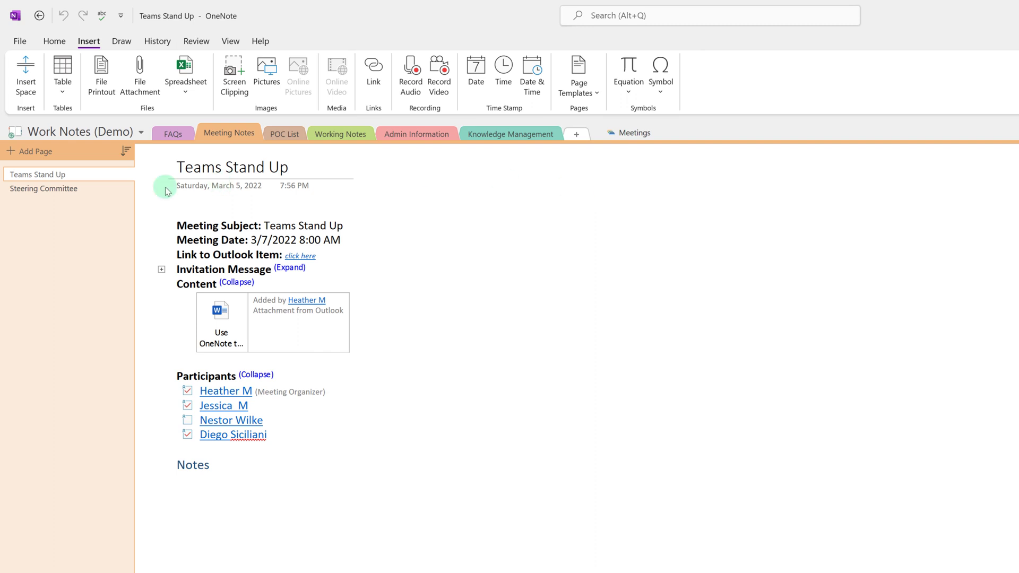
{"action": "mouse_move", "coordinate": [529, 144]}
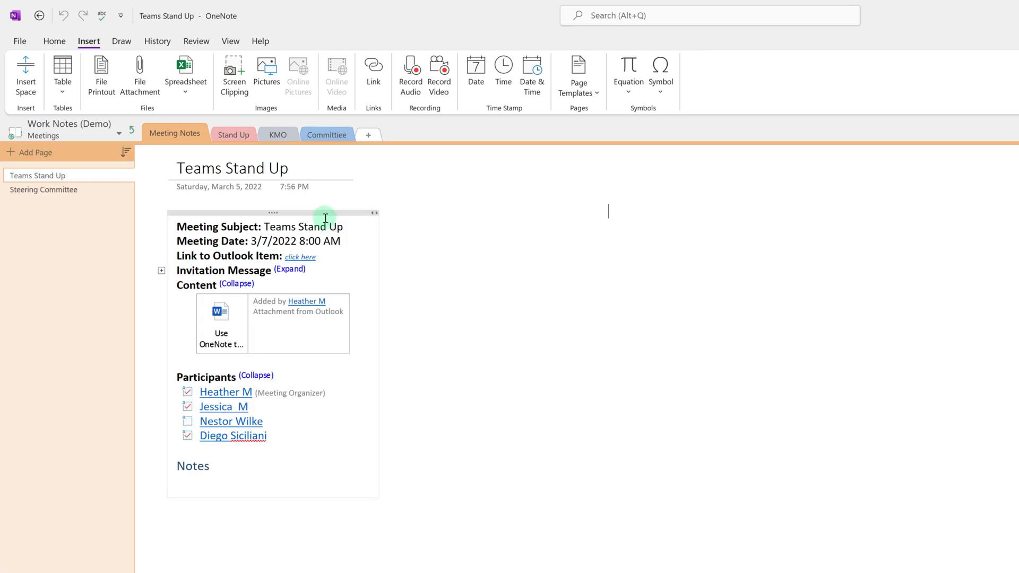
Step: Move the Teams Stand Up page into the Stand Up section
{"action": "right_click", "coordinate": [37, 176]}
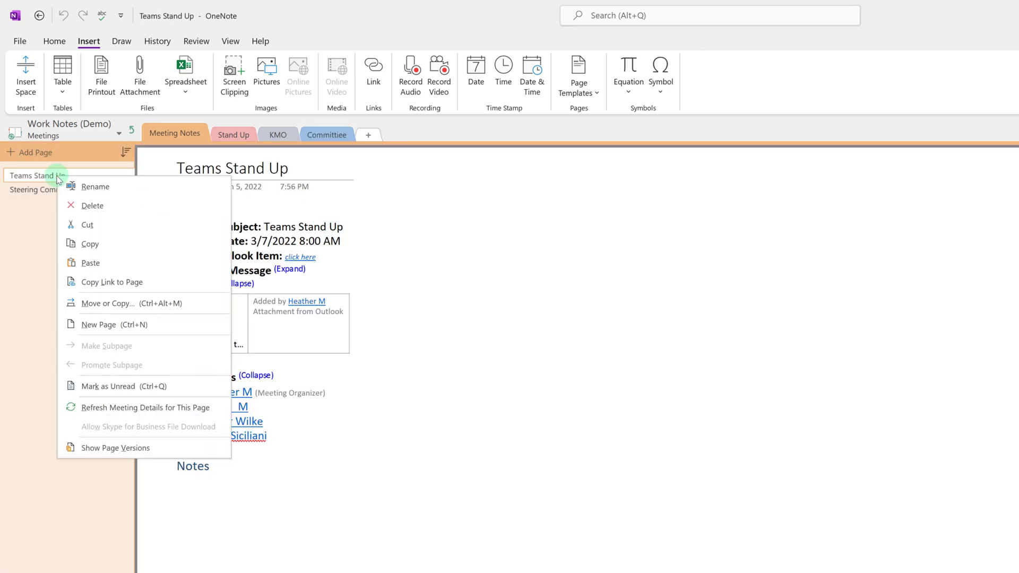
{"action": "mouse_move", "coordinate": [107, 303]}
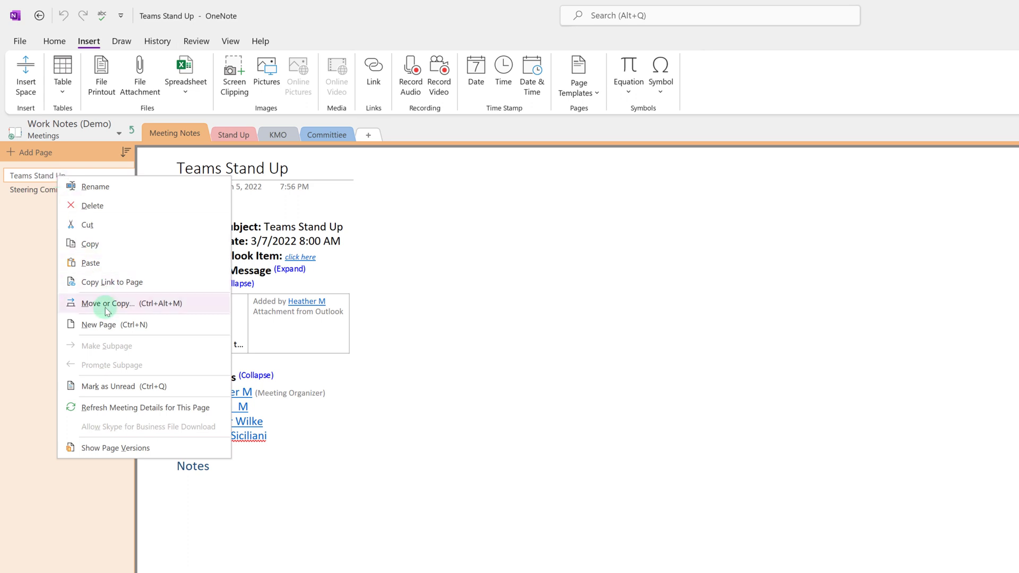
{"action": "left_click", "coordinate": [109, 302]}
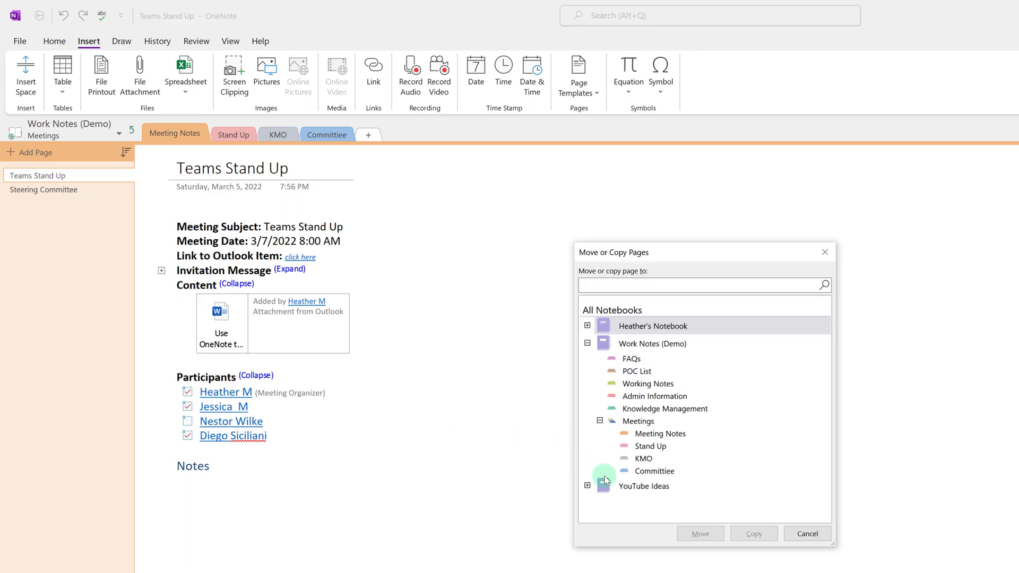
{"action": "left_click", "coordinate": [651, 446]}
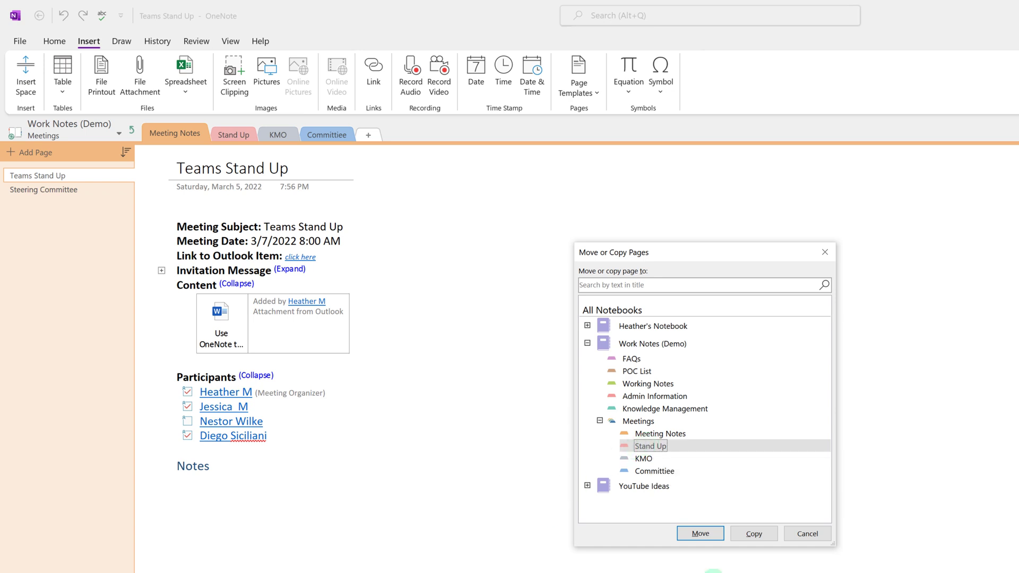
{"action": "left_click", "coordinate": [700, 532]}
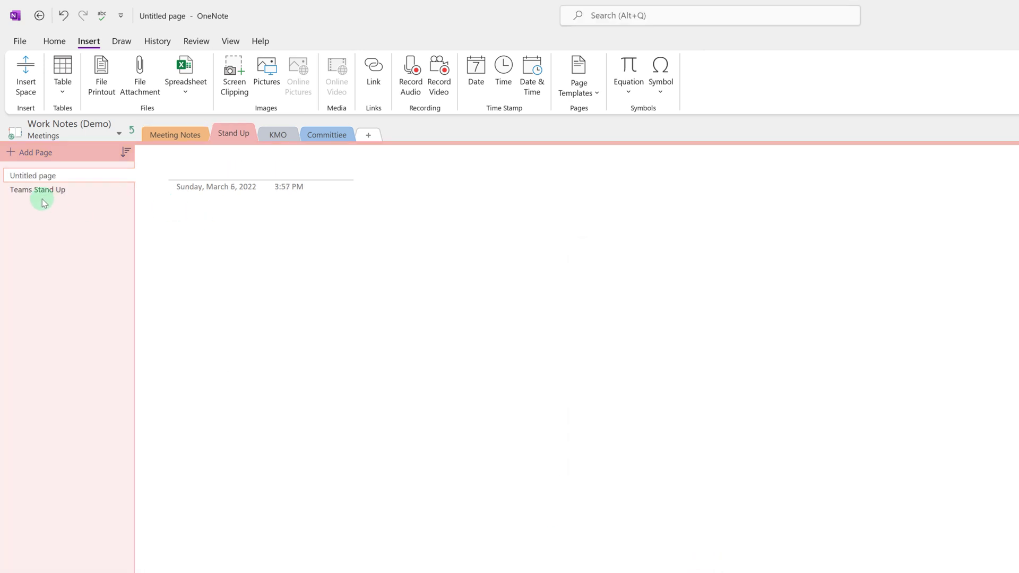
Step: View the moved Teams Stand Up page, then the Untitled page, typing '3/' there
{"action": "left_click", "coordinate": [37, 188]}
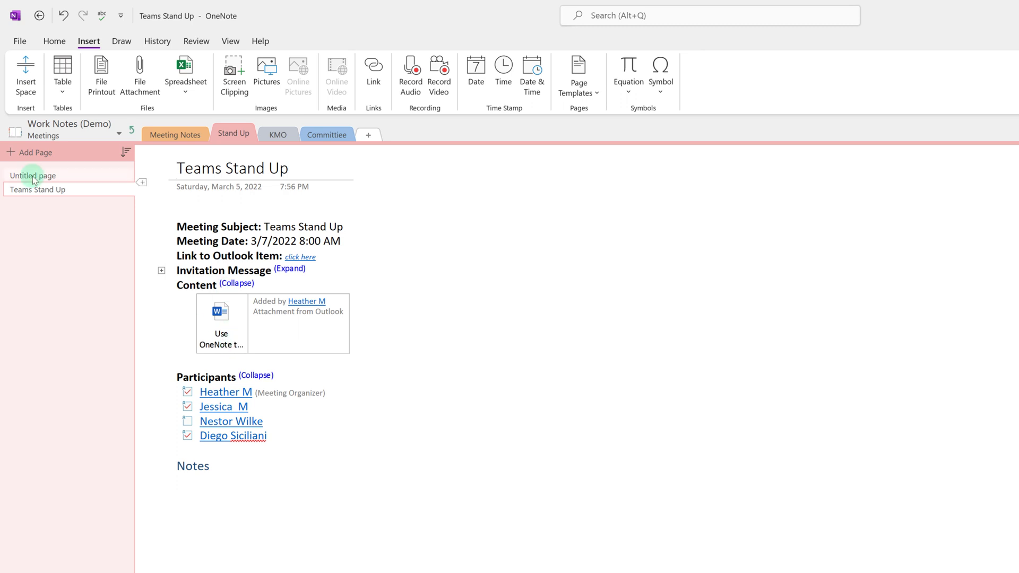
{"action": "left_click", "coordinate": [33, 176]}
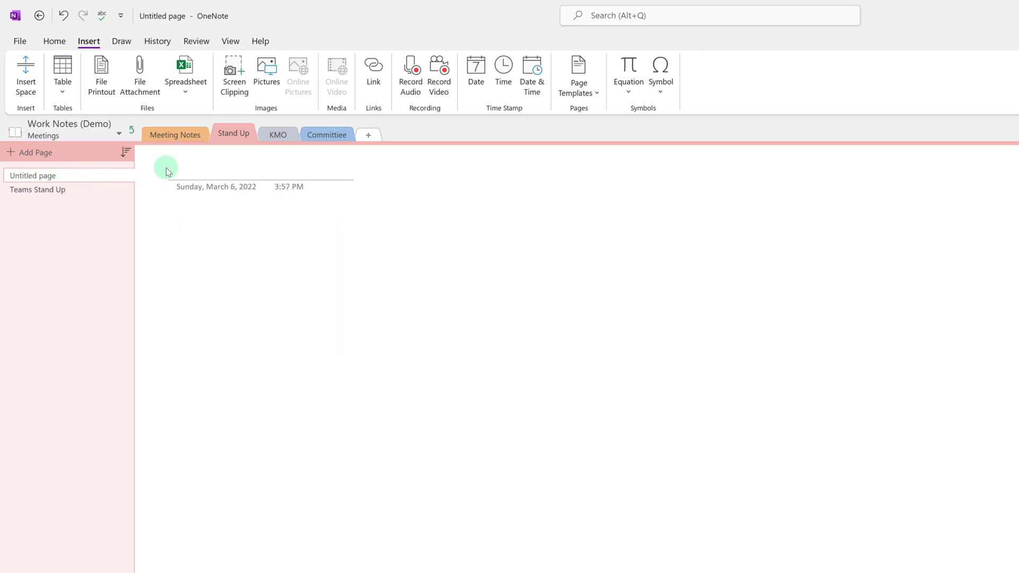
{"action": "type", "text": "3/"}
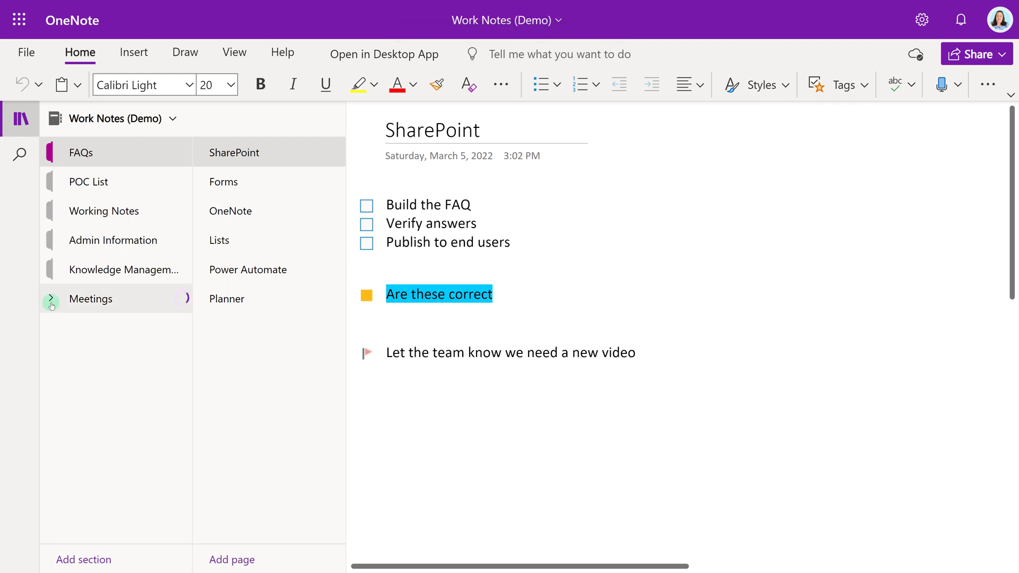
Step: Expand the Meetings section group in OneNote for the web and open Stand Up
{"action": "left_click", "coordinate": [51, 299]}
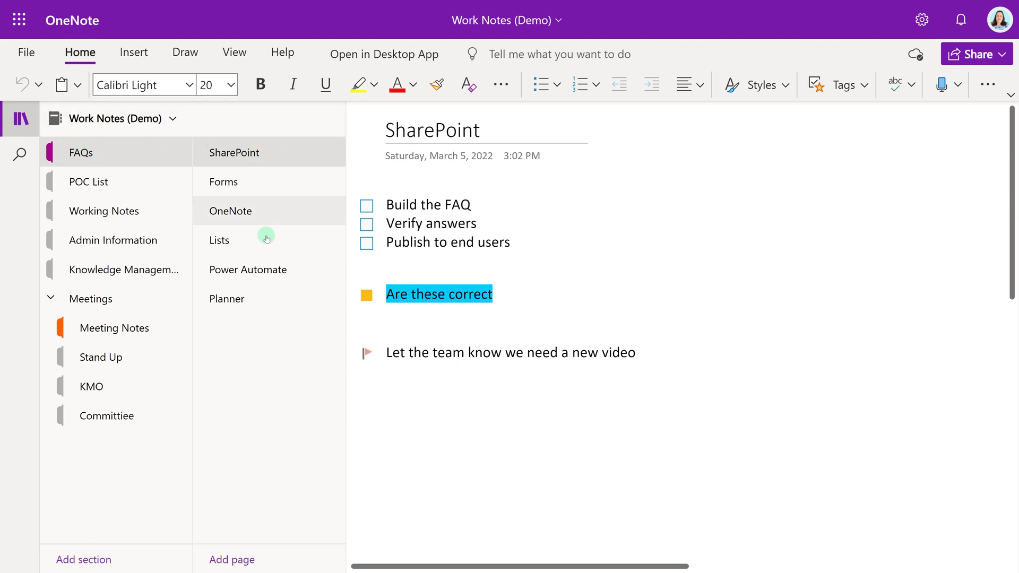
{"action": "left_click", "coordinate": [50, 298]}
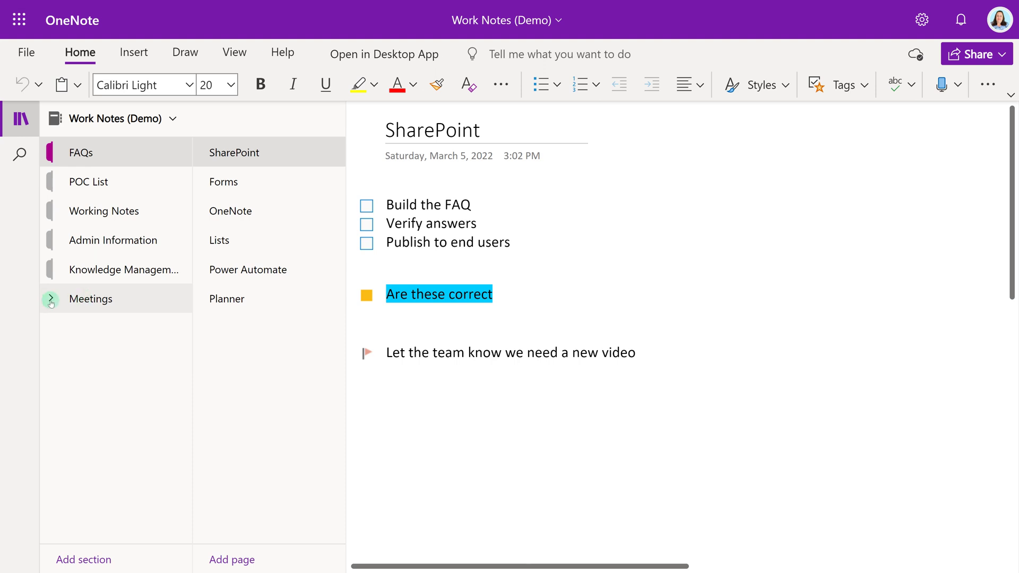
{"action": "left_click", "coordinate": [51, 298]}
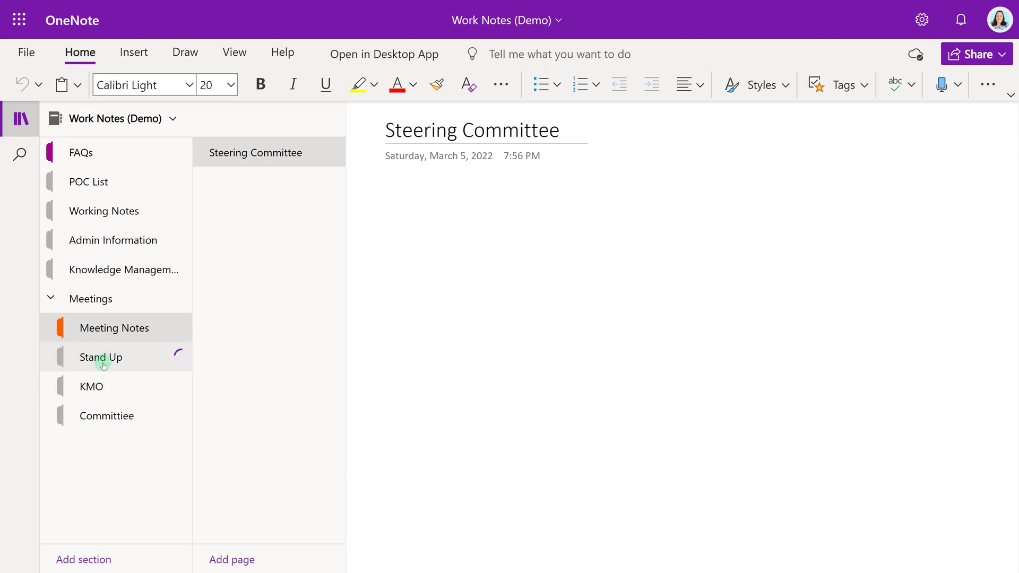
{"action": "left_click", "coordinate": [101, 356]}
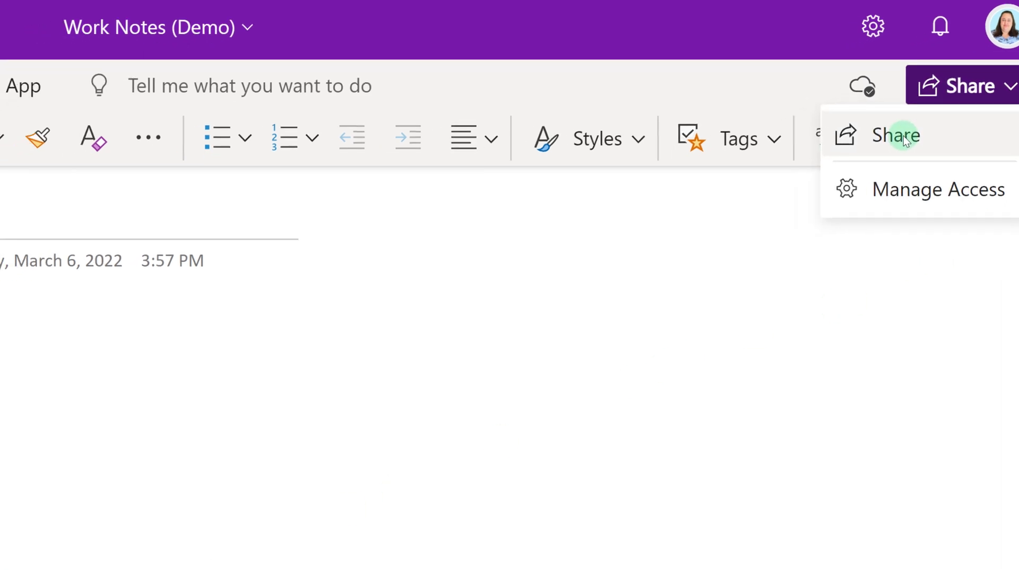
{"action": "left_click", "coordinate": [897, 136]}
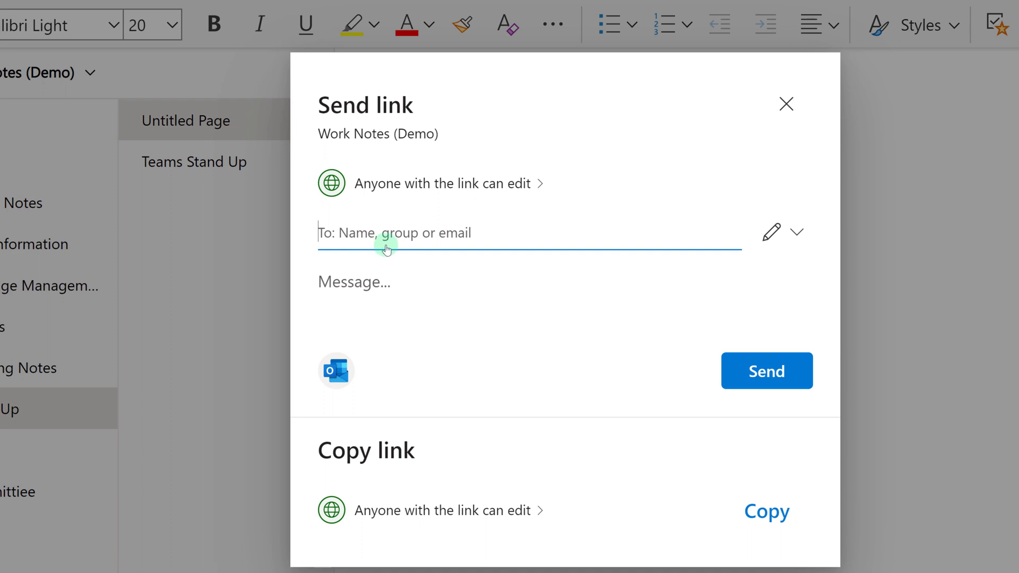
{"action": "type", "text": "jessica"}
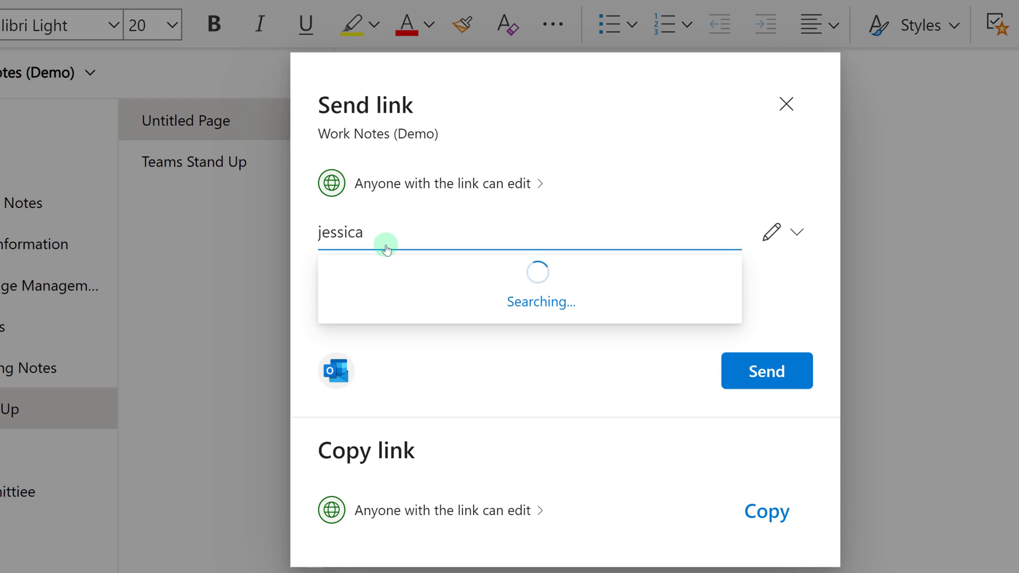
{"action": "left_click", "coordinate": [536, 287]}
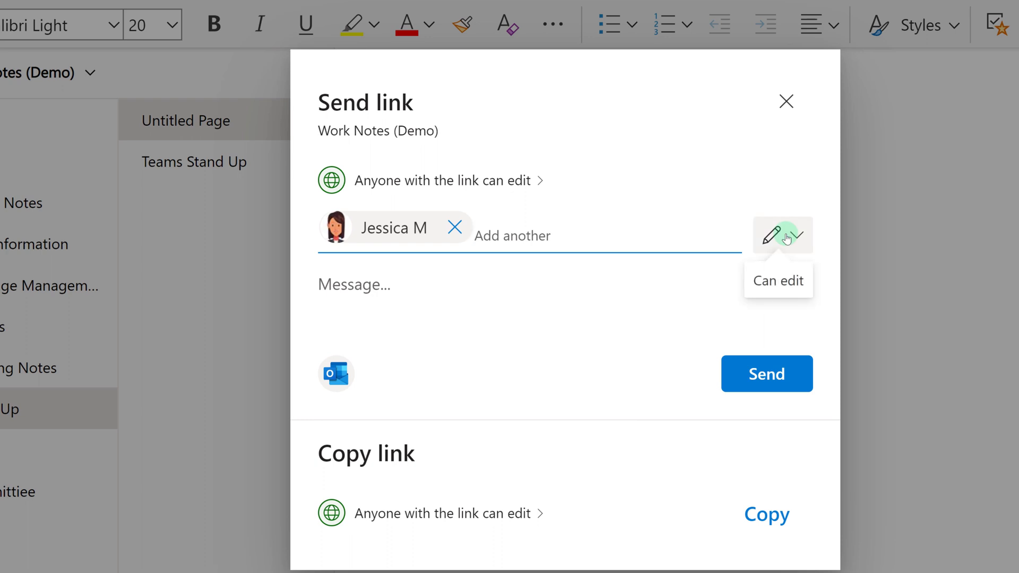
{"action": "mouse_move", "coordinate": [781, 319]}
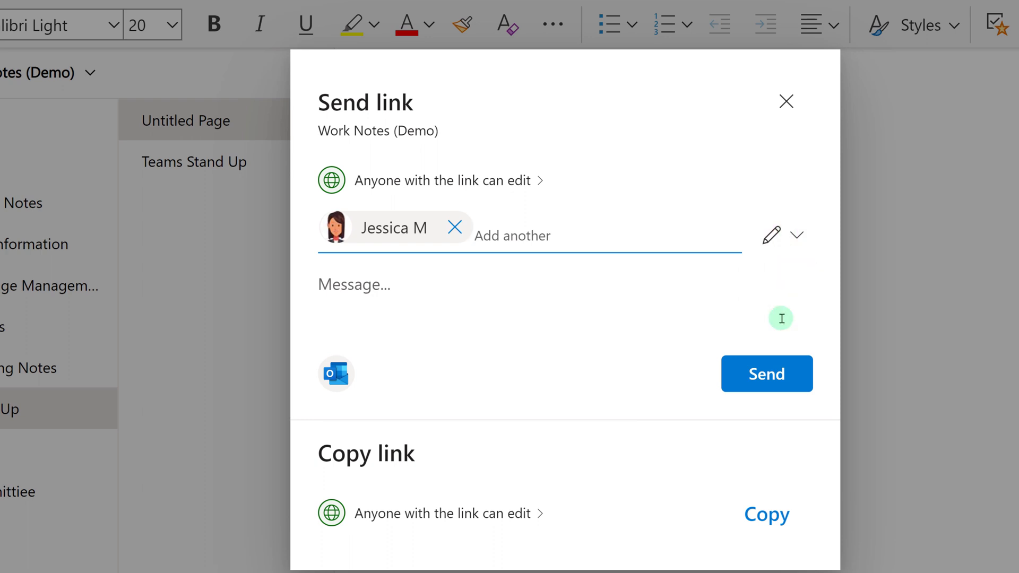
{"action": "mouse_move", "coordinate": [767, 374]}
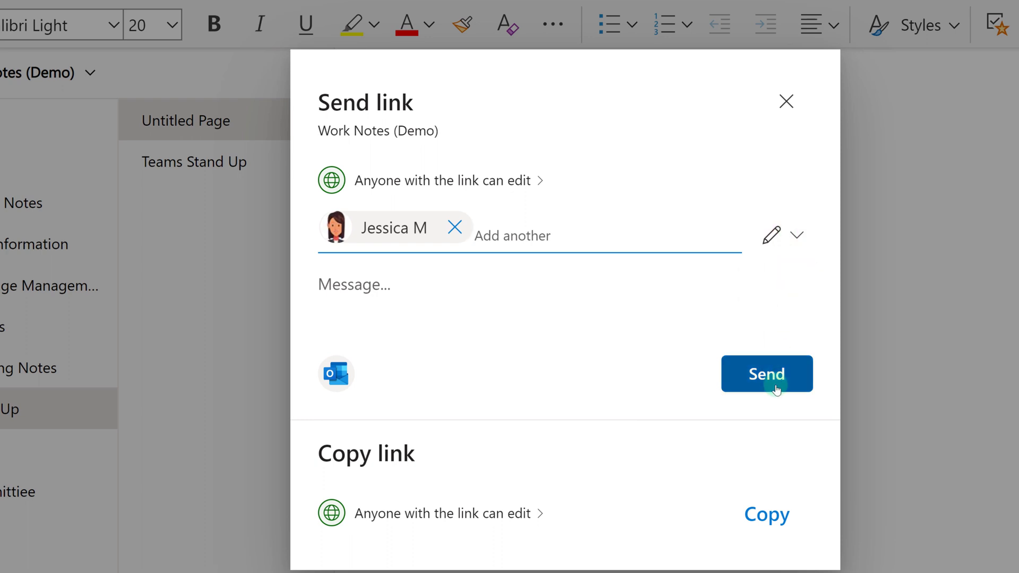
{"action": "left_click", "coordinate": [766, 373]}
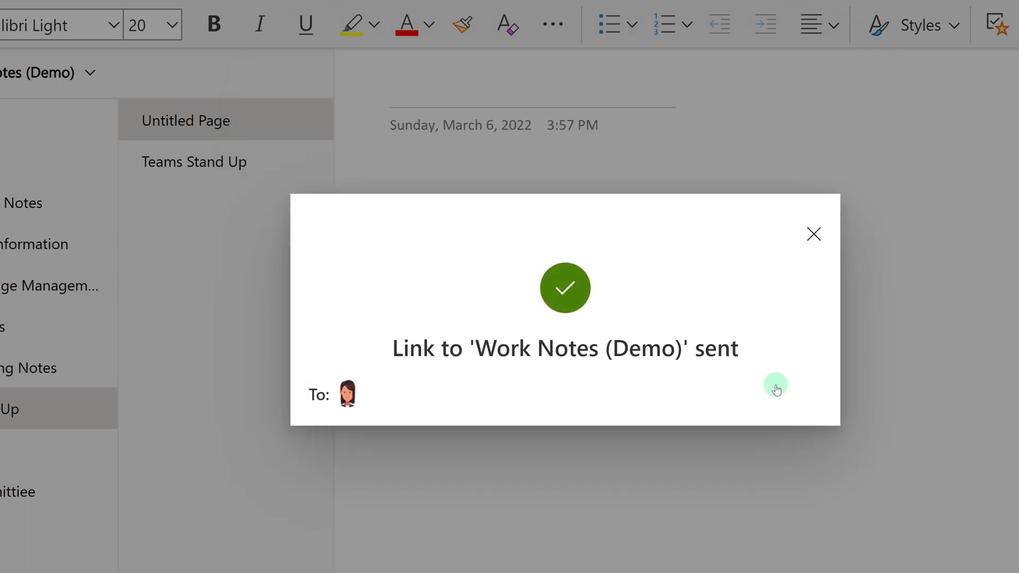
{"action": "left_click", "coordinate": [813, 234]}
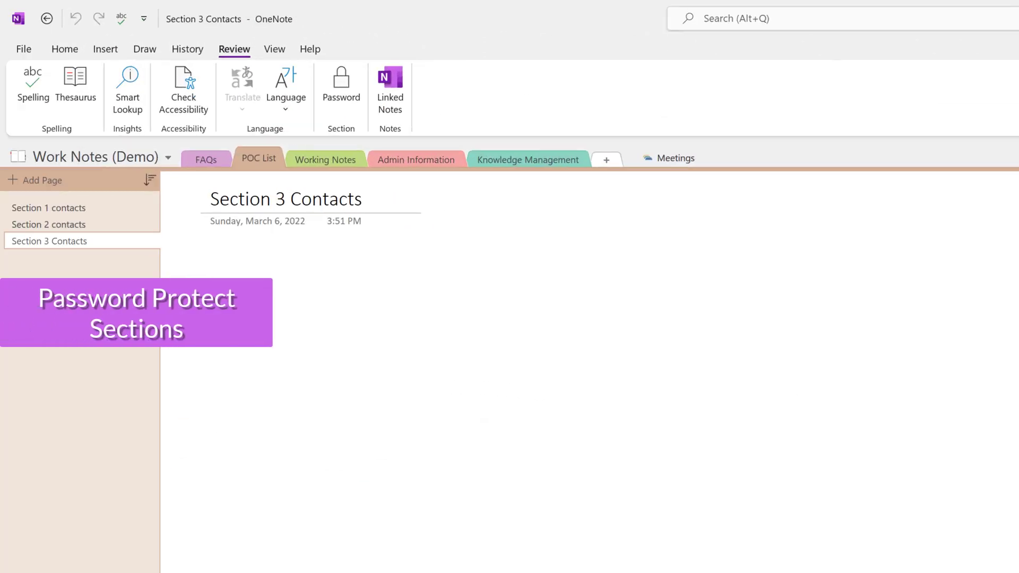
Step: Select POC List and show Review > Password, confirming the section is unprotected
{"action": "left_click", "coordinate": [64, 292]}
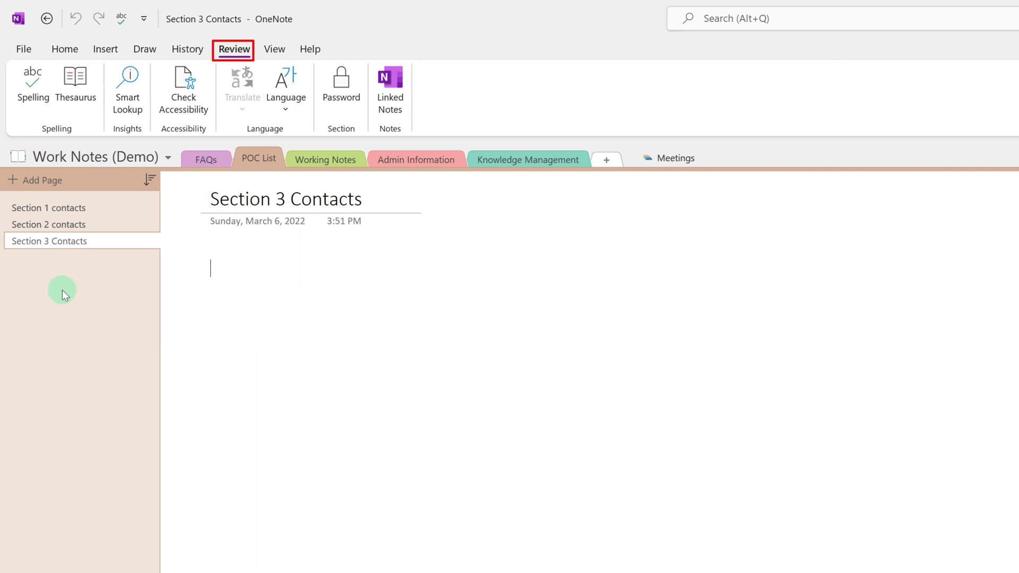
{"action": "mouse_move", "coordinate": [558, 356]}
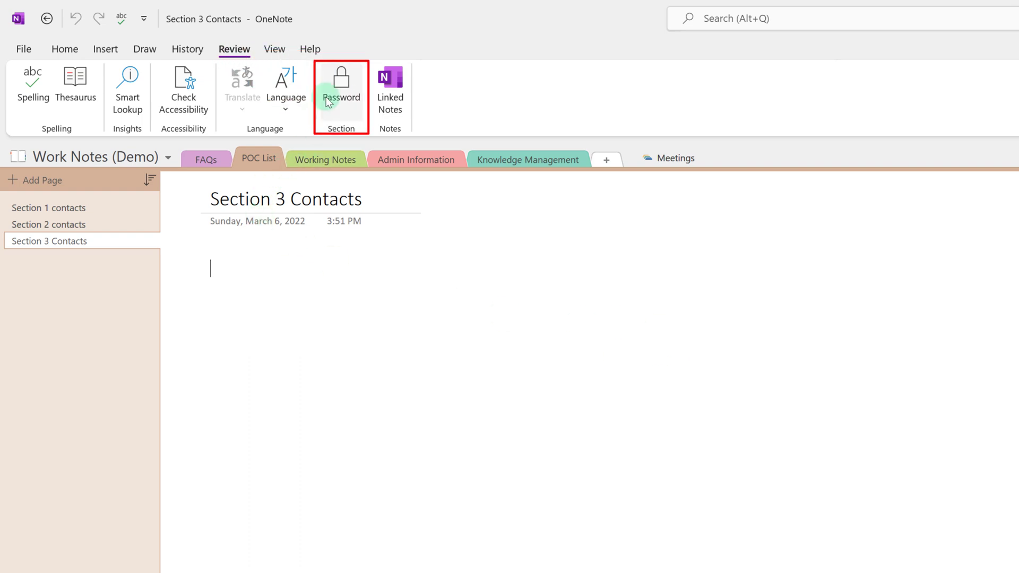
{"action": "mouse_move", "coordinate": [234, 49]}
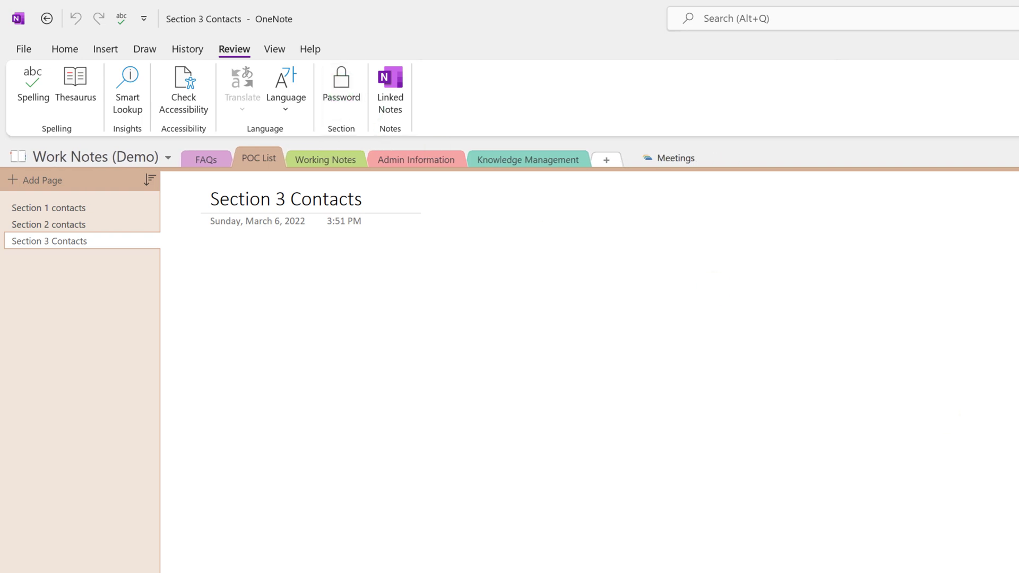
{"action": "left_click", "coordinate": [341, 84]}
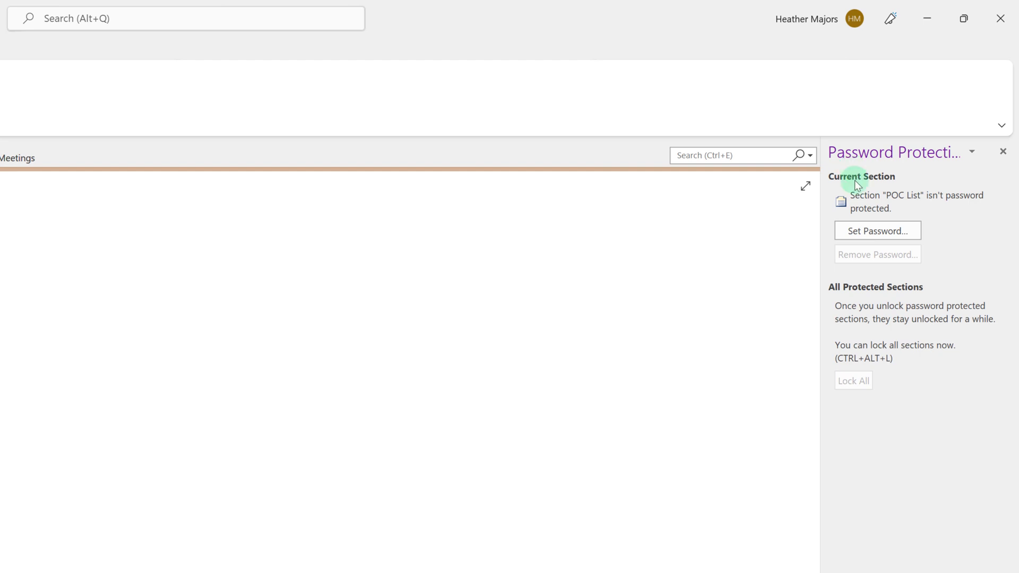
{"action": "mouse_move", "coordinate": [870, 266]}
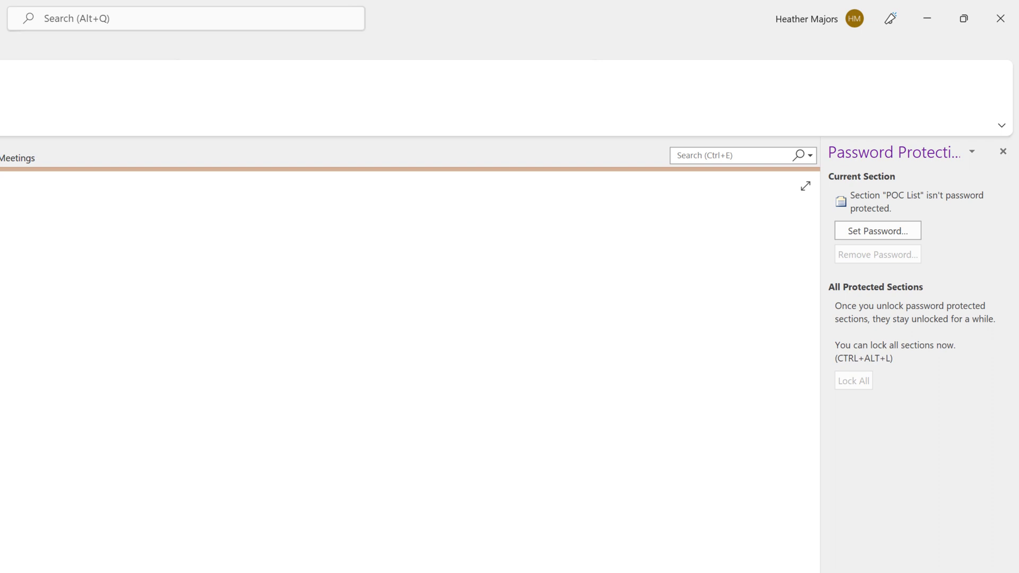
{"action": "scroll", "scroll_direction": "down", "scroll_amount": 3}
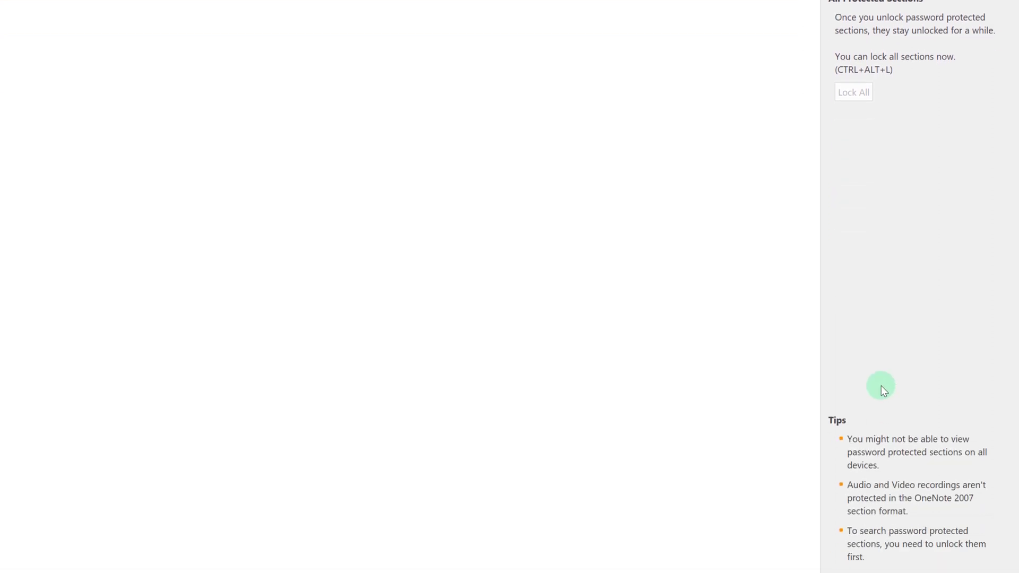
{"action": "scroll", "scroll_direction": "down", "scroll_amount": 3}
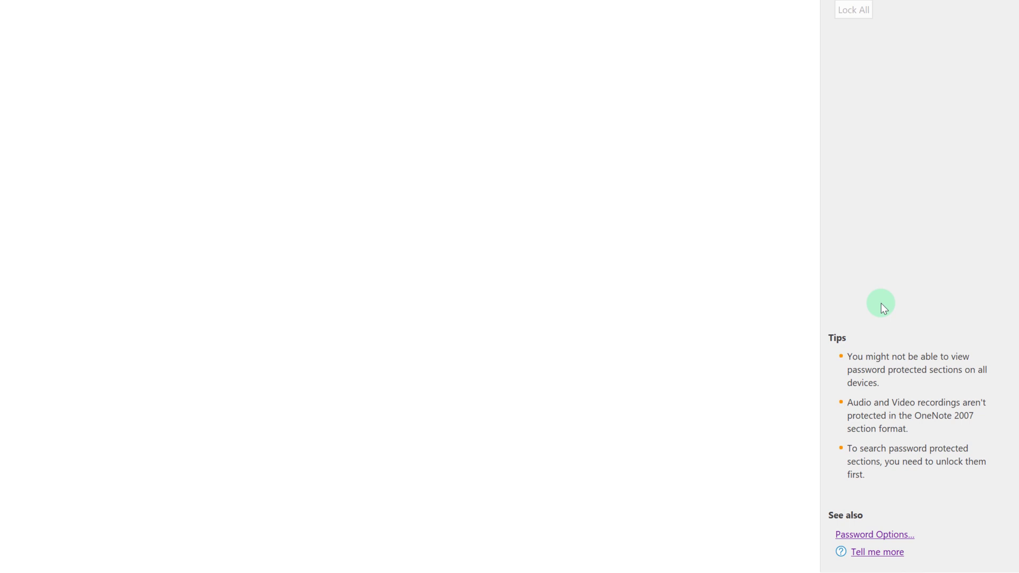
{"action": "mouse_move", "coordinate": [810, 401]}
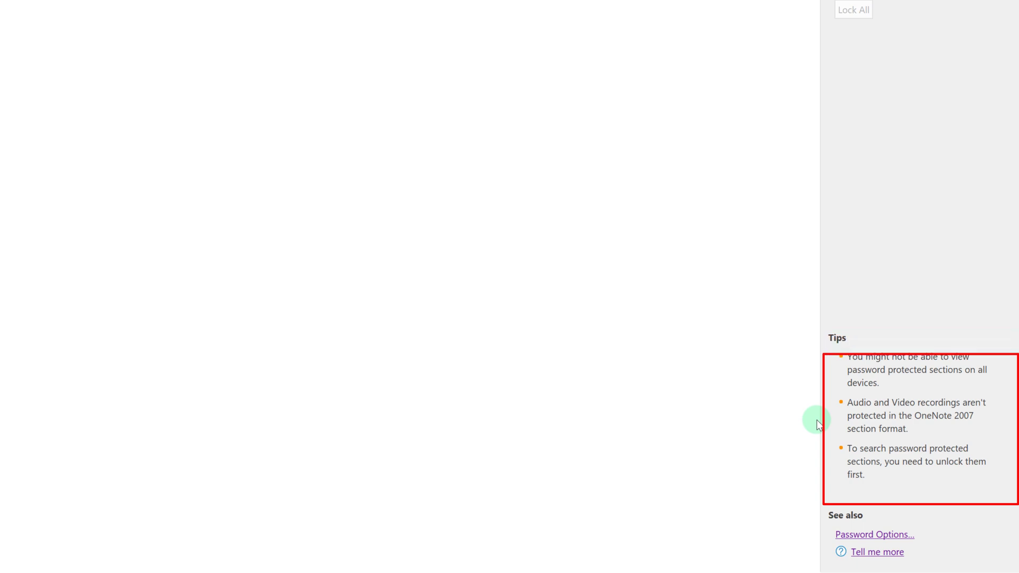
{"action": "mouse_move", "coordinate": [838, 427]}
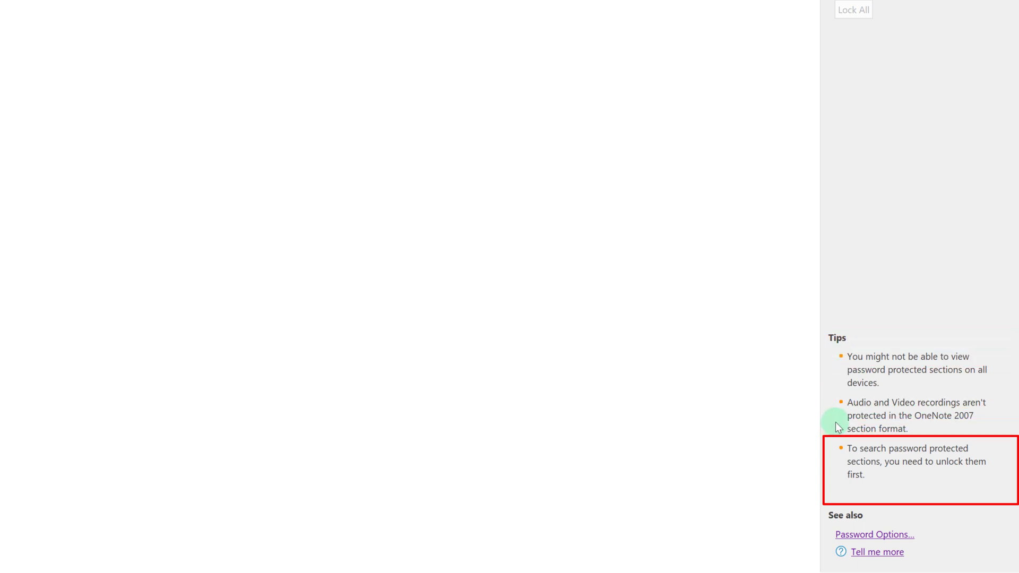
{"action": "mouse_move", "coordinate": [842, 481]}
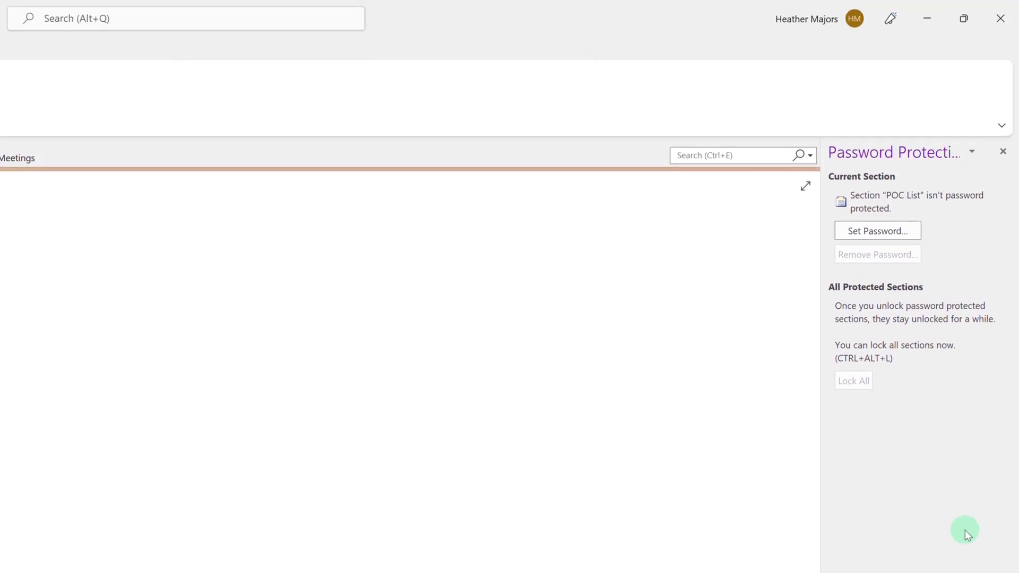
{"action": "mouse_move", "coordinate": [952, 506]}
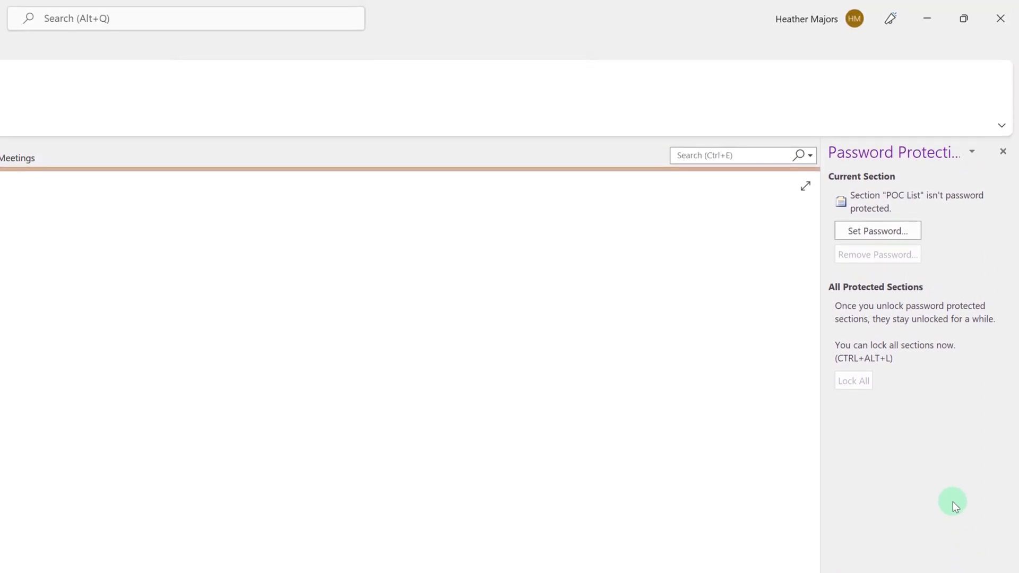
{"action": "mouse_move", "coordinate": [967, 253]}
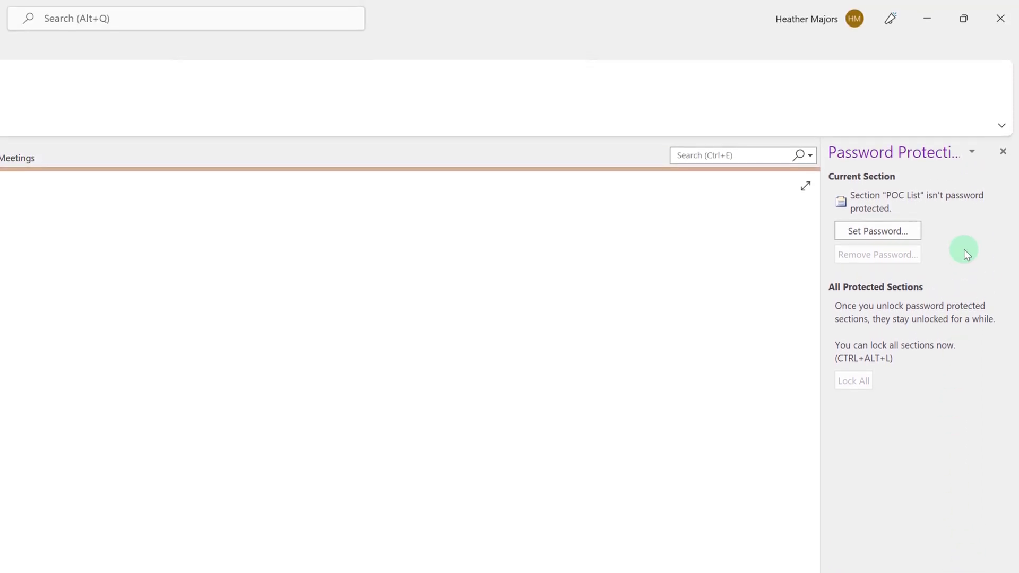
Step: Lock the POC List section with a new password and confirm it
{"action": "left_click", "coordinate": [876, 231]}
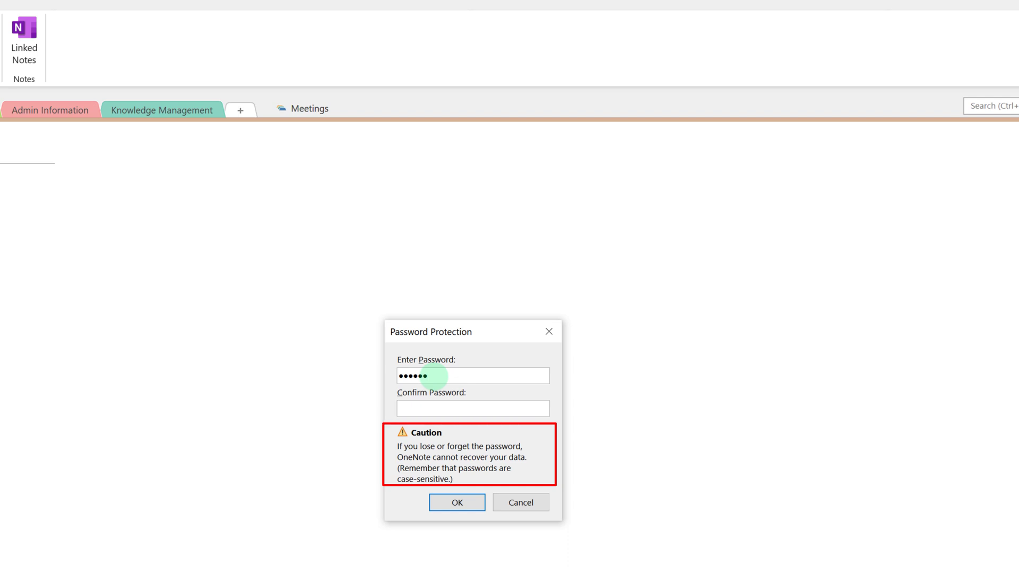
{"action": "type", "text": "••••••"}
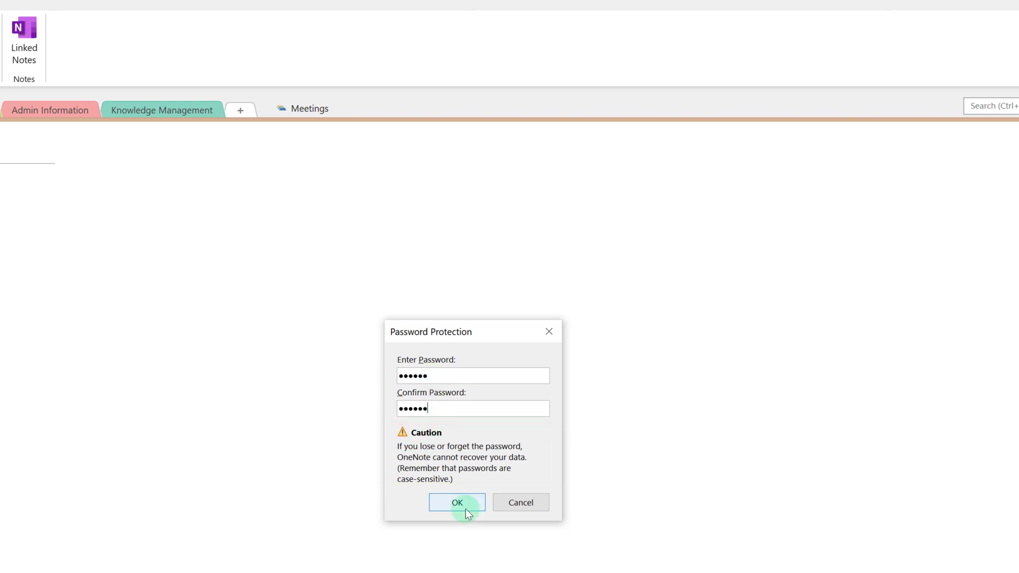
{"action": "left_click", "coordinate": [457, 503]}
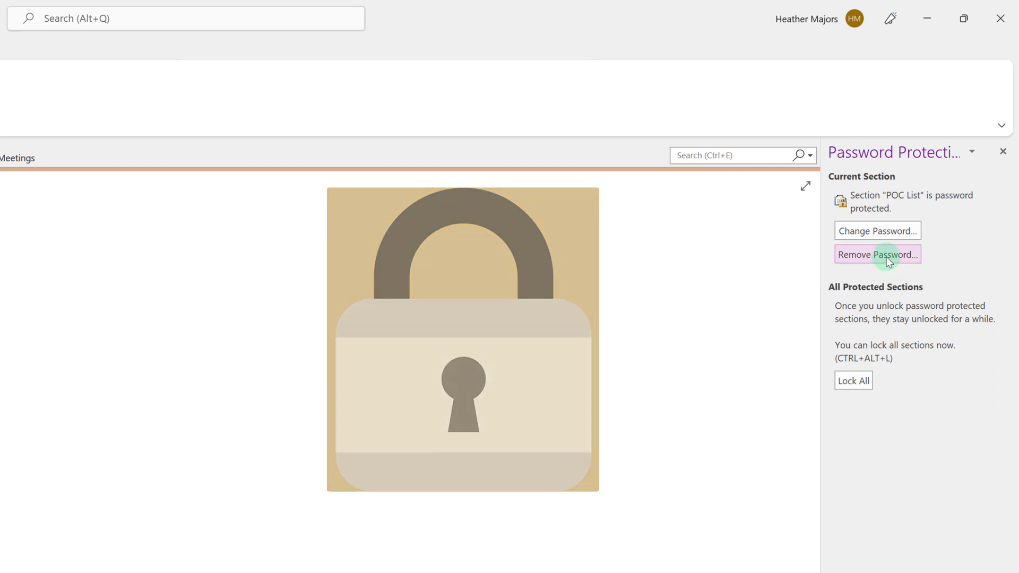
Step: Clear the POC List section's password by confirming the removal prompt
{"action": "left_click", "coordinate": [877, 255]}
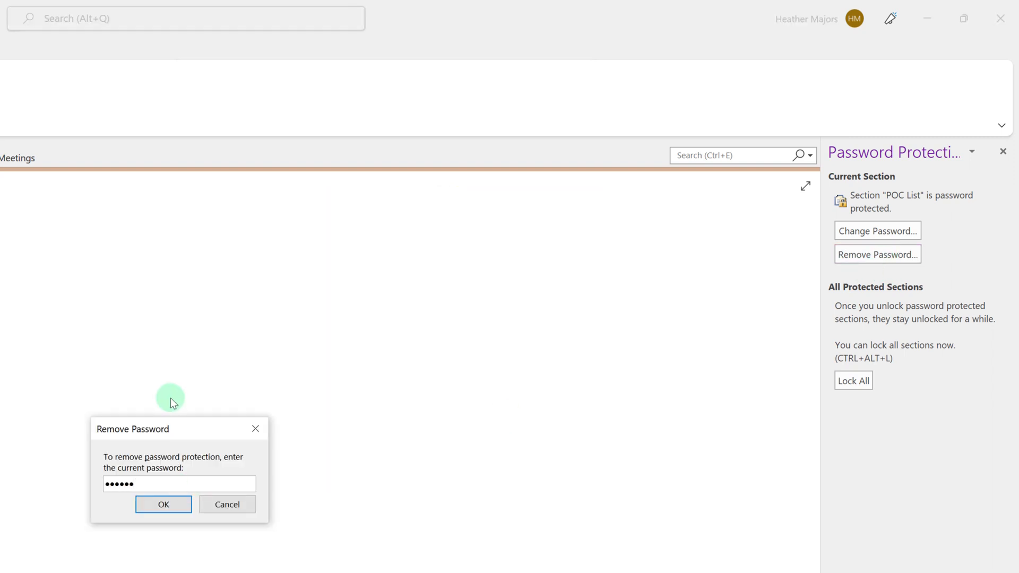
{"action": "left_click", "coordinate": [163, 504]}
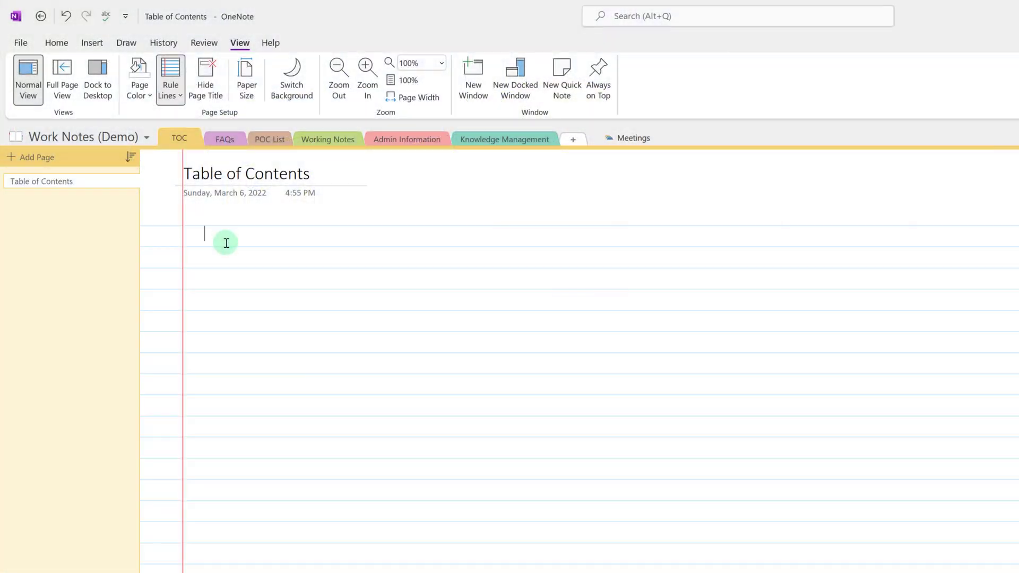
Step: Insert links to Admin Information, Time Off Requests and Team Schedule on Table of Contents
{"action": "right_click", "coordinate": [224, 234]}
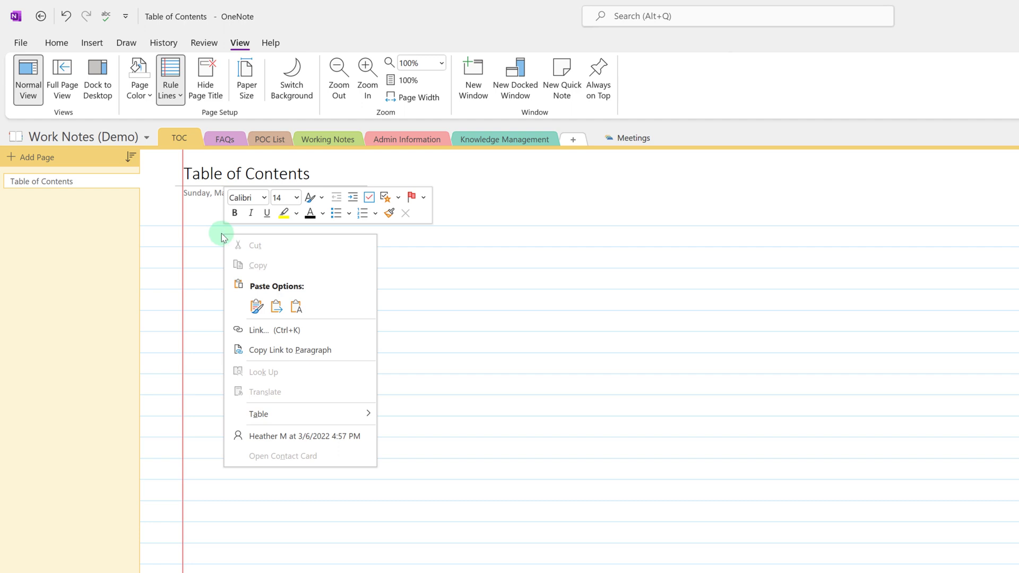
{"action": "mouse_move", "coordinate": [258, 330]}
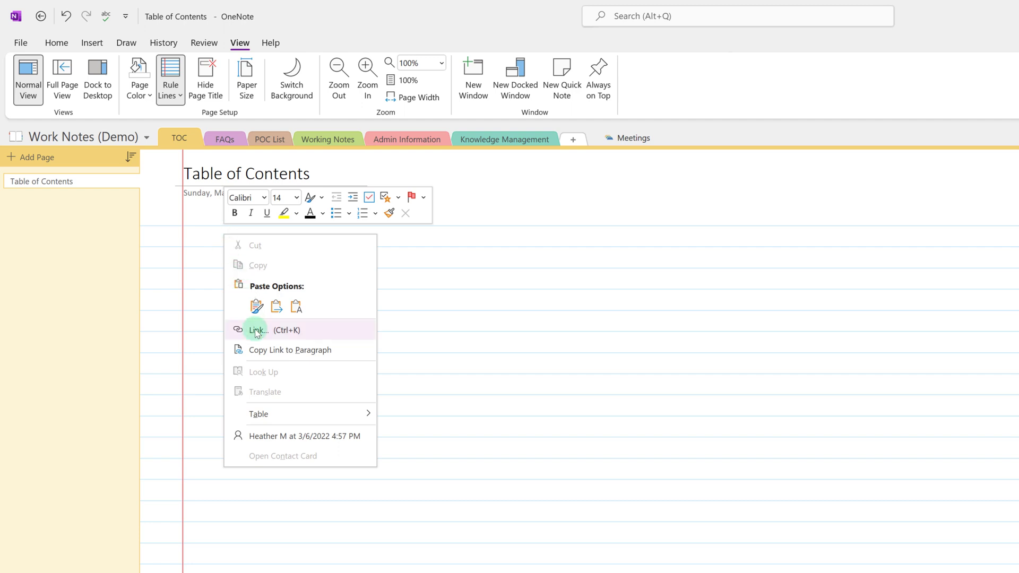
{"action": "left_click", "coordinate": [258, 330]}
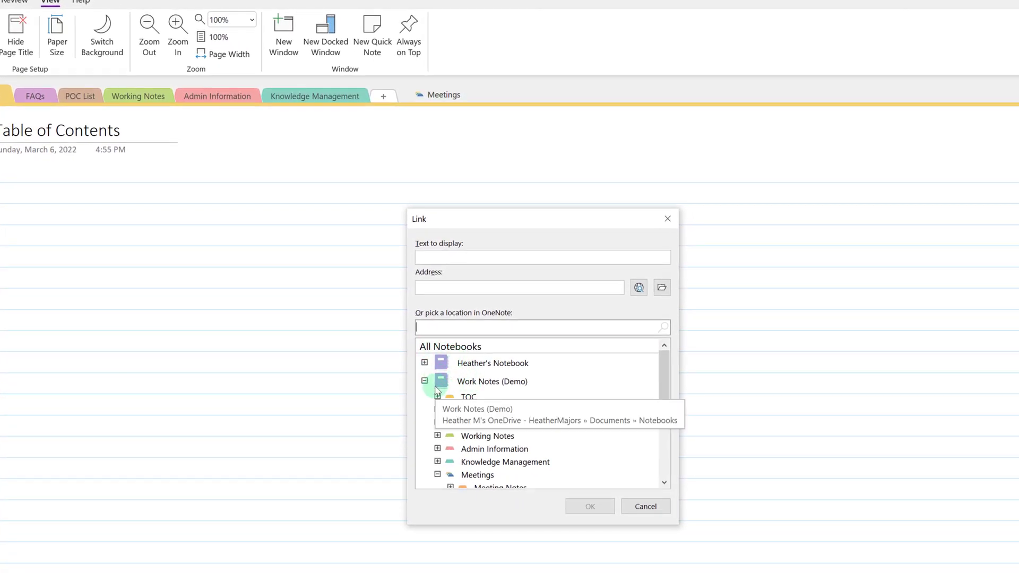
{"action": "mouse_move", "coordinate": [600, 411]}
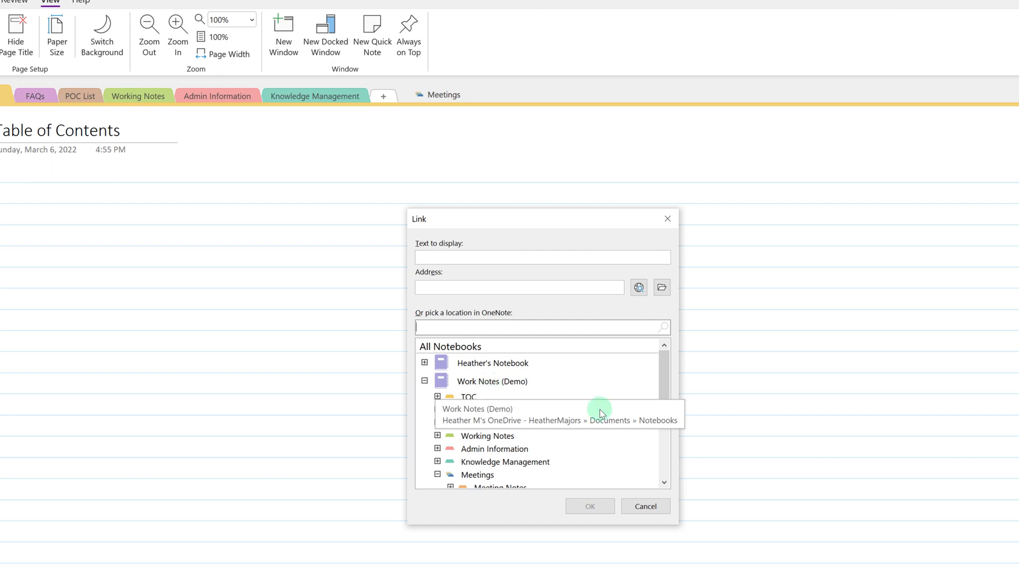
{"action": "mouse_move", "coordinate": [474, 448]}
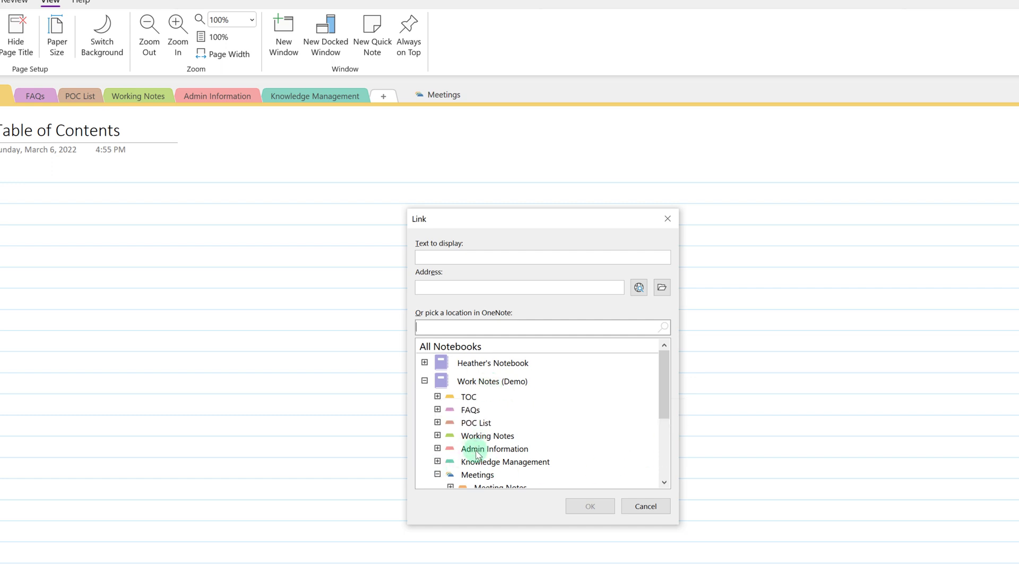
{"action": "left_click", "coordinate": [494, 448]}
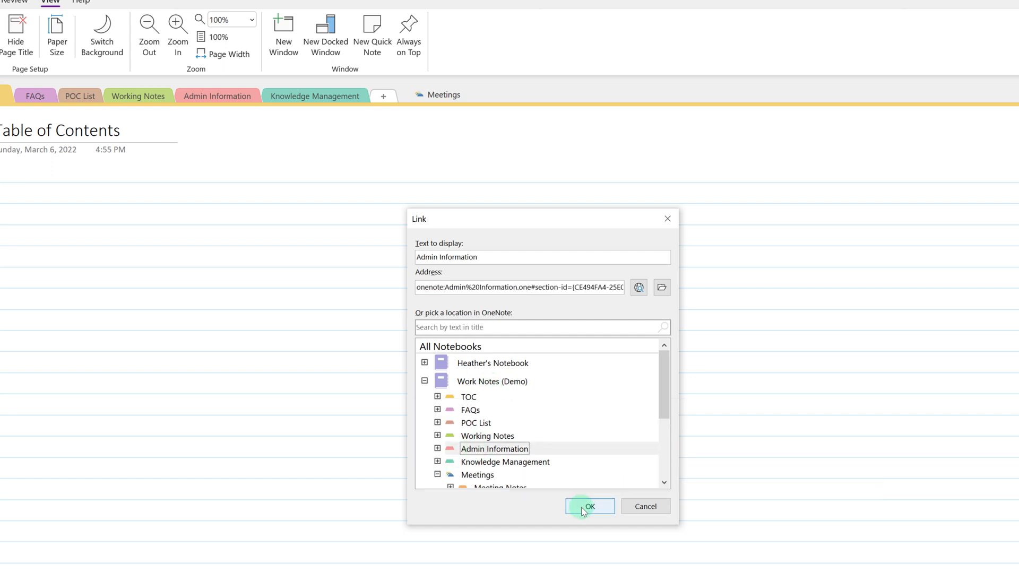
{"action": "left_click", "coordinate": [589, 506]}
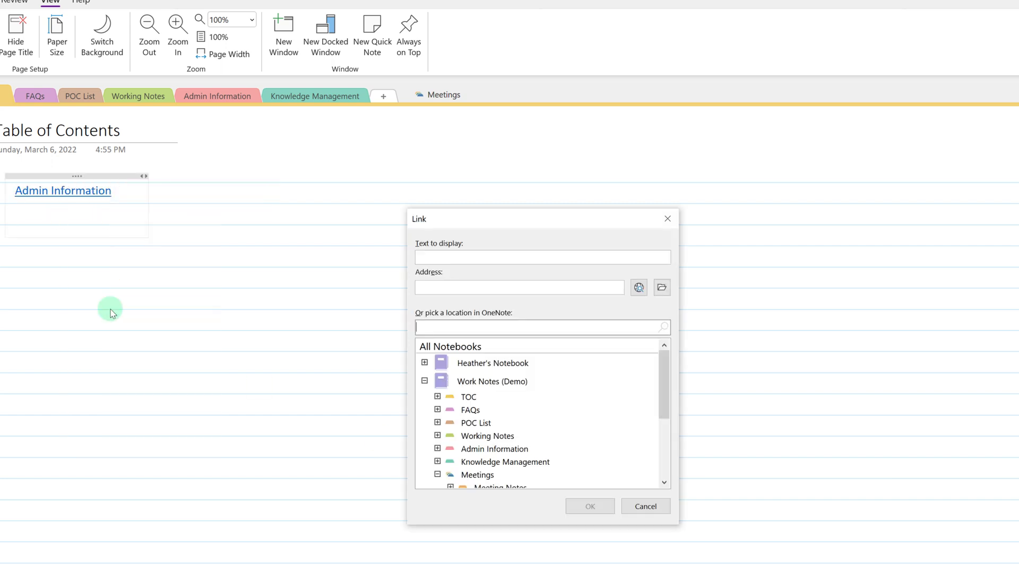
{"action": "left_click", "coordinate": [437, 448]}
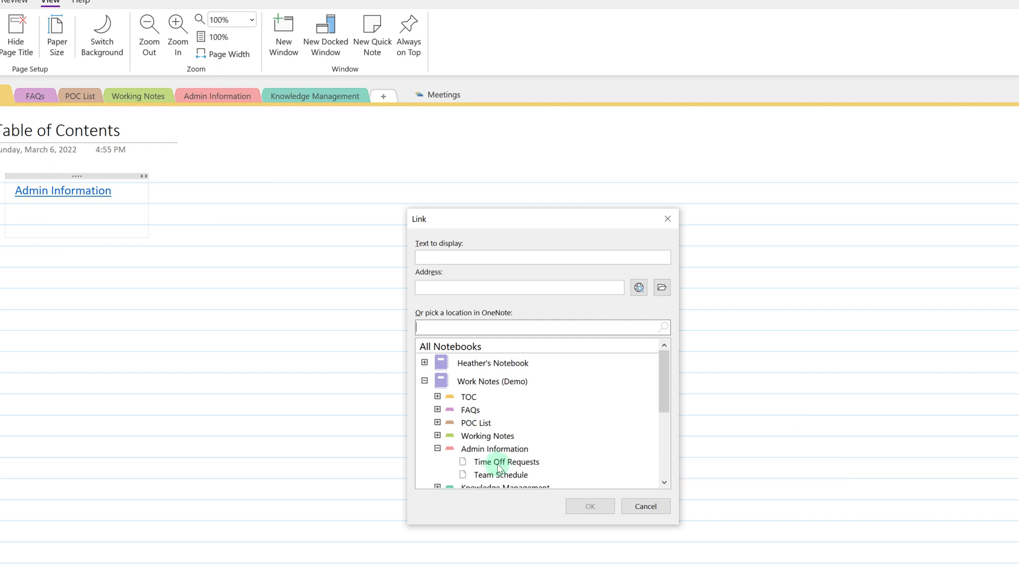
{"action": "left_click", "coordinate": [506, 461]}
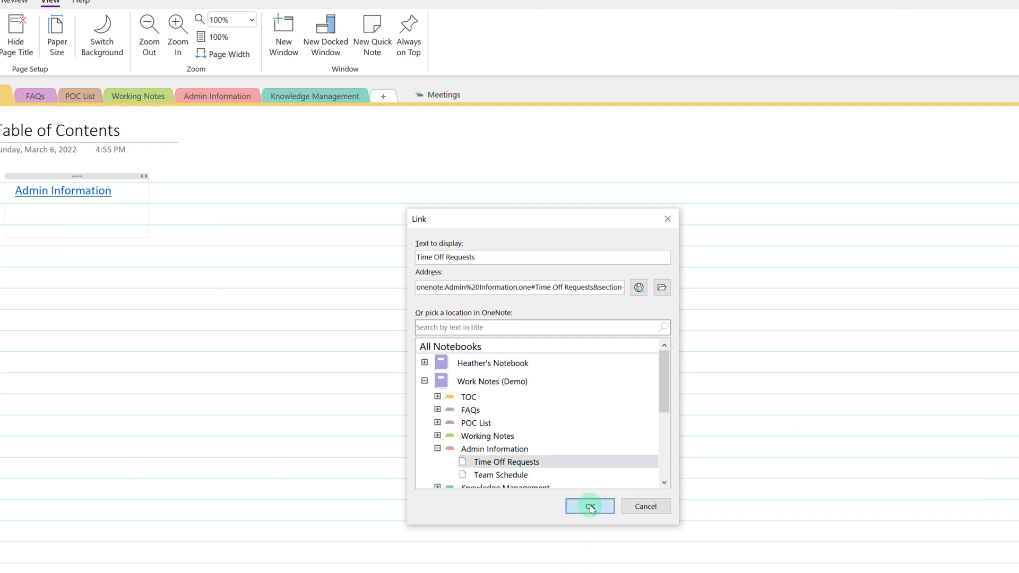
{"action": "left_click", "coordinate": [588, 506]}
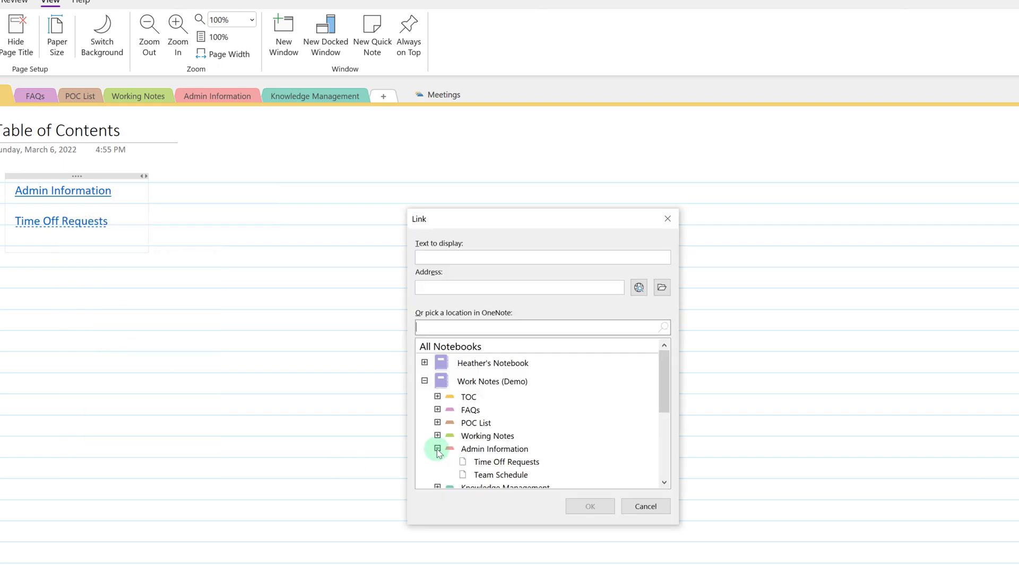
{"action": "left_click", "coordinate": [589, 507]}
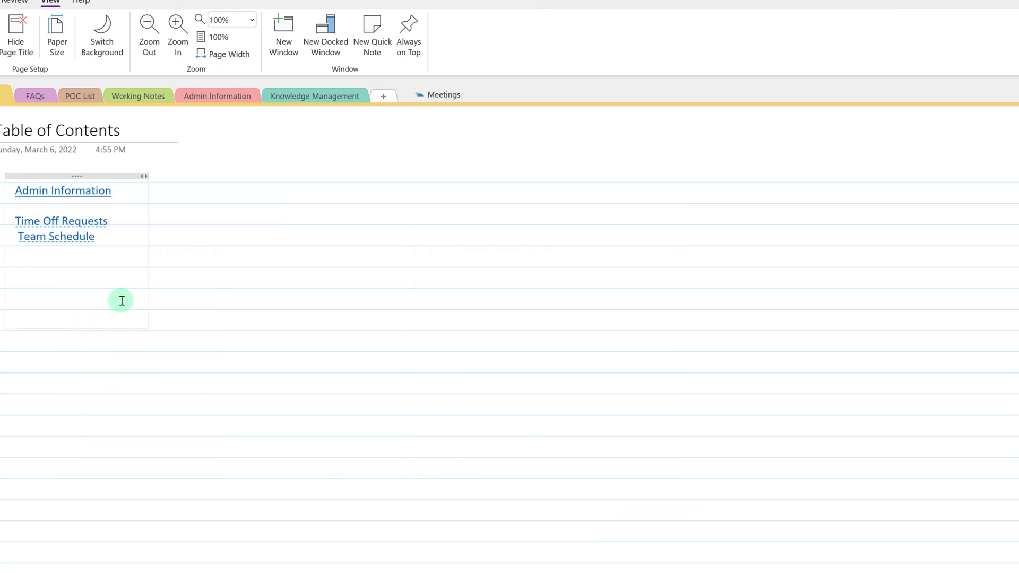
Step: Paste the Templates page's Design Template paragraph link onto Table of Contents and test it
{"action": "left_click", "coordinate": [315, 96]}
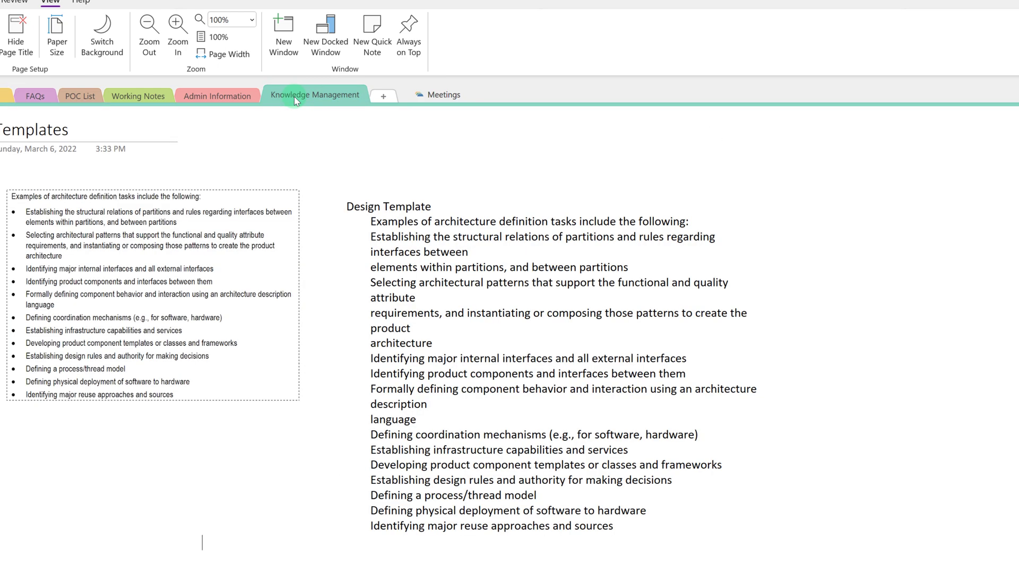
{"action": "left_click", "coordinate": [394, 220]}
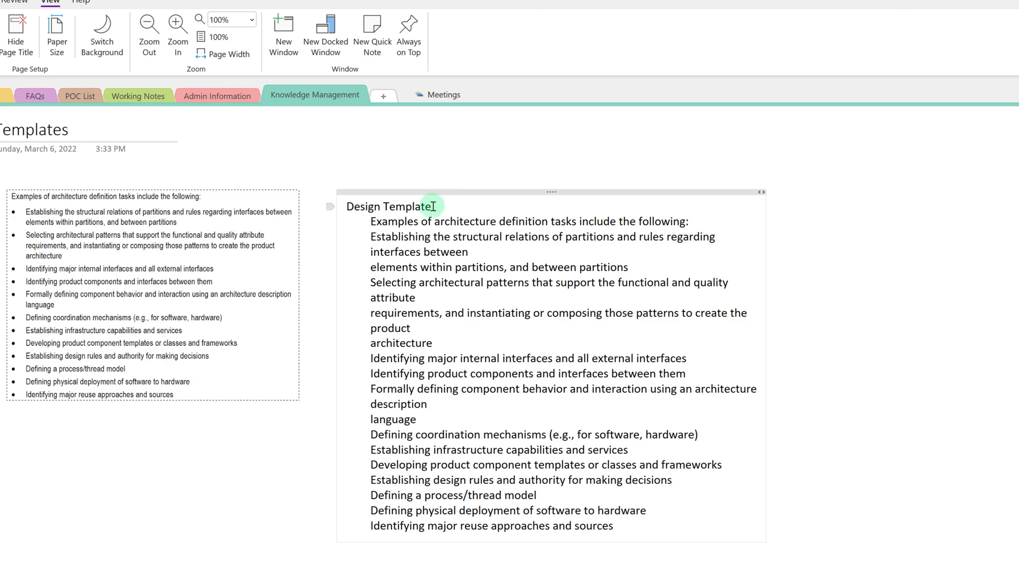
{"action": "right_click", "coordinate": [462, 206]}
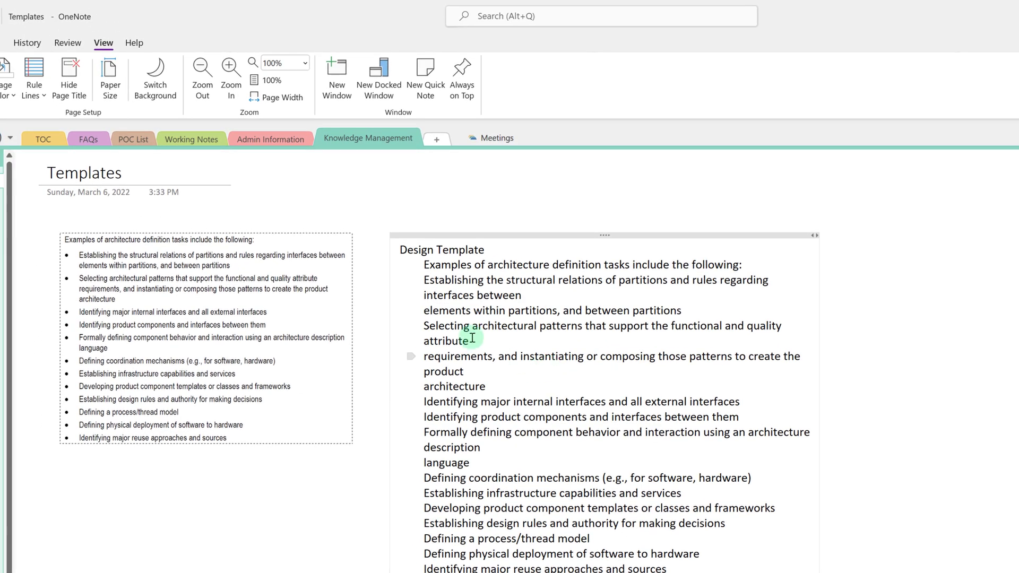
{"action": "left_click", "coordinate": [42, 138]}
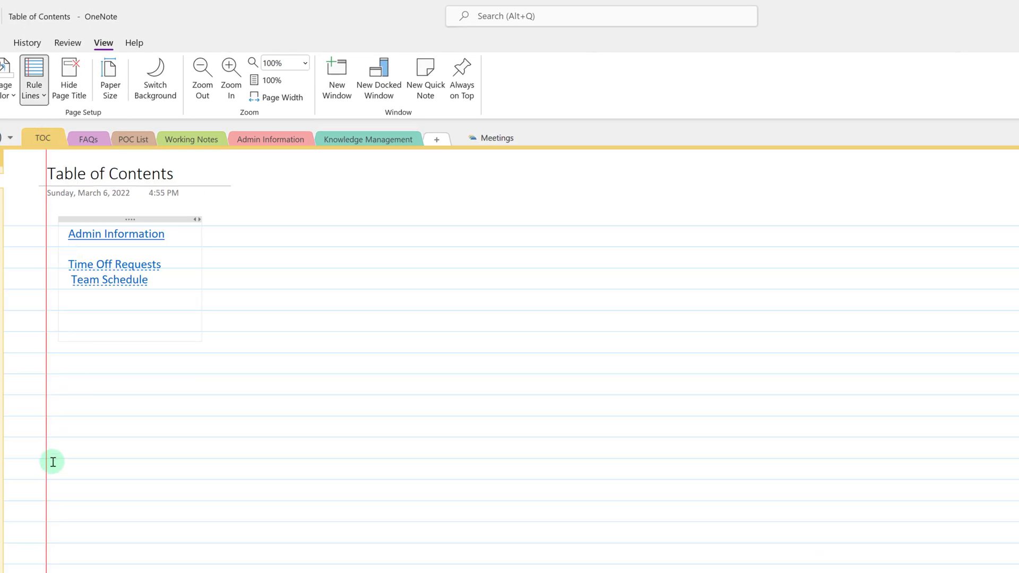
{"action": "mouse_move", "coordinate": [84, 352]}
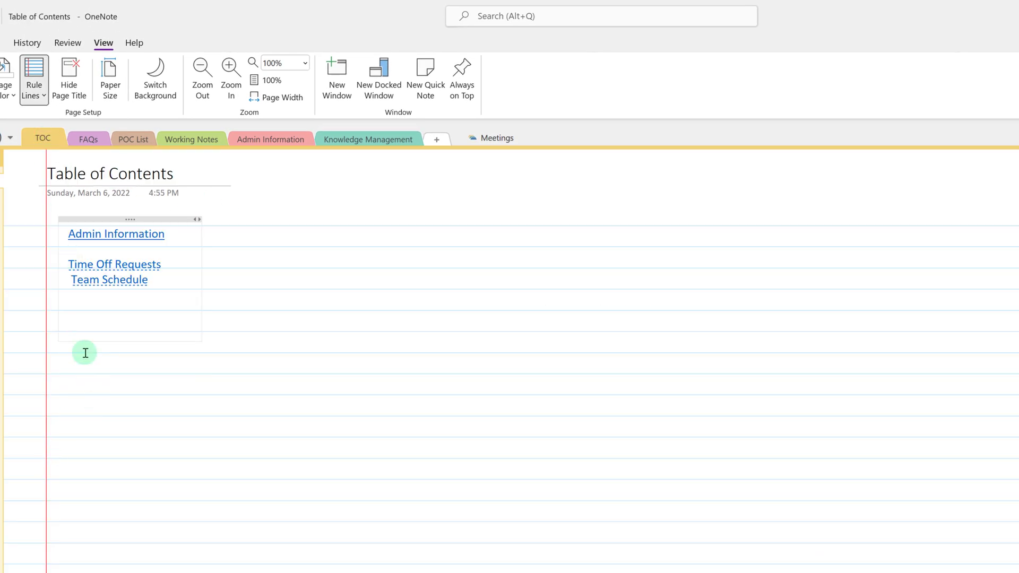
{"action": "type", "text": "Design Template"}
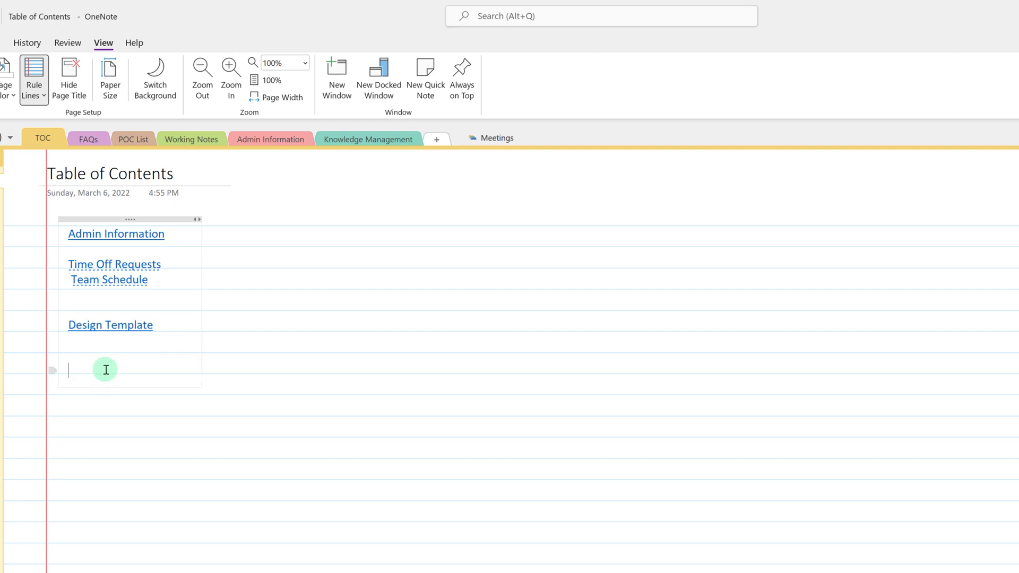
{"action": "mouse_move", "coordinate": [133, 332]}
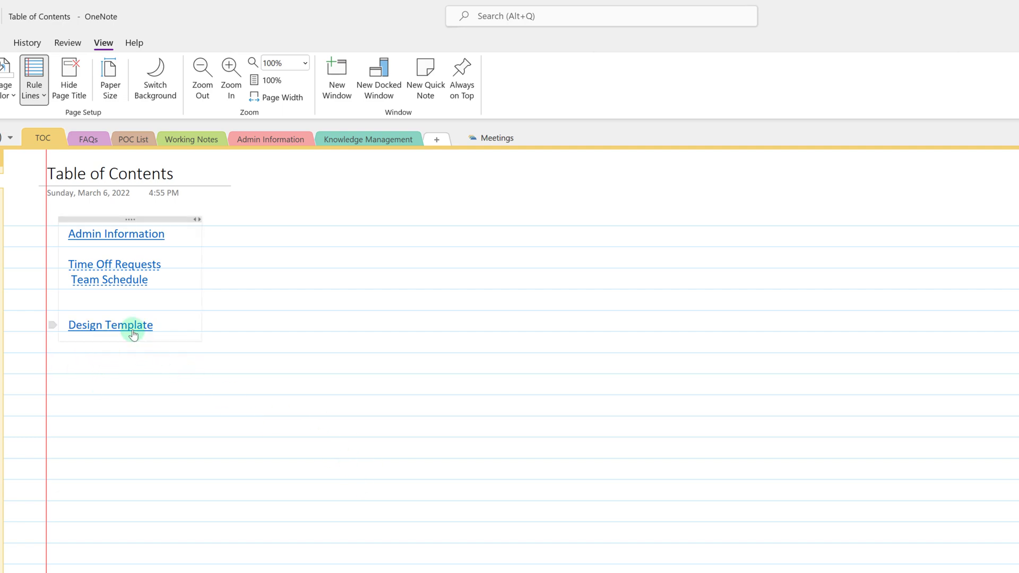
{"action": "left_click", "coordinate": [110, 325]}
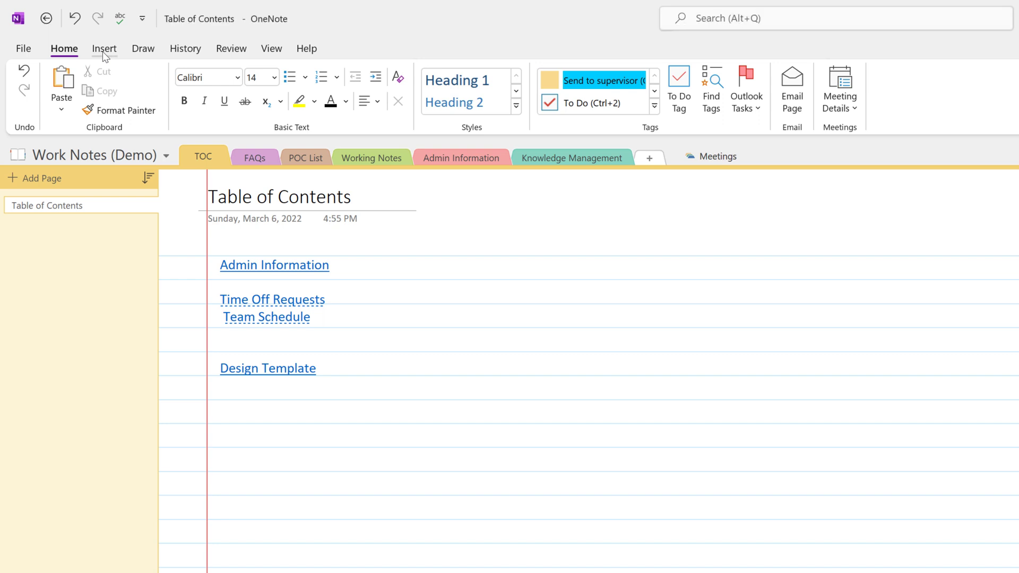
{"action": "left_click", "coordinate": [104, 49]}
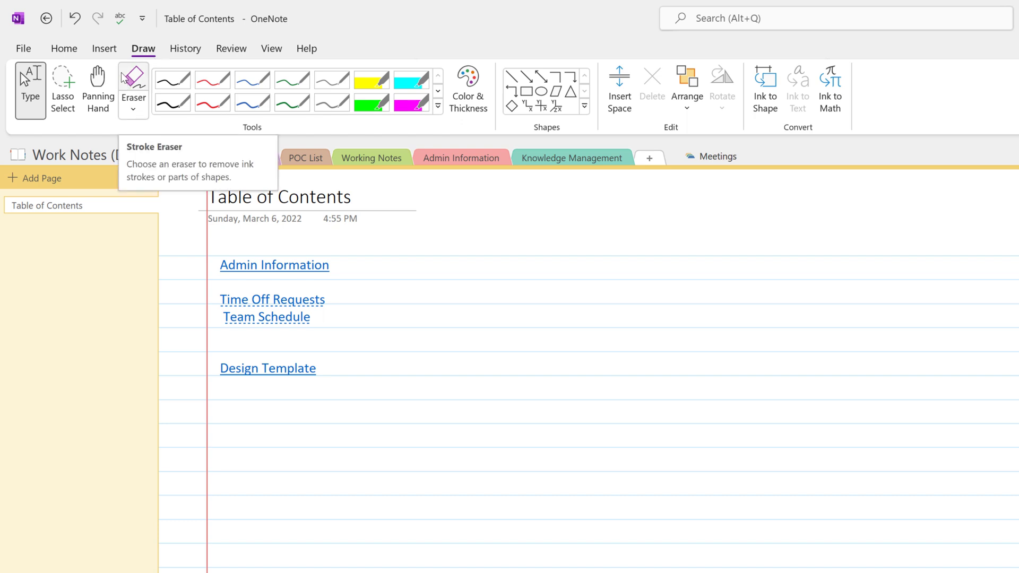
{"action": "mouse_move", "coordinate": [186, 60]}
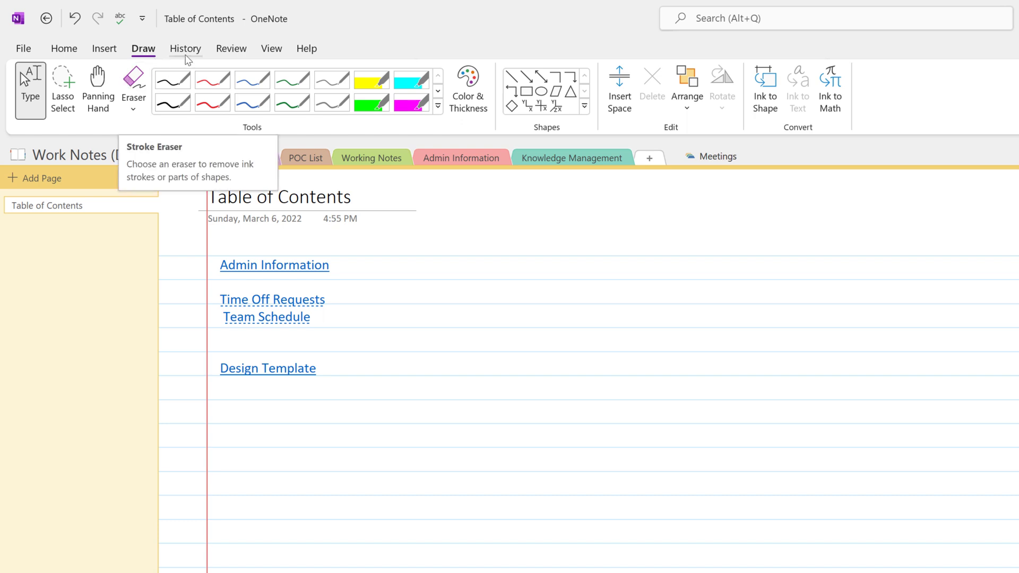